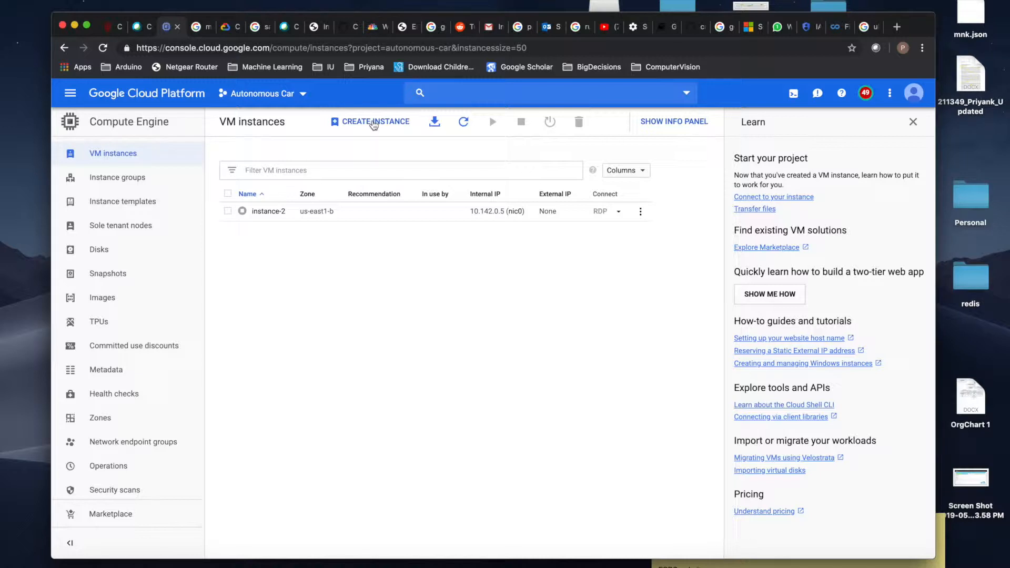
- Start a new VM instance and set its region to us-east1 (South Carolina)
{"action": "left_click", "coordinate": [370, 122]}
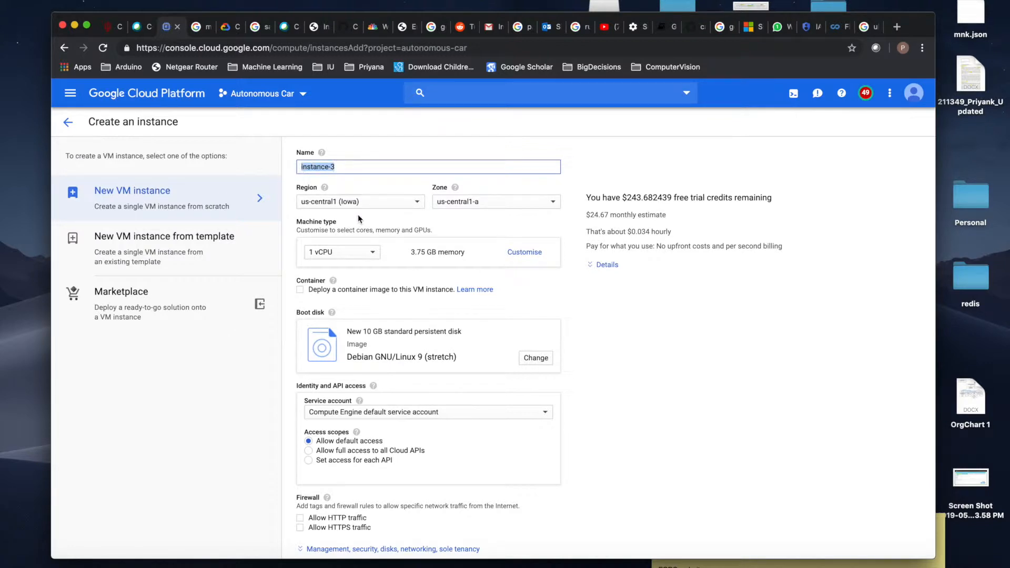
{"action": "left_click", "coordinate": [360, 202]}
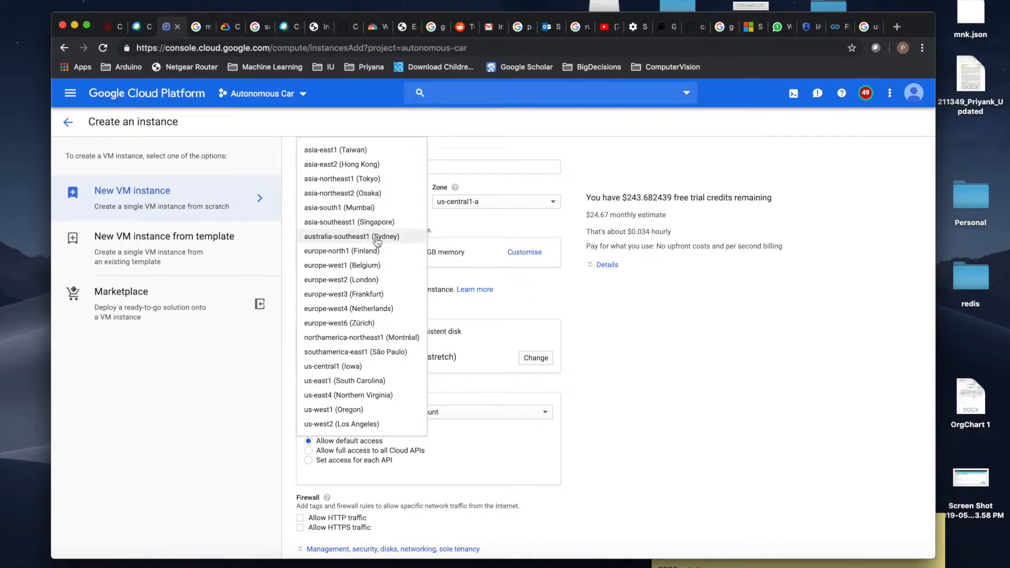
{"action": "mouse_move", "coordinate": [386, 239]}
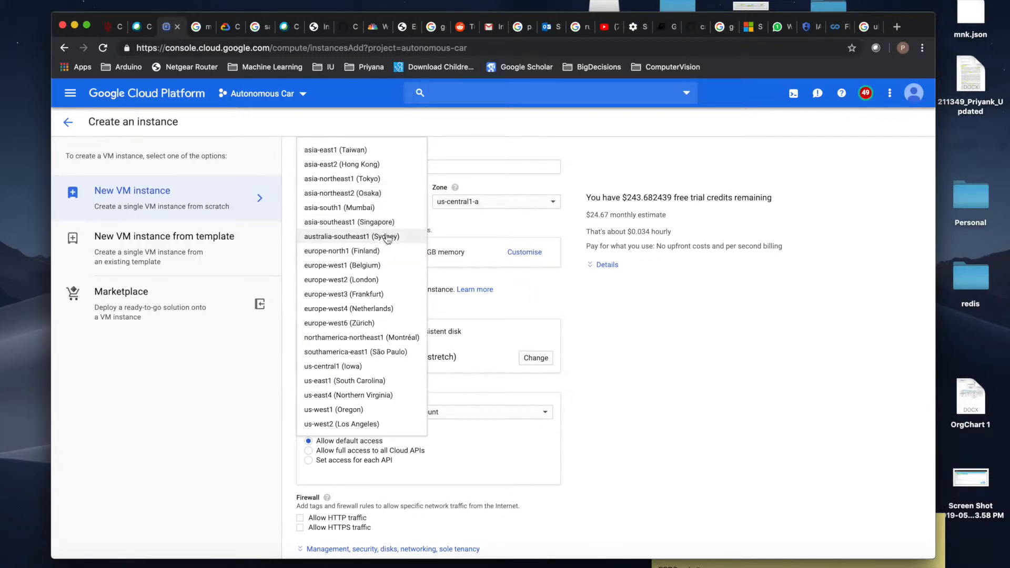
{"action": "scroll", "scroll_direction": "down", "scroll_amount": 3}
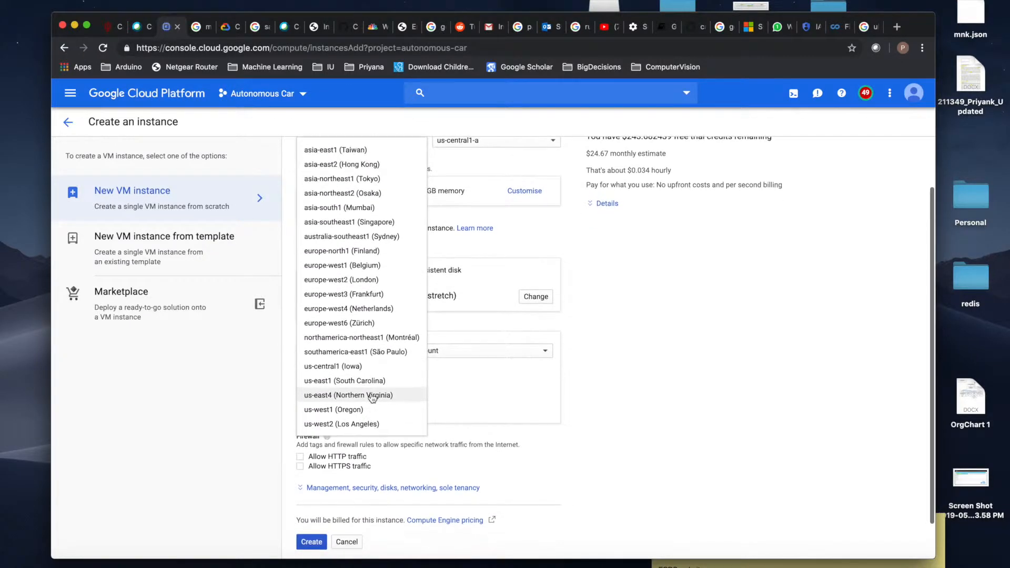
{"action": "left_click", "coordinate": [344, 381]}
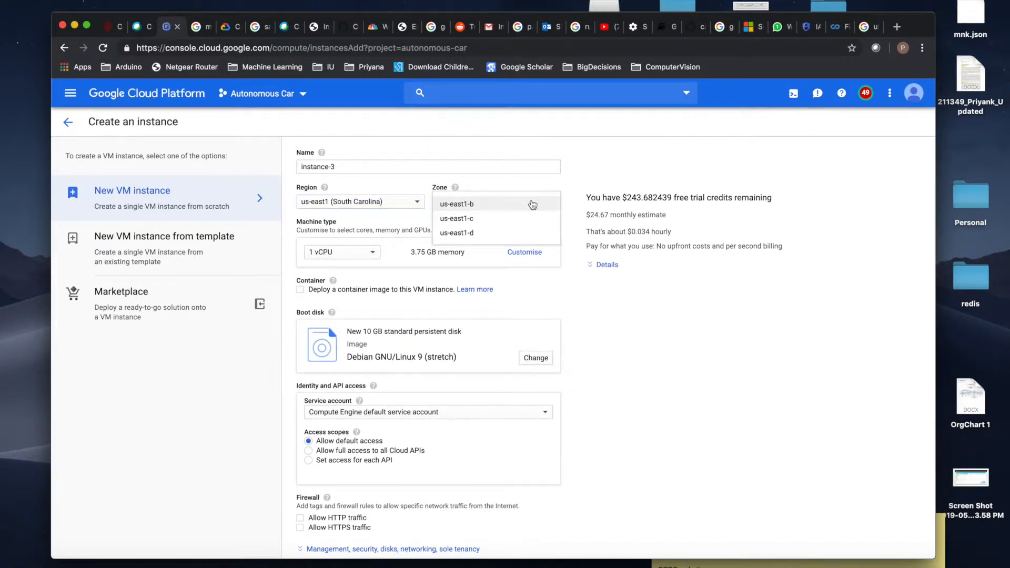
- Place the instance in zone us-east1-b and switch to custom machine settings
{"action": "left_click", "coordinate": [457, 203]}
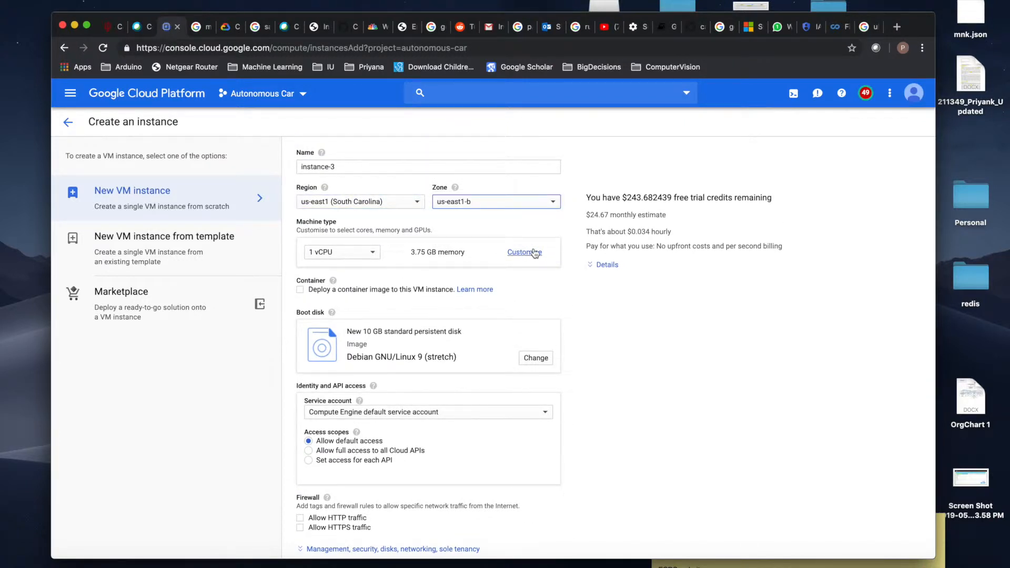
{"action": "left_click", "coordinate": [523, 251]}
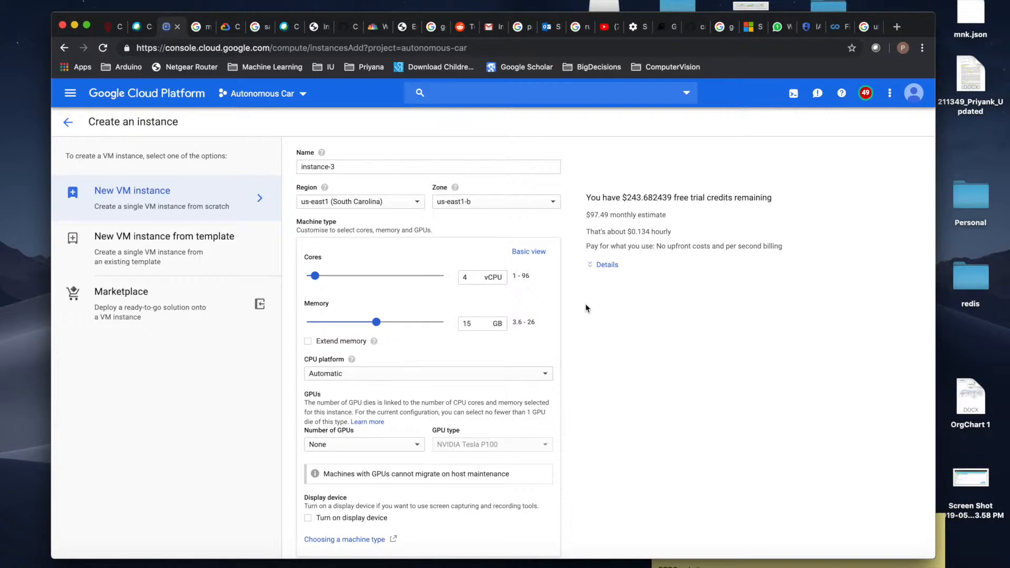
{"action": "mouse_move", "coordinate": [544, 315]}
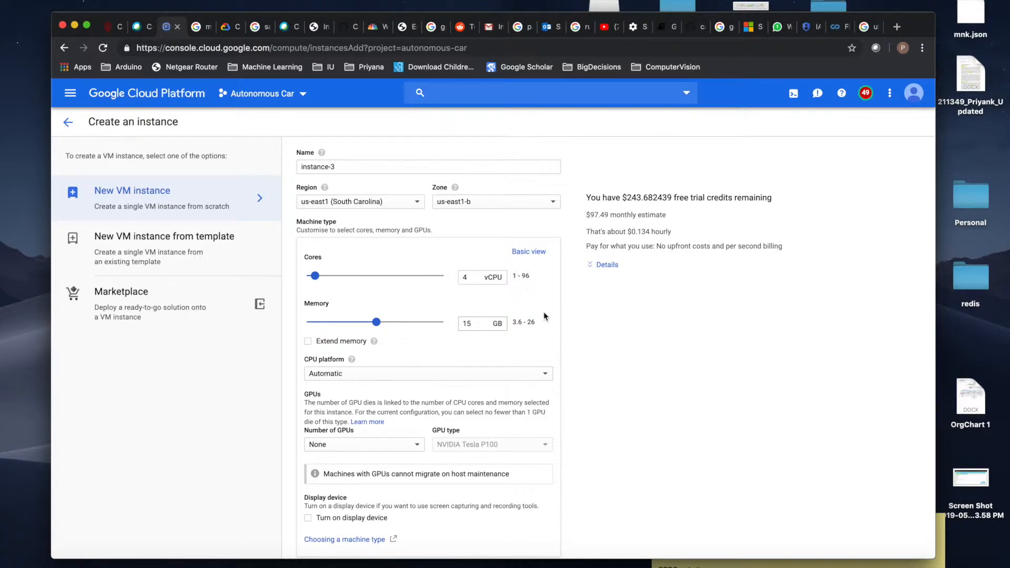
{"action": "mouse_move", "coordinate": [552, 325]}
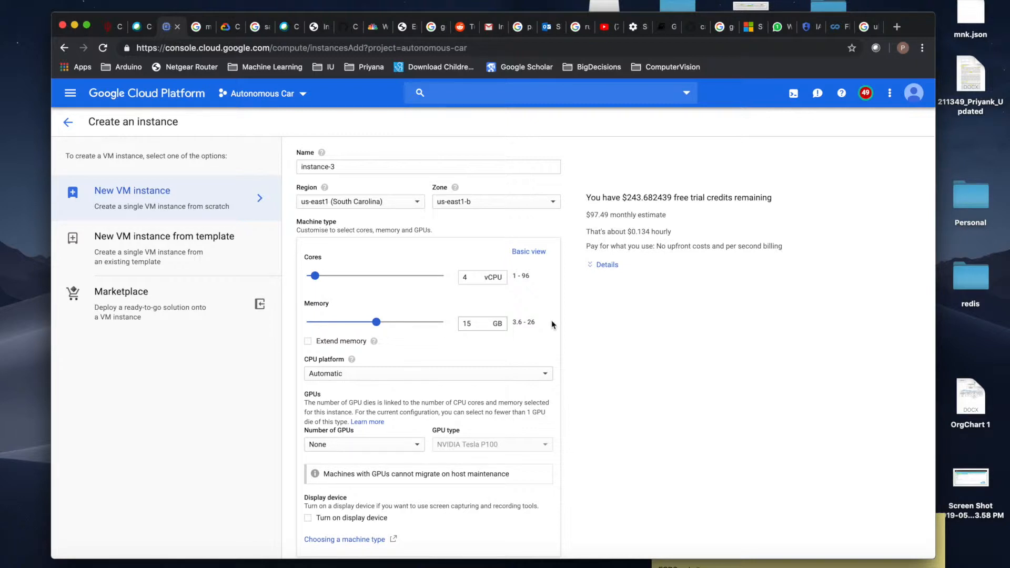
- Add one NVIDIA Tesla P100 Virtual Workstation GPU alongside 4 vCPUs and 15 GB memory
{"action": "scroll", "scroll_direction": "down", "scroll_amount": 3}
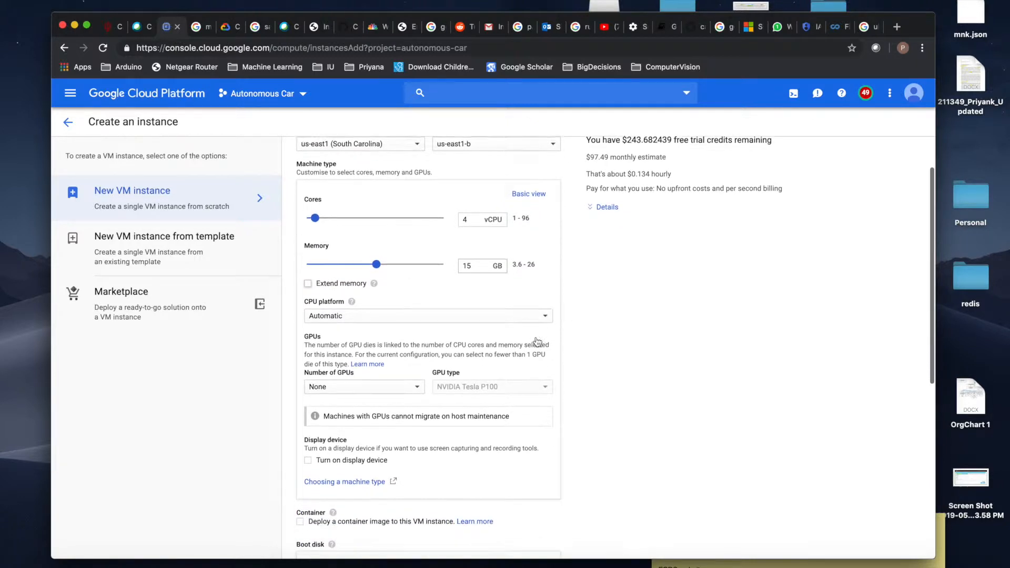
{"action": "scroll", "scroll_direction": "down", "scroll_amount": 3}
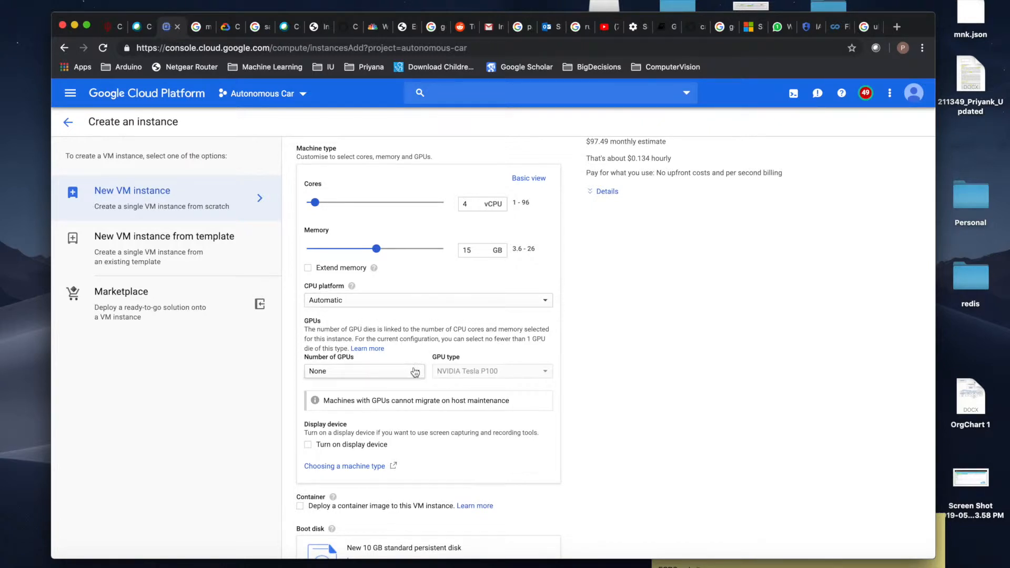
{"action": "left_click", "coordinate": [364, 371]}
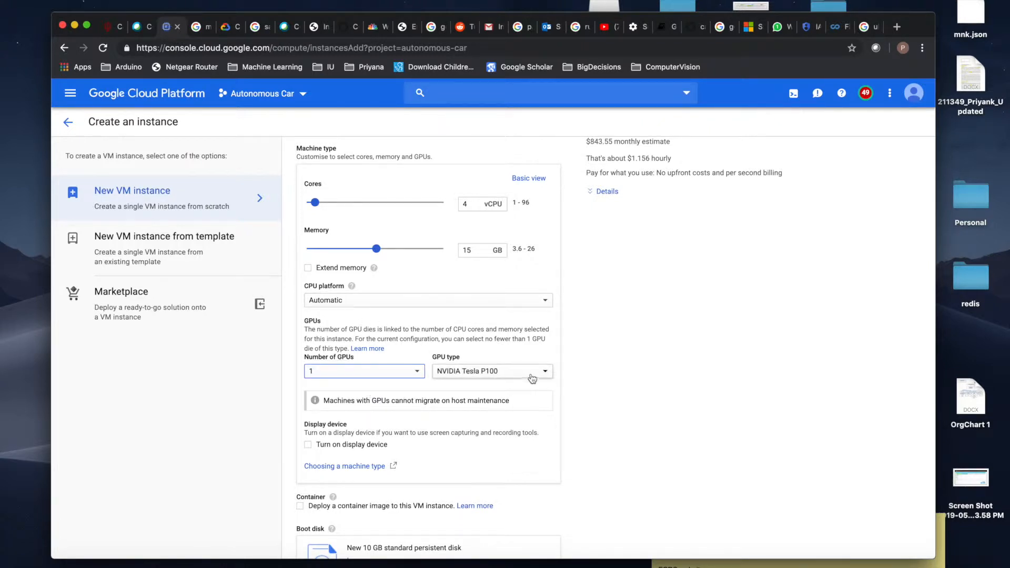
{"action": "left_click", "coordinate": [491, 371]}
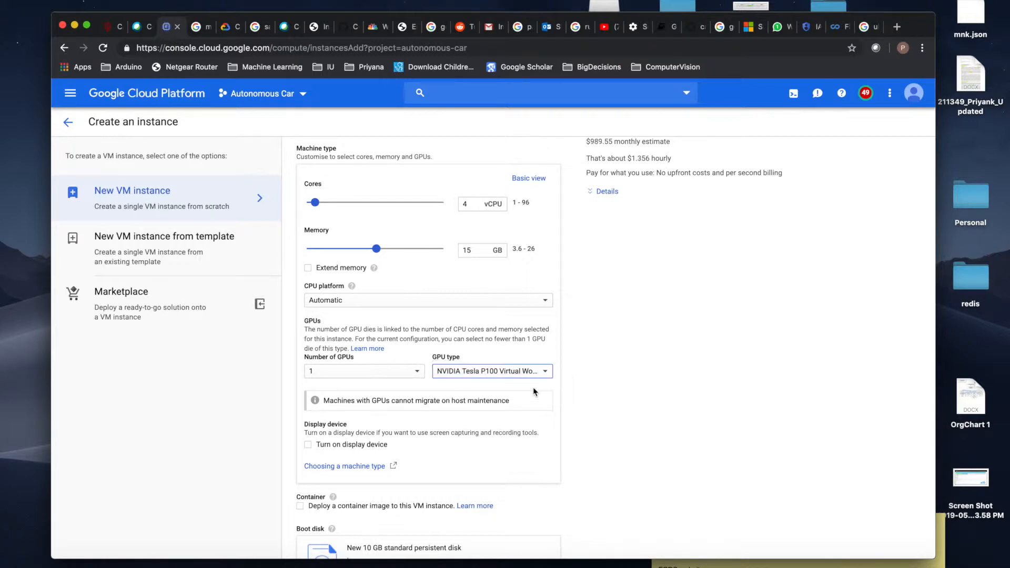
{"action": "scroll", "scroll_direction": "down", "scroll_amount": 3}
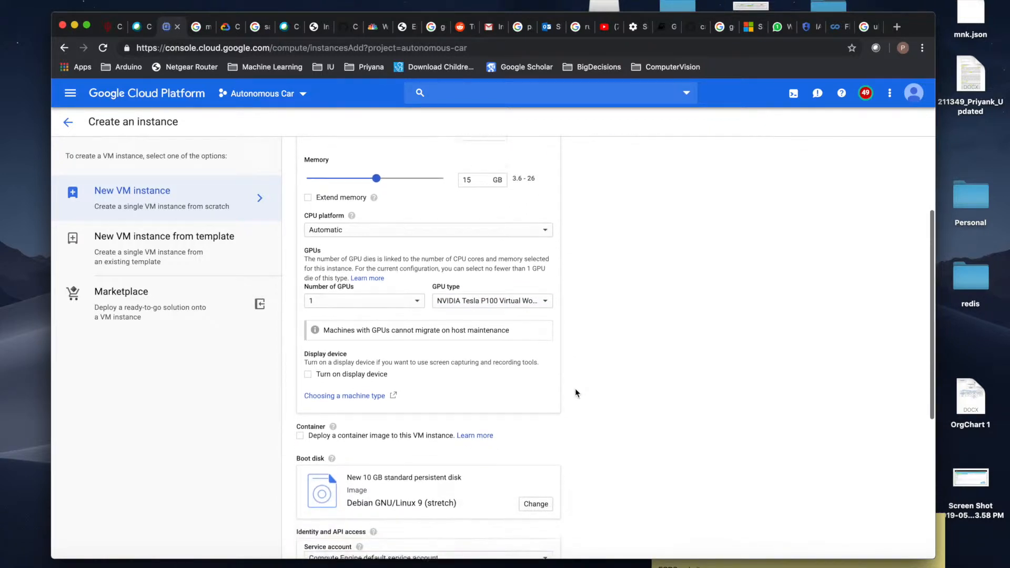
{"action": "scroll", "scroll_direction": "down", "scroll_amount": 3}
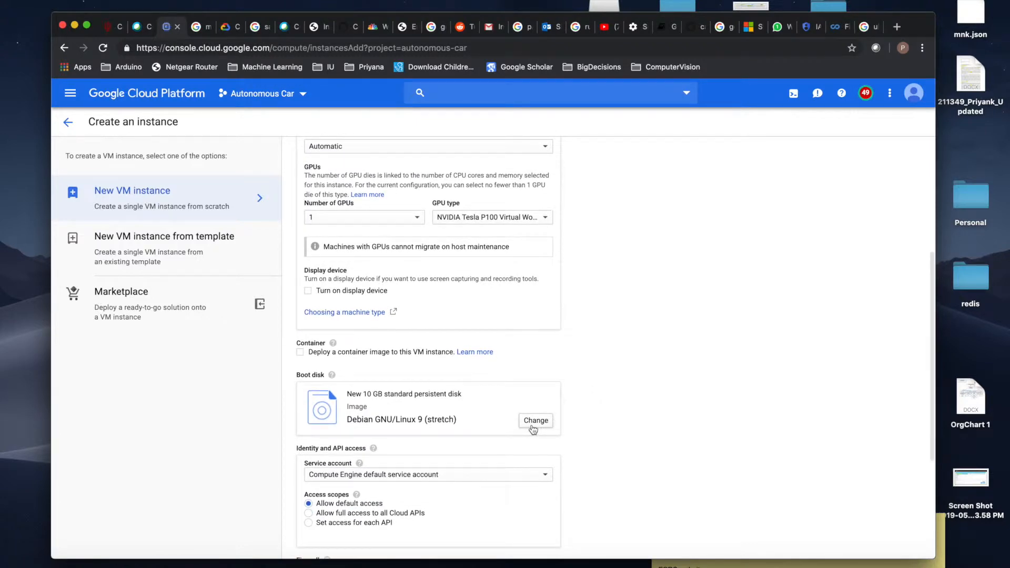
{"action": "scroll", "scroll_direction": "down", "scroll_amount": 3}
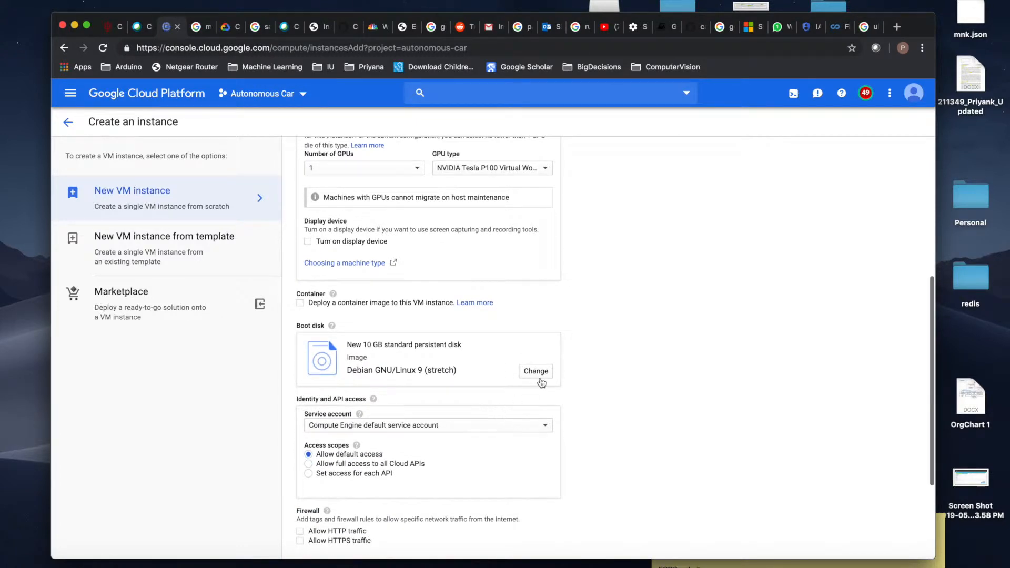
- Choose Windows Server 2016 Datacenter as the boot disk image
{"action": "left_click", "coordinate": [536, 371]}
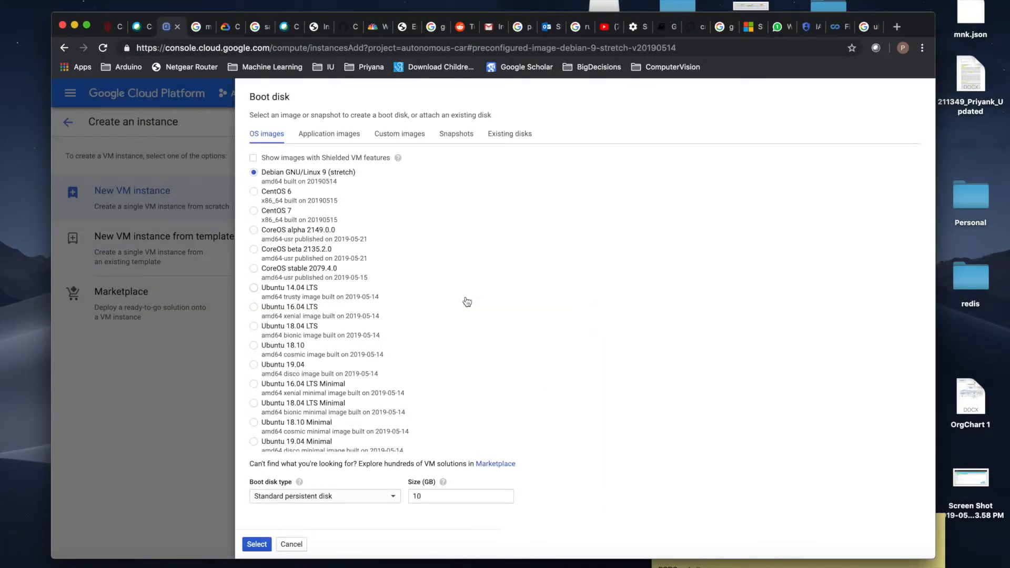
{"action": "scroll", "scroll_direction": "down", "scroll_amount": 3}
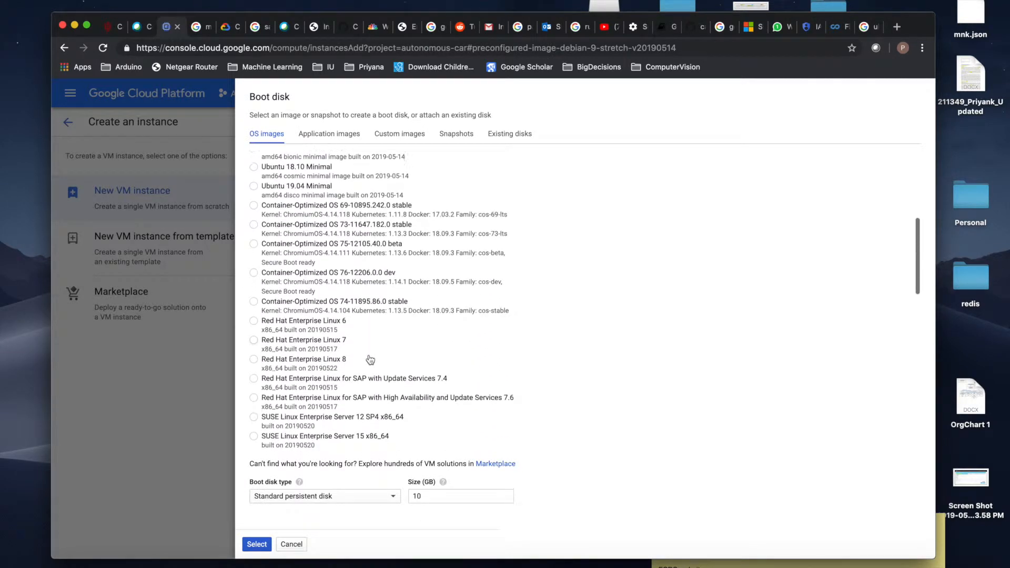
{"action": "scroll", "scroll_direction": "down", "scroll_amount": 3}
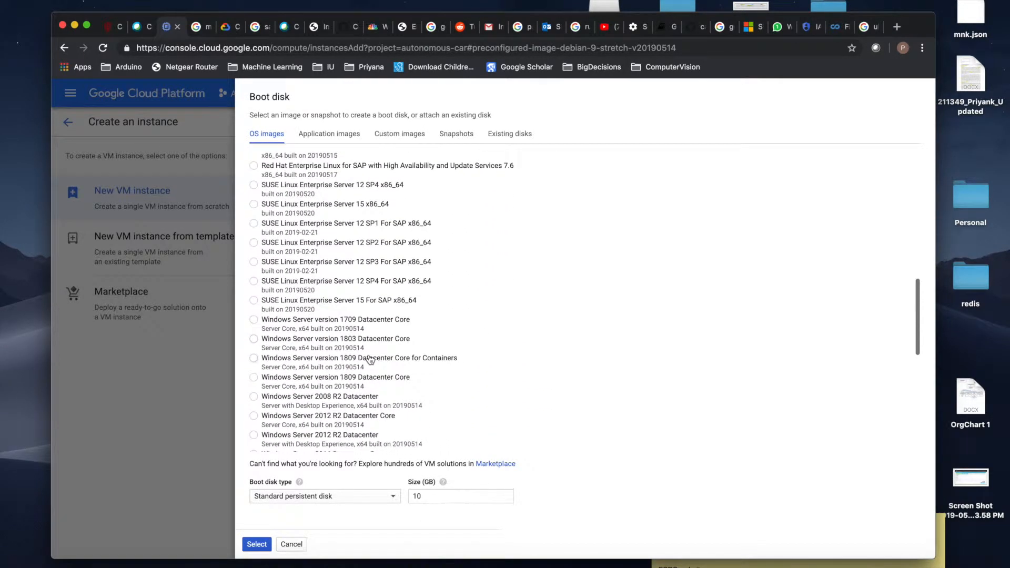
{"action": "scroll", "scroll_direction": "down", "scroll_amount": 3}
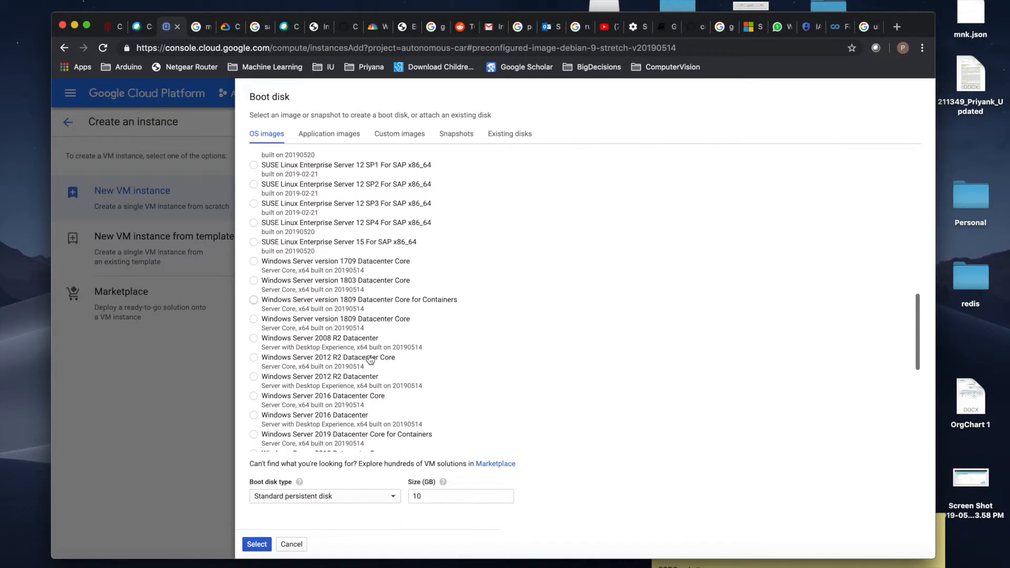
{"action": "scroll", "scroll_direction": "down", "scroll_amount": 3}
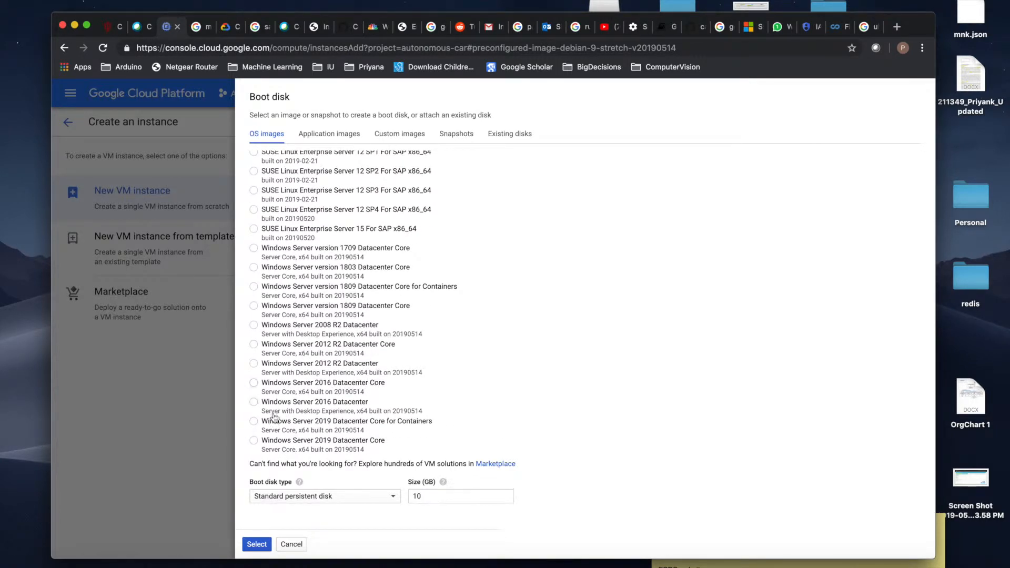
{"action": "left_click", "coordinate": [253, 401]}
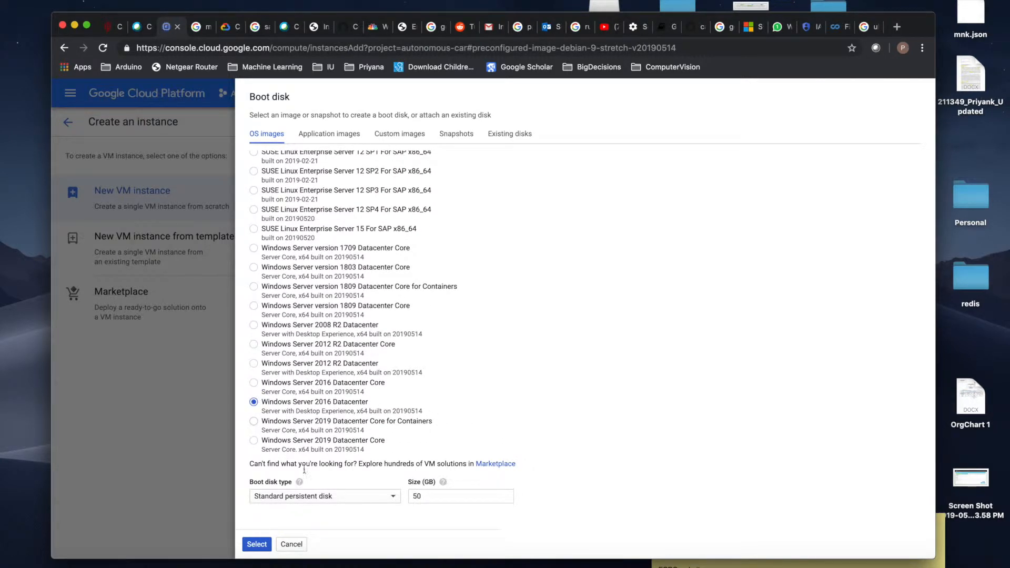
- Set the boot disk size to 80 GB standard persistent disk
{"action": "left_click", "coordinate": [461, 496]}
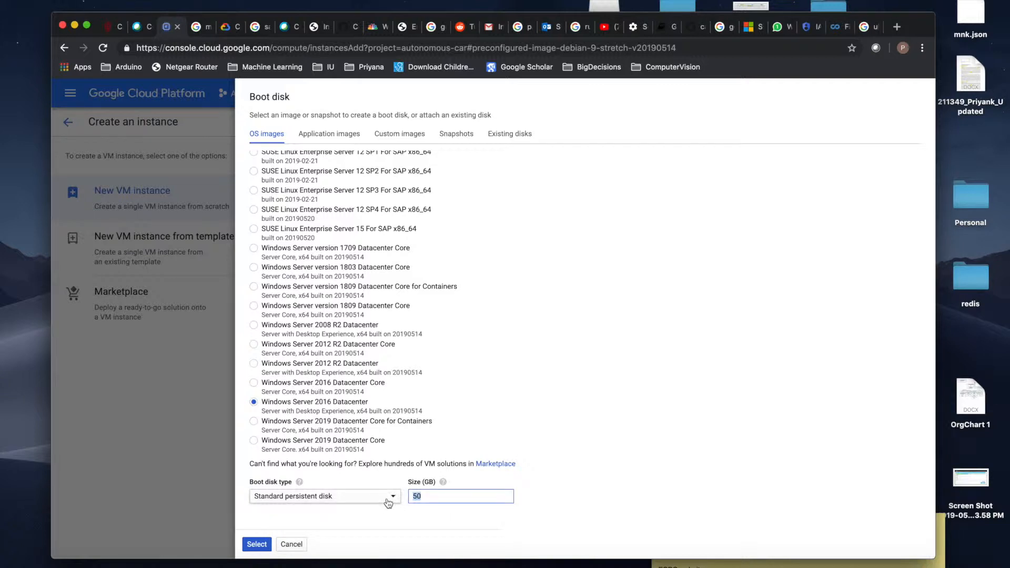
{"action": "type", "text": "80"}
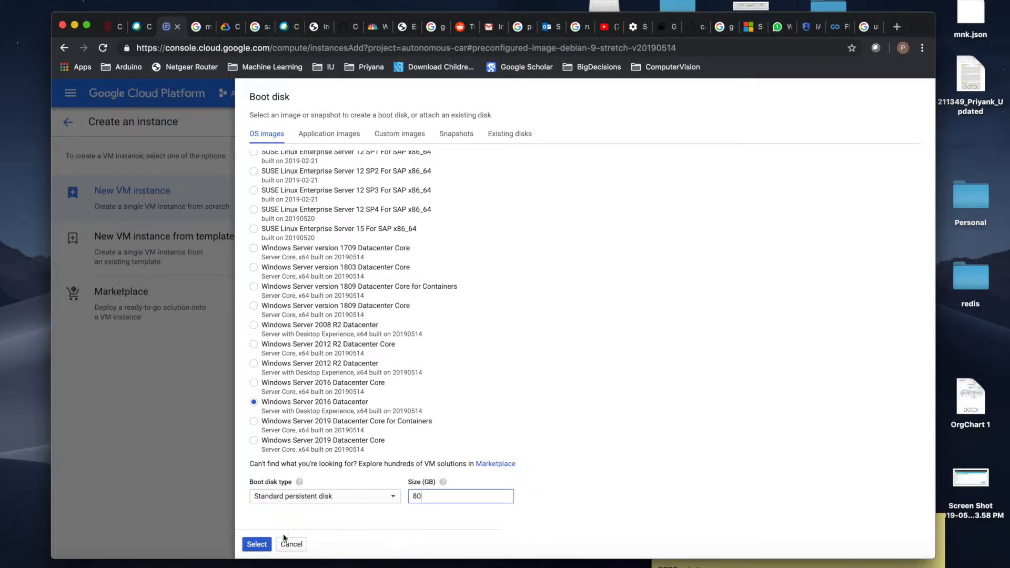
{"action": "left_click", "coordinate": [256, 544]}
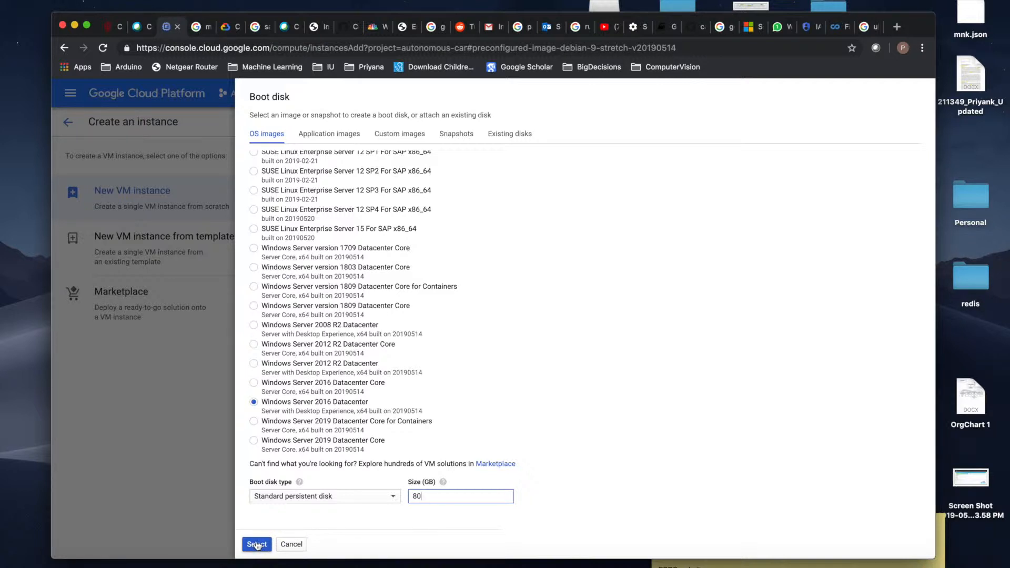
- Confirm the boot disk and expand the management, security and networking options
{"action": "left_click", "coordinate": [255, 543]}
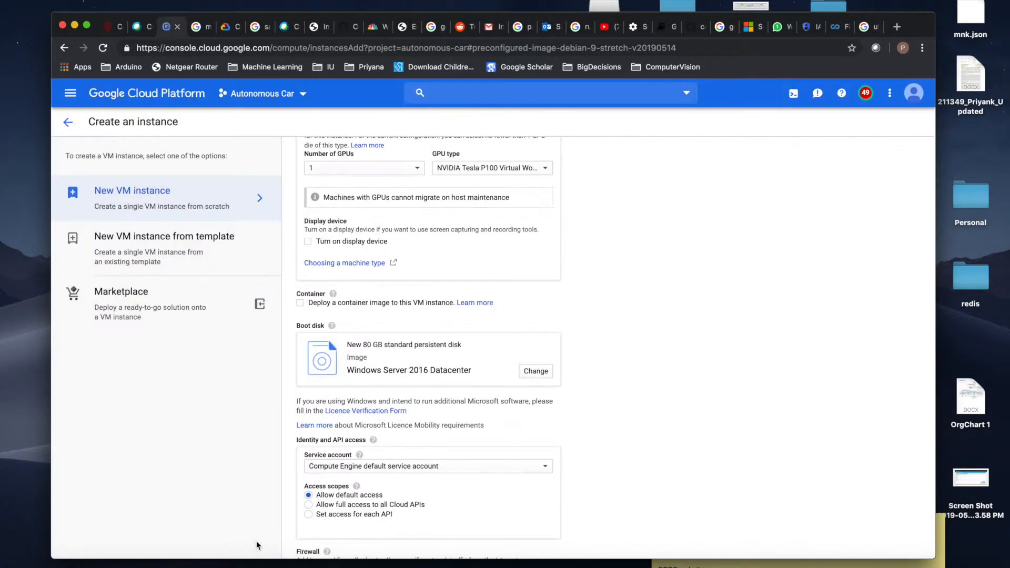
{"action": "mouse_move", "coordinate": [474, 385]}
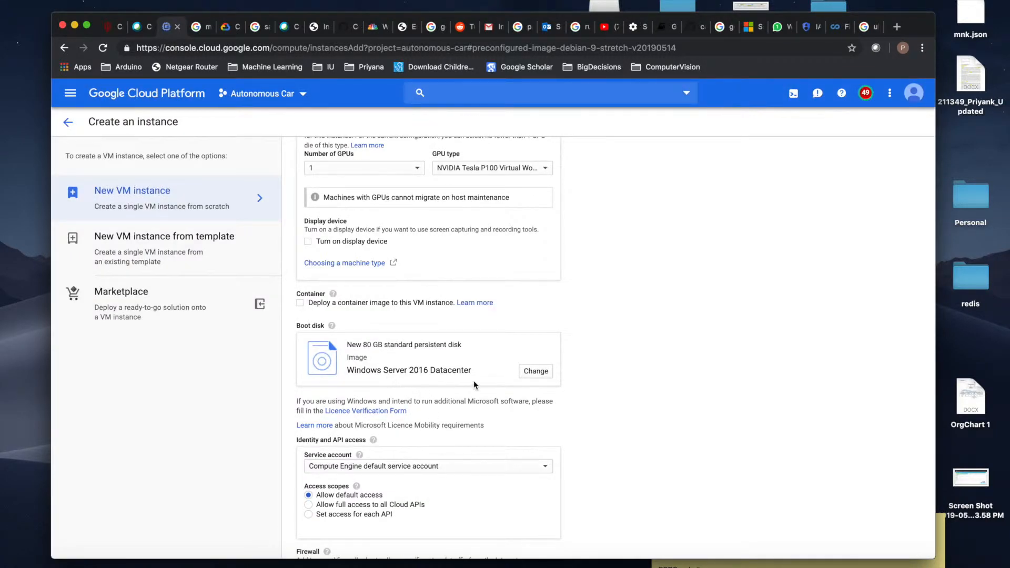
{"action": "scroll", "scroll_direction": "down", "scroll_amount": 3}
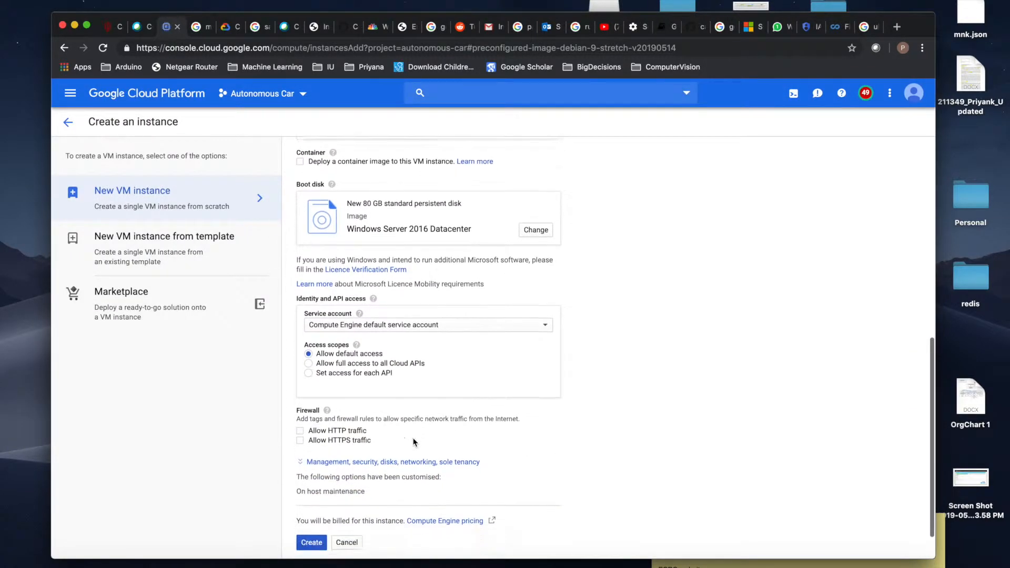
{"action": "scroll", "scroll_direction": "down", "scroll_amount": 3}
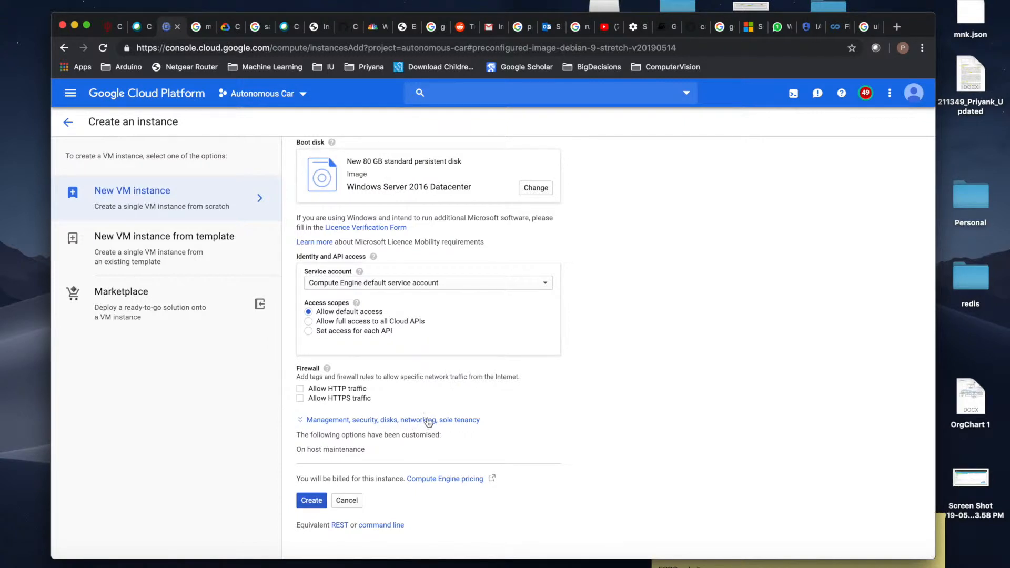
{"action": "left_click", "coordinate": [392, 420]}
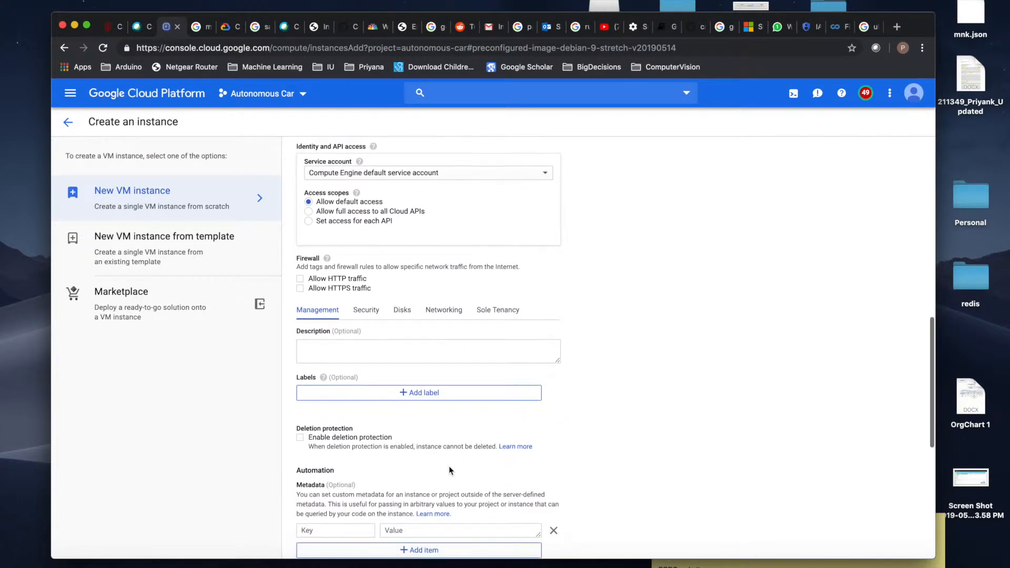
- Turn Preemptibility on, leaving automatic restart off
{"action": "scroll", "scroll_direction": "down", "scroll_amount": 3}
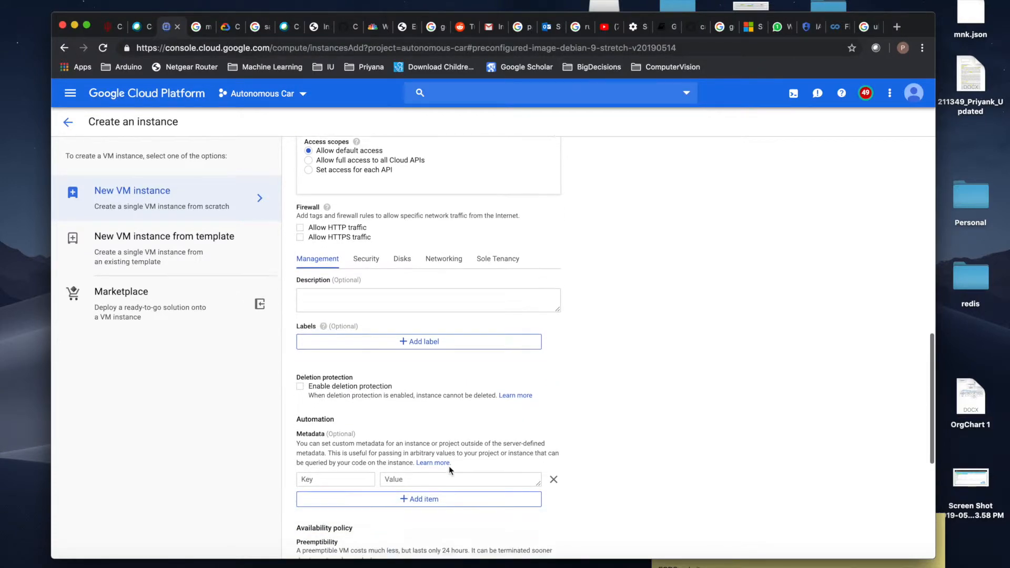
{"action": "scroll", "scroll_direction": "down", "scroll_amount": 3}
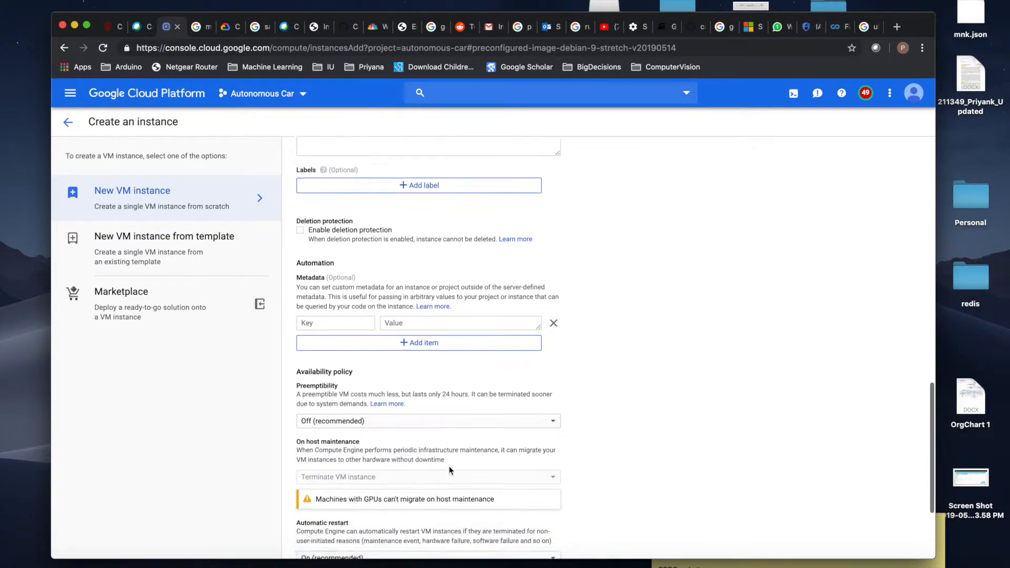
{"action": "scroll", "scroll_direction": "down", "scroll_amount": 3}
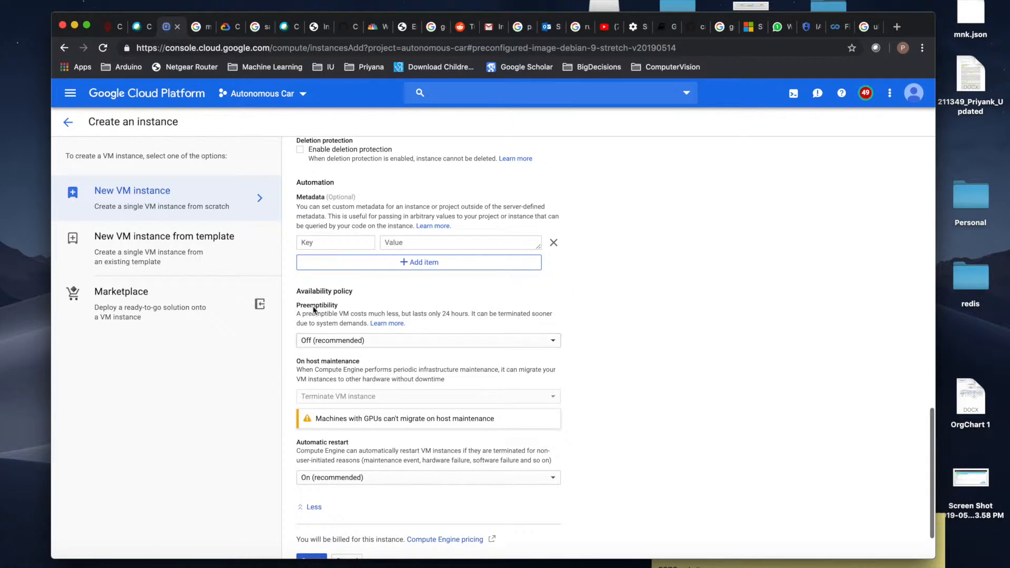
{"action": "mouse_move", "coordinate": [311, 319]}
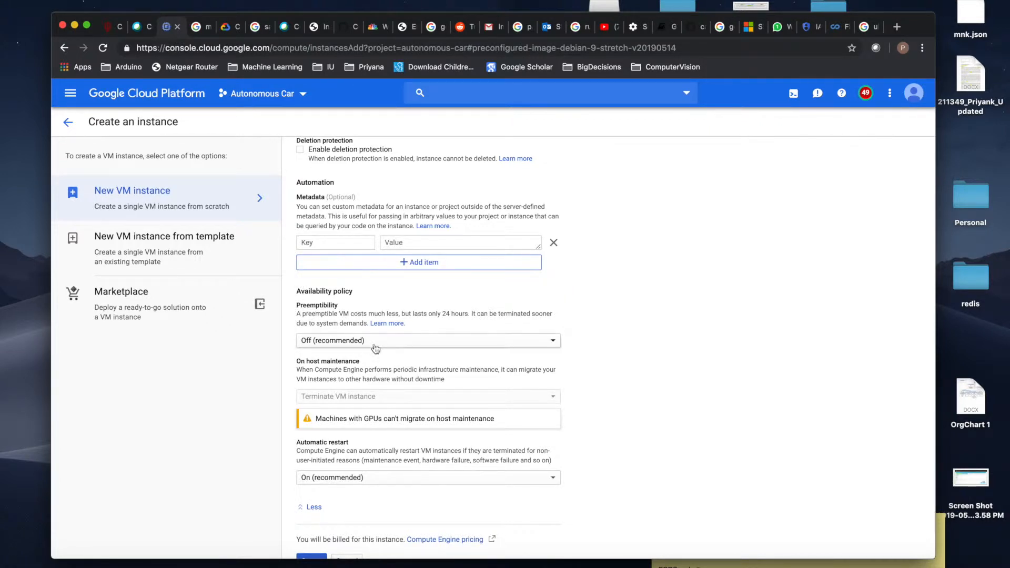
{"action": "left_click", "coordinate": [427, 340]}
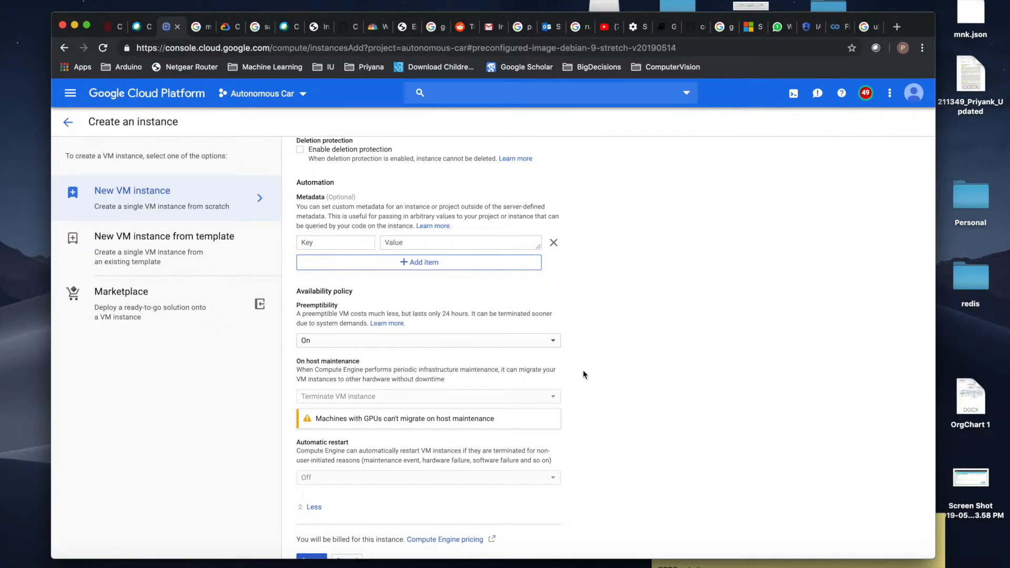
{"action": "mouse_move", "coordinate": [750, 323]}
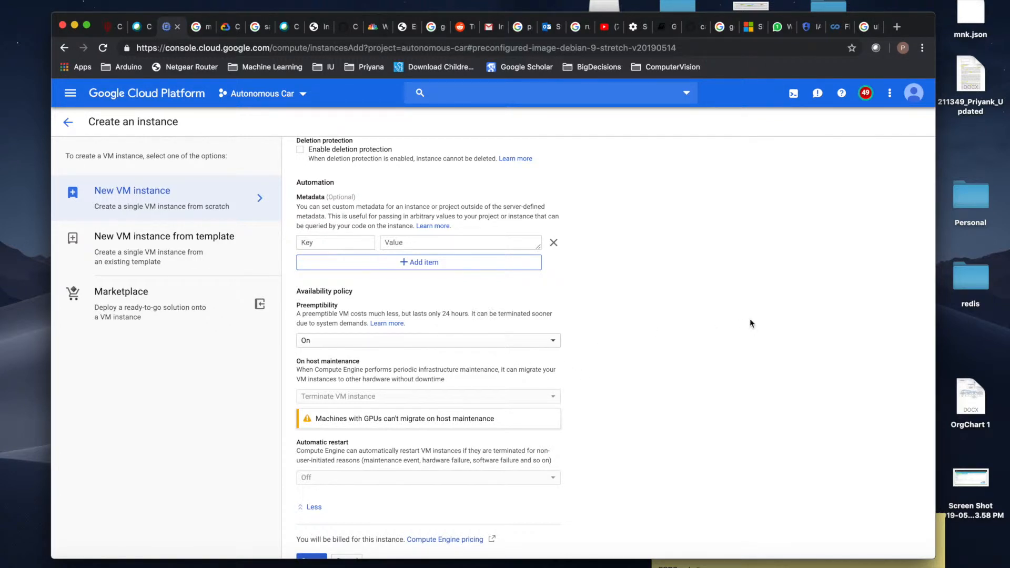
{"action": "scroll", "scroll_direction": "down", "scroll_amount": 3}
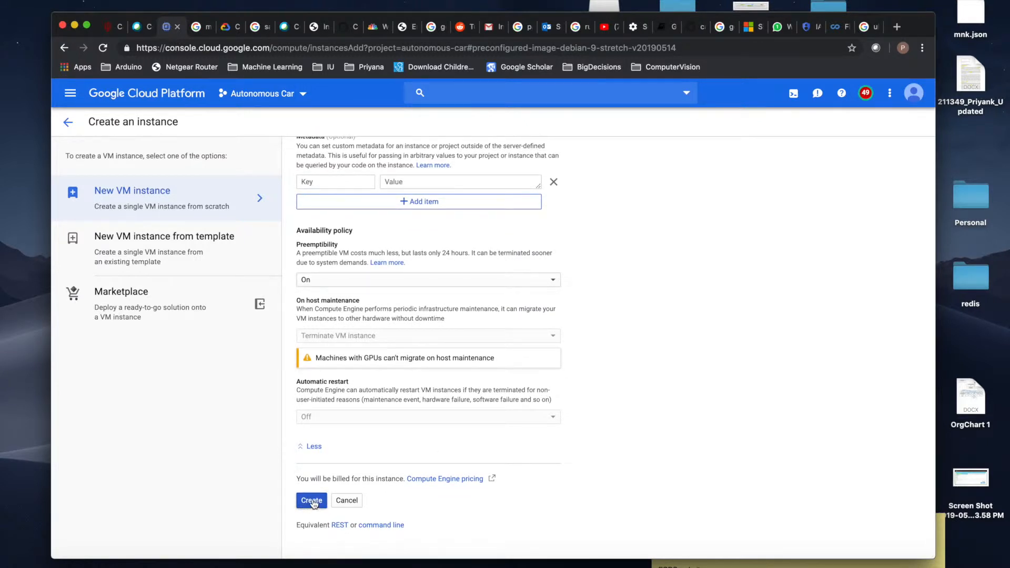
- Create the instance so instance-3 runs in us-east1-b with an external IP
{"action": "left_click", "coordinate": [312, 500]}
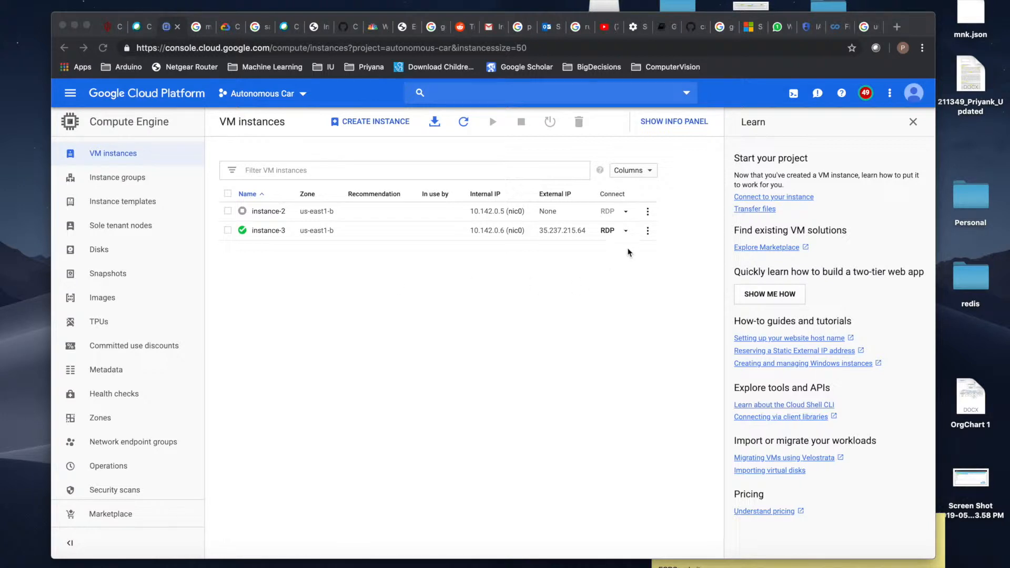
{"action": "mouse_move", "coordinate": [602, 240]}
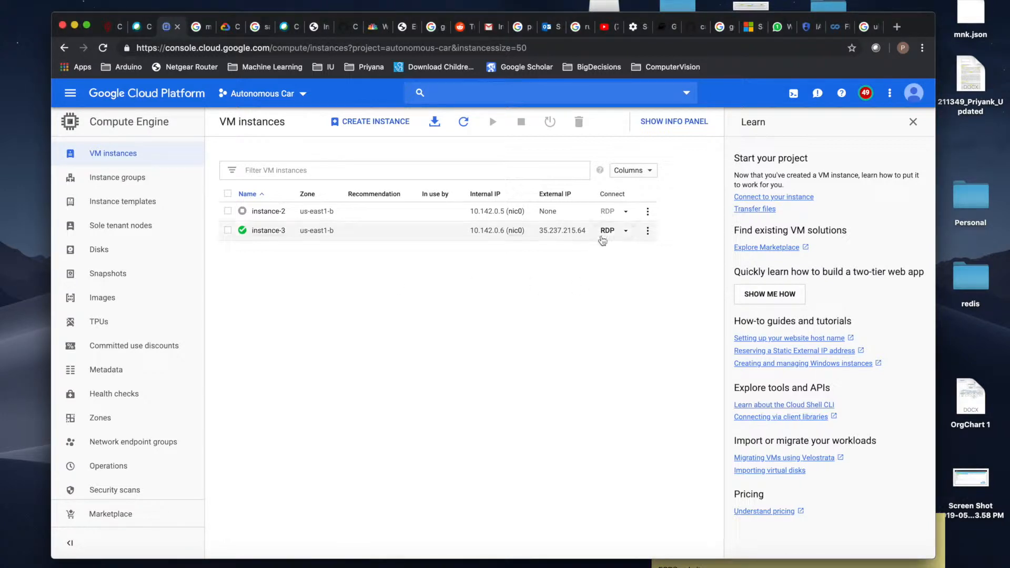
- Generate and copy a new Windows password for instance-3 via the RDP options
{"action": "left_click", "coordinate": [623, 231]}
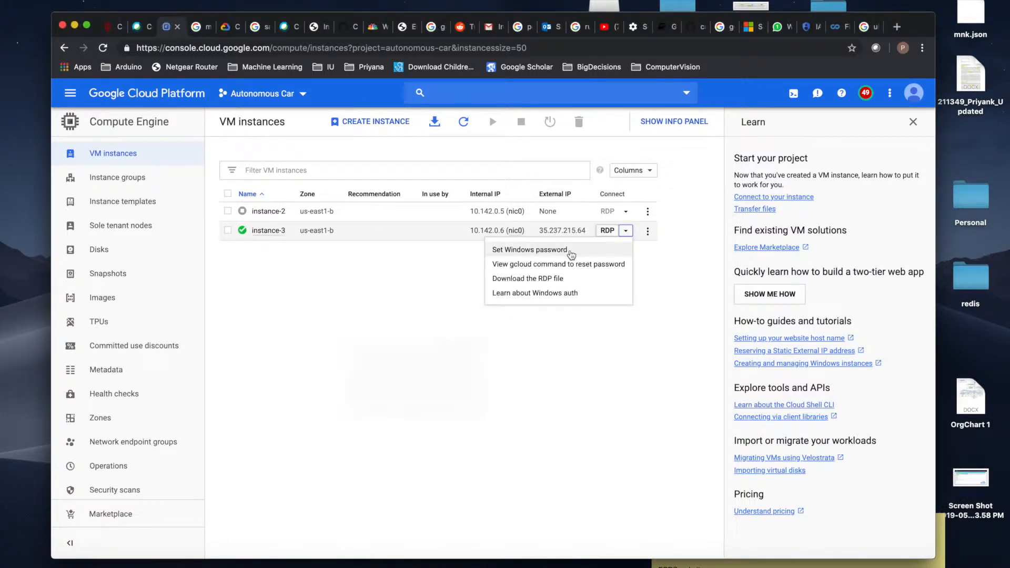
{"action": "left_click", "coordinate": [529, 250]}
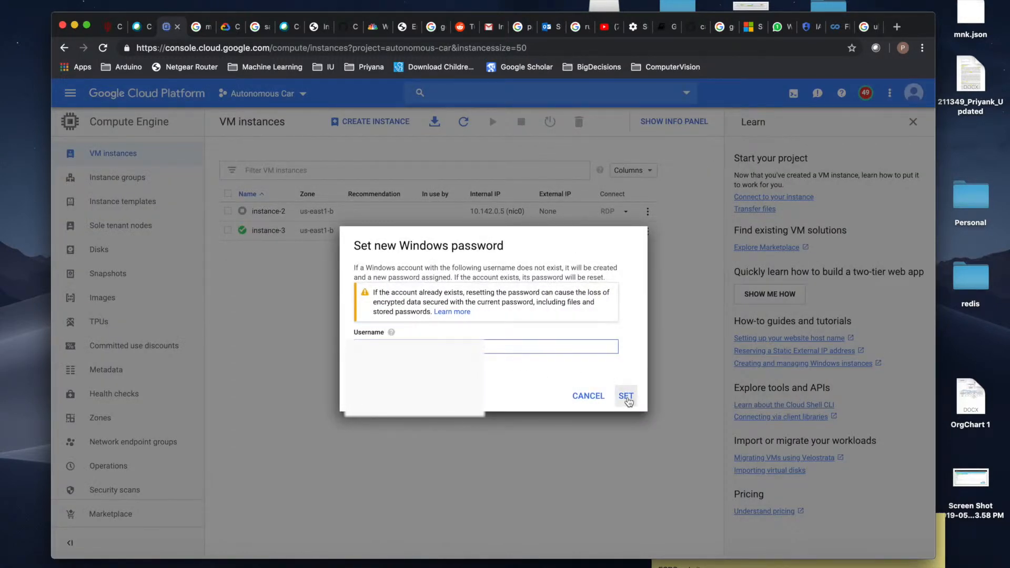
{"action": "left_click", "coordinate": [624, 396]}
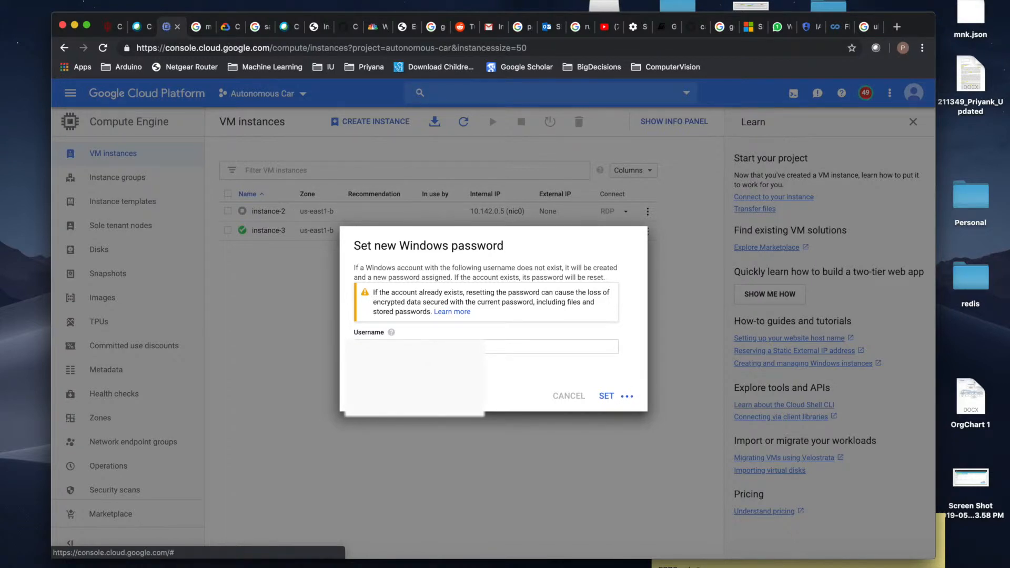
{"action": "left_click", "coordinate": [569, 397]}
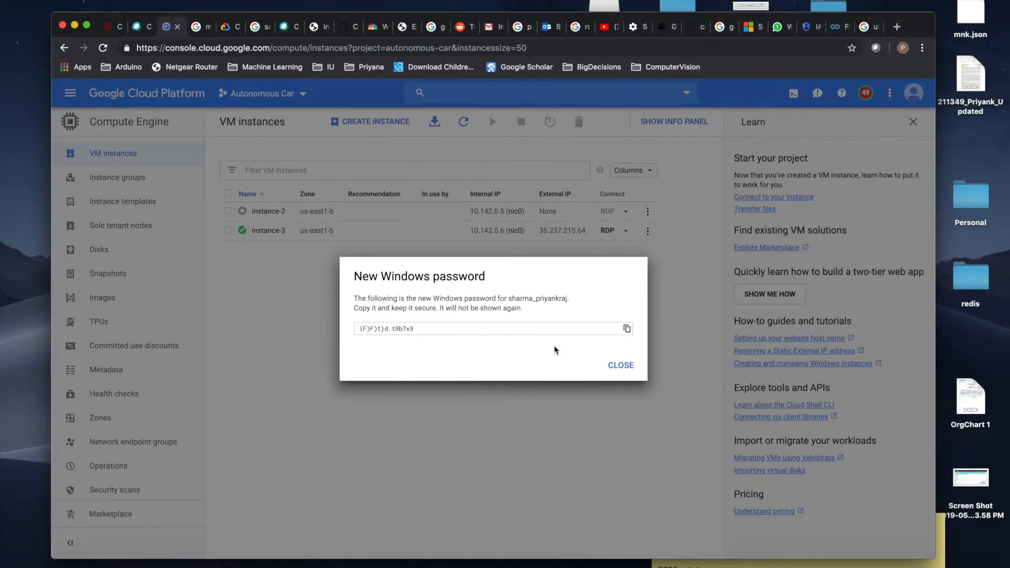
{"action": "left_click", "coordinate": [626, 329]}
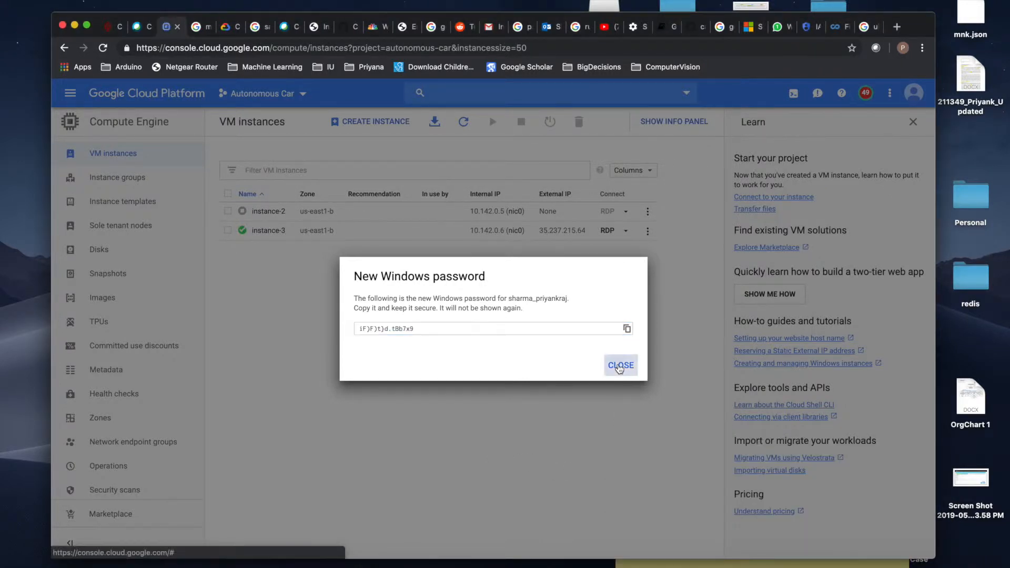
{"action": "left_click", "coordinate": [620, 365]}
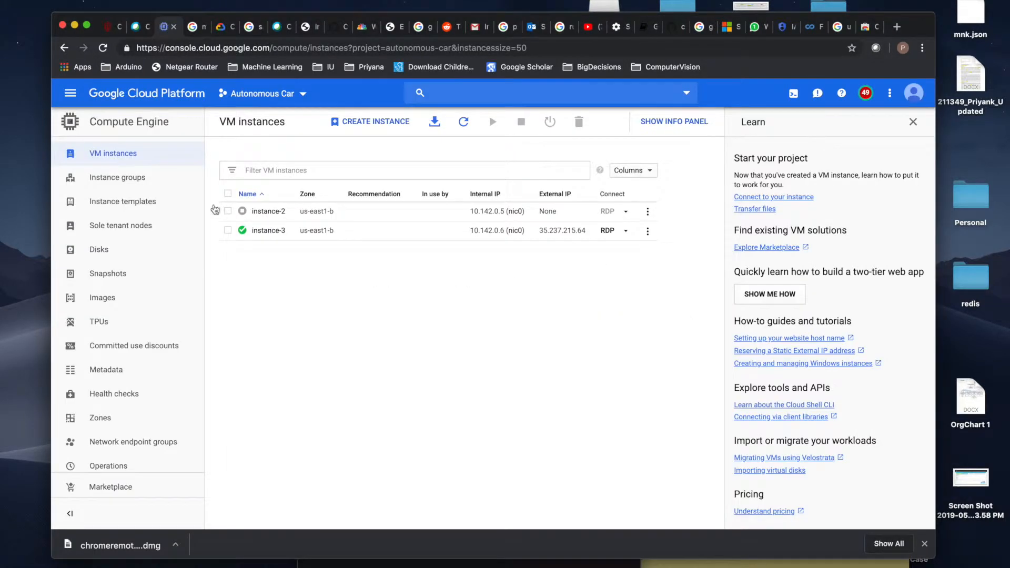
{"action": "mouse_move", "coordinate": [586, 231]}
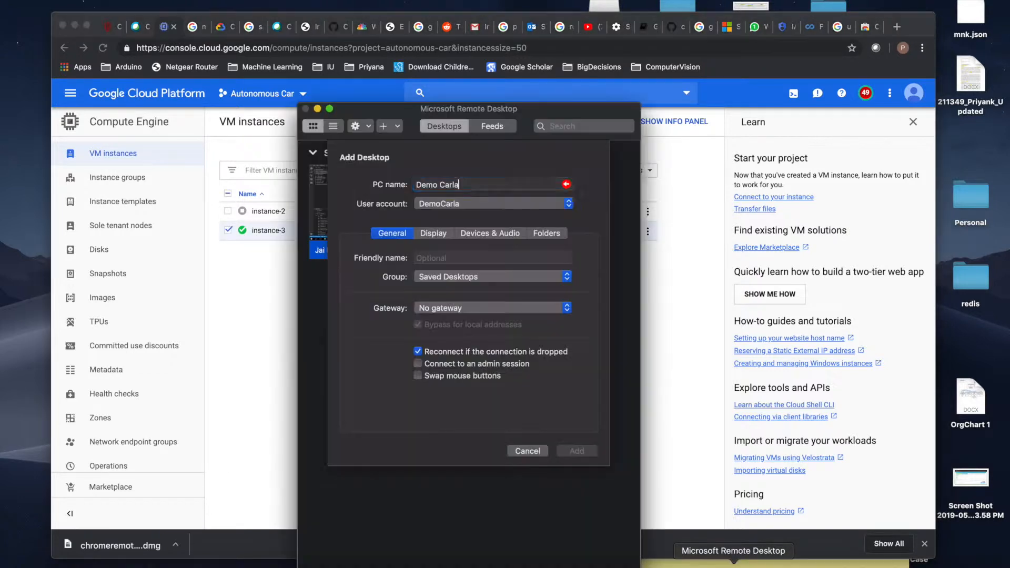
- Save a desktop for 35.237.215.64 and connect, continuing past the certificate warning
{"action": "left_click", "coordinate": [492, 184]}
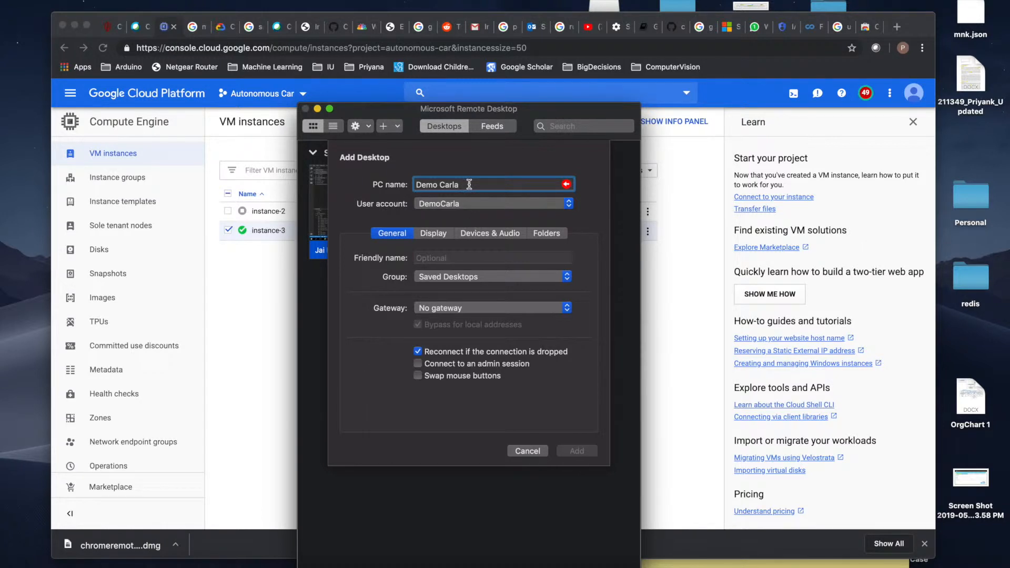
{"action": "type", "text": "35.237.215.64"}
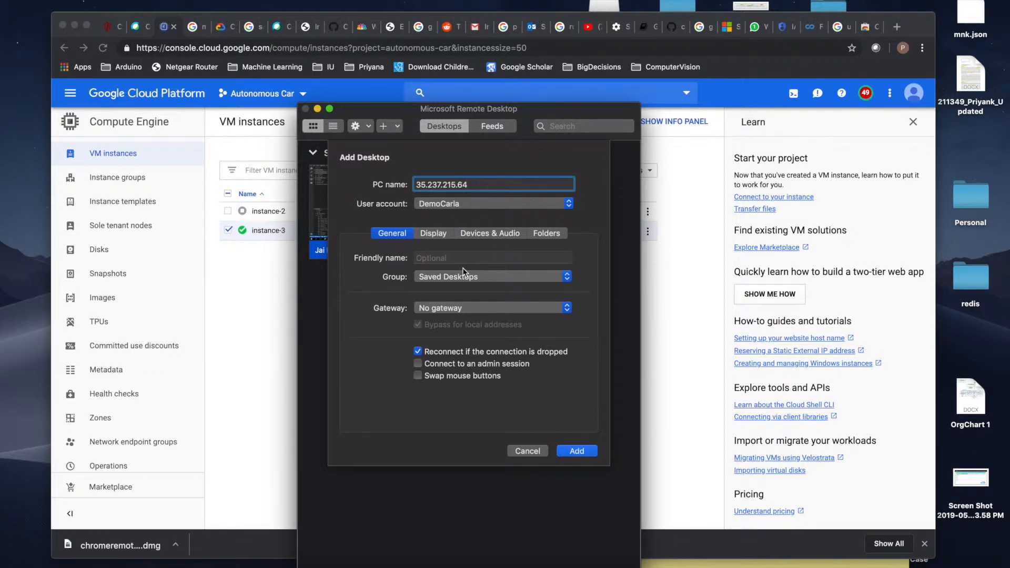
{"action": "left_click", "coordinate": [493, 184]}
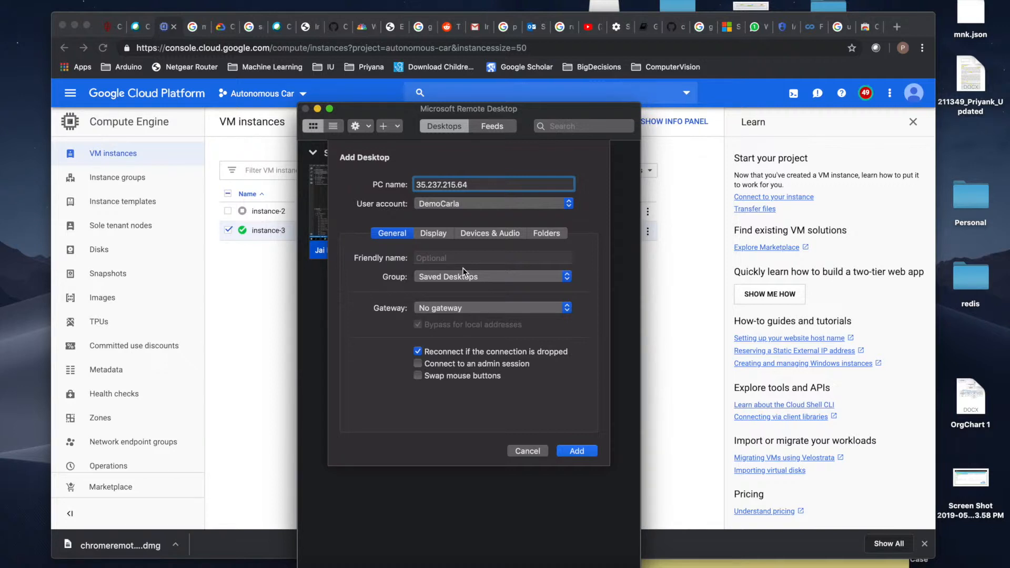
{"action": "left_click", "coordinate": [576, 450]}
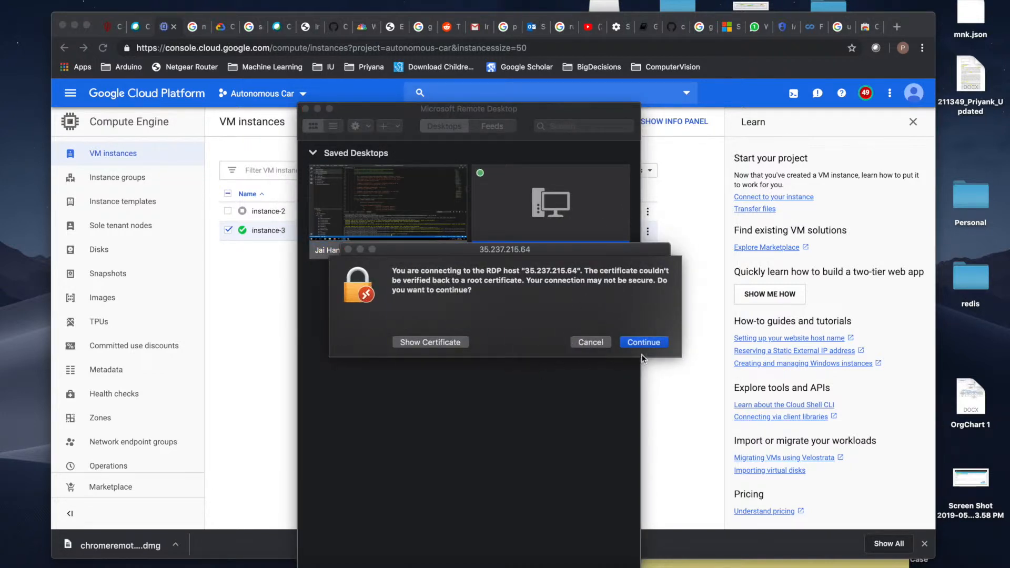
{"action": "left_click", "coordinate": [643, 342]}
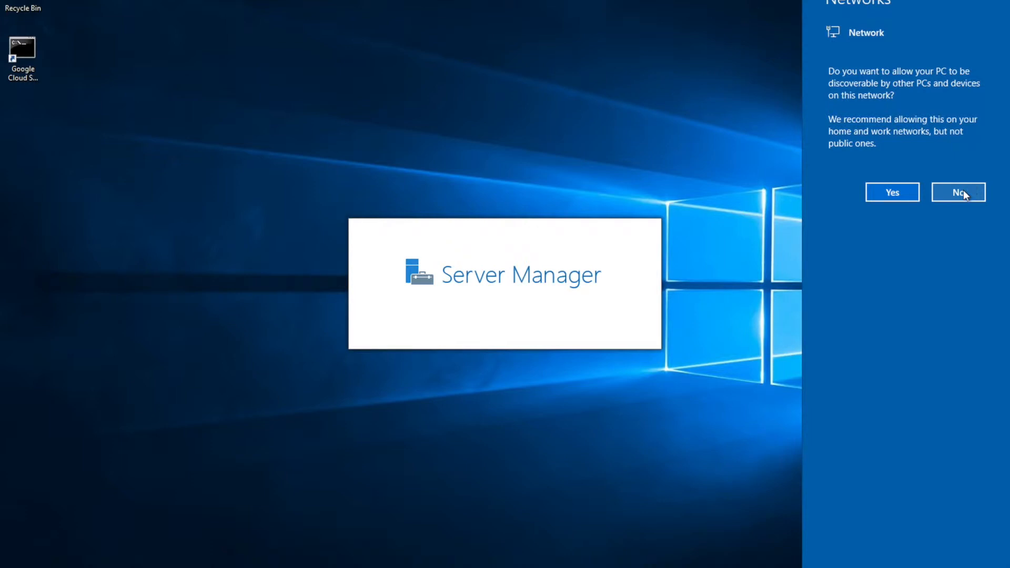
- Keep the server undiscoverable and switch IE Enhanced Security Configuration off for administrators and users
{"action": "left_click", "coordinate": [957, 191]}
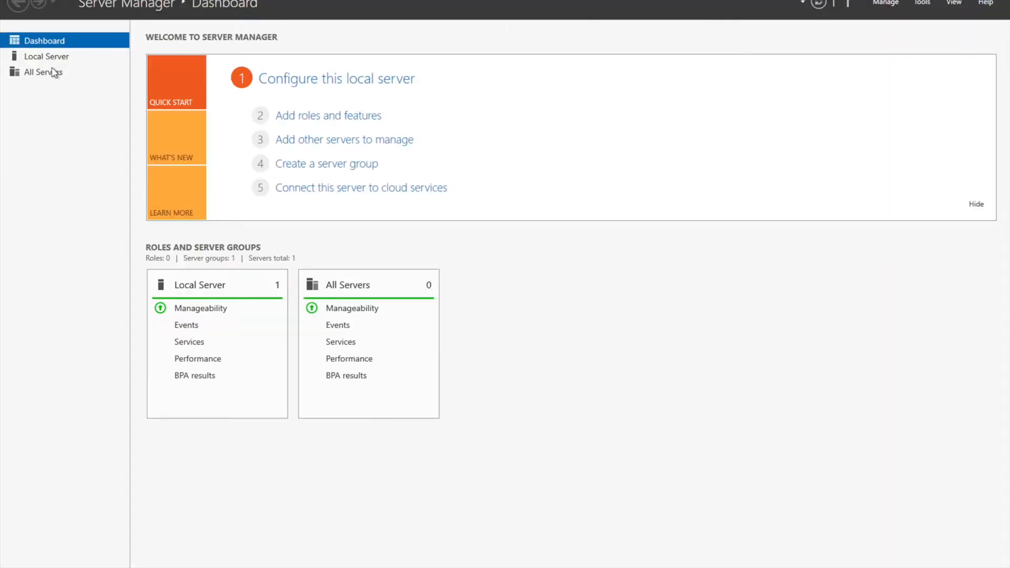
{"action": "left_click", "coordinate": [45, 55]}
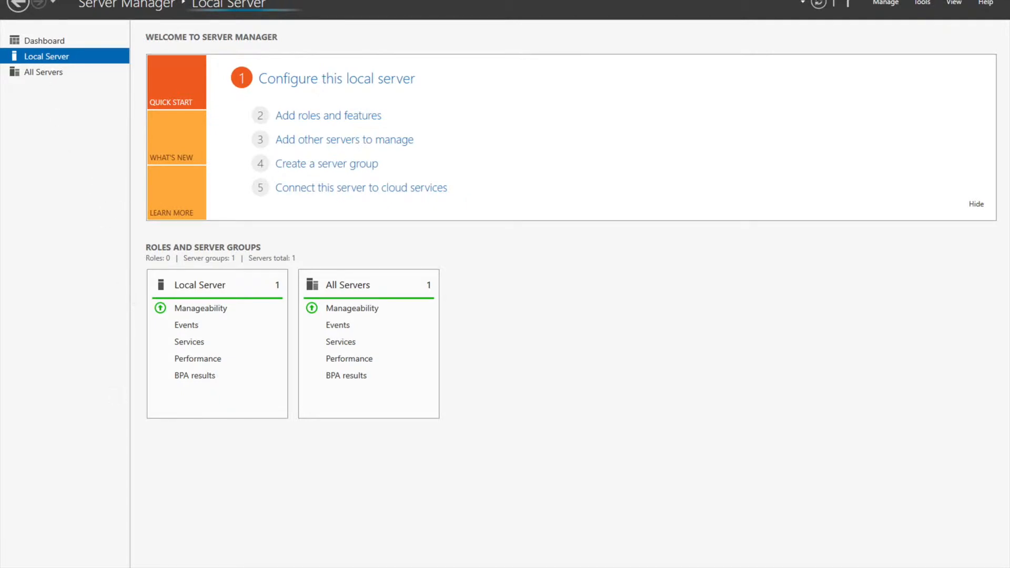
{"action": "mouse_move", "coordinate": [115, 558]}
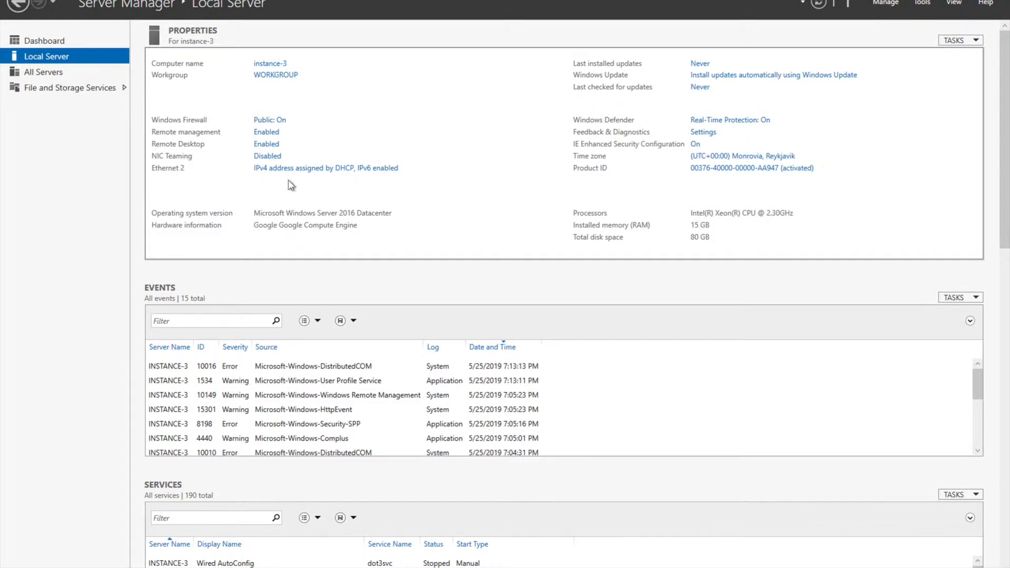
{"action": "mouse_move", "coordinate": [697, 150]}
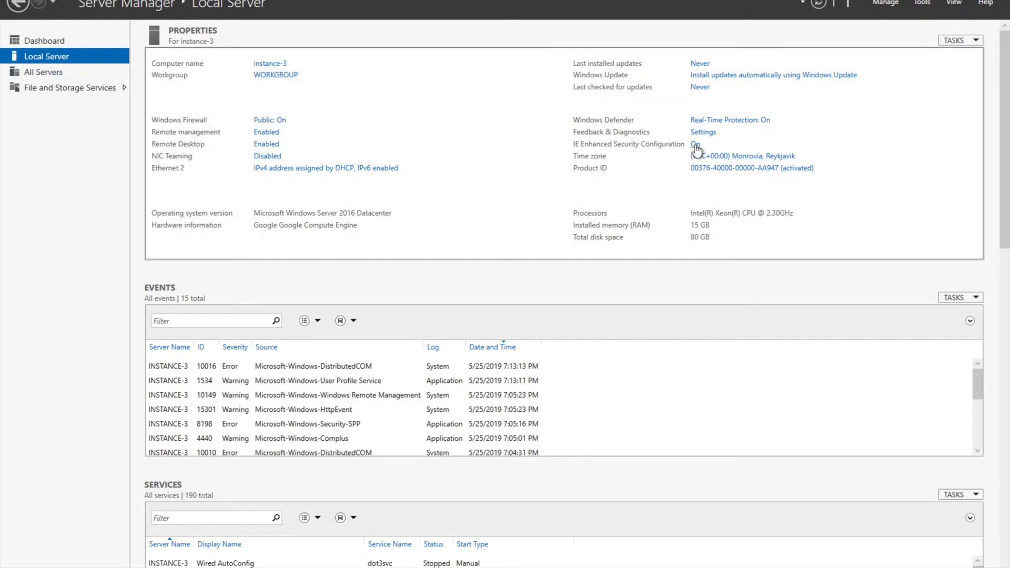
{"action": "left_click", "coordinate": [695, 145]}
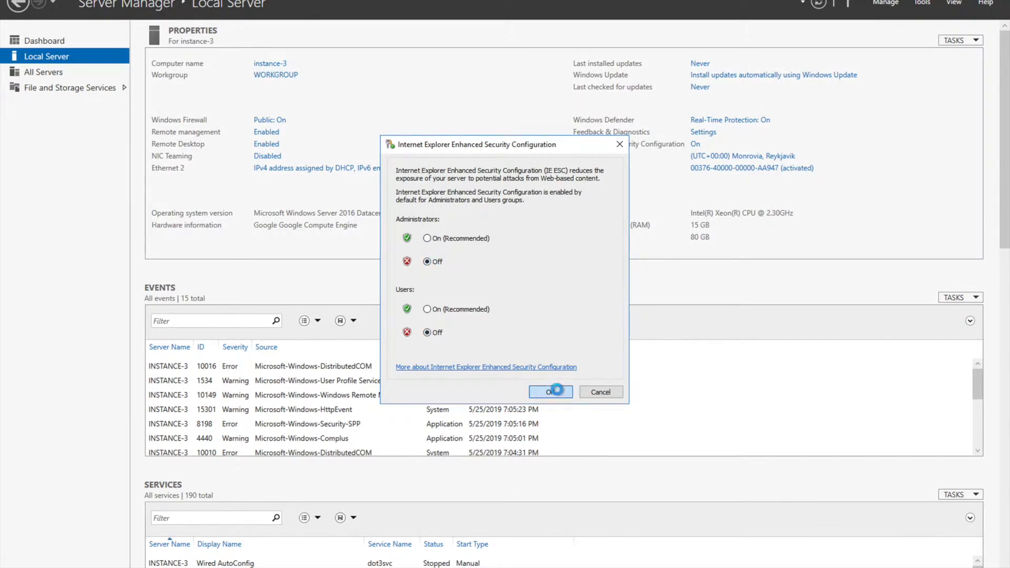
{"action": "left_click", "coordinate": [550, 391]}
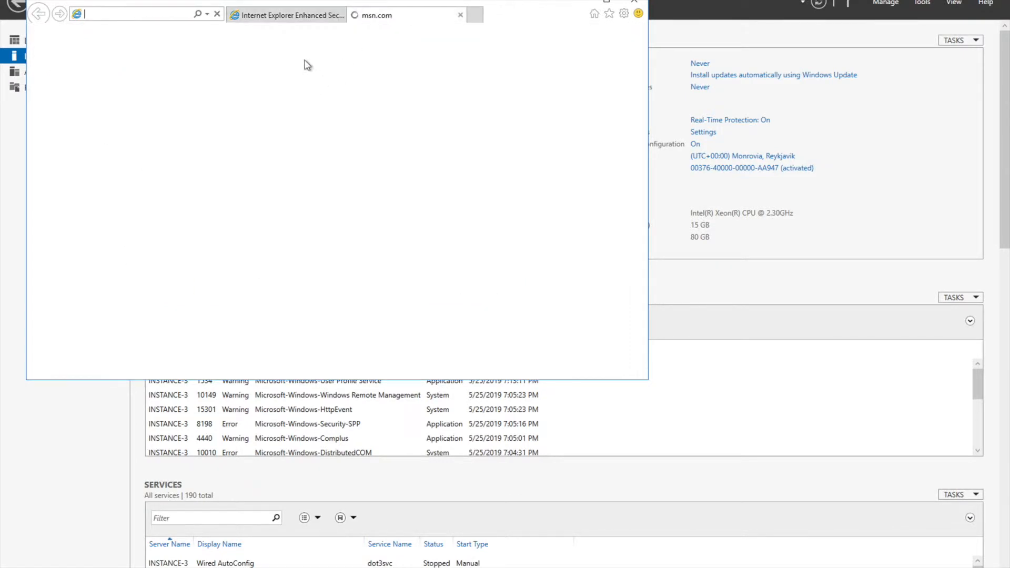
- Search 'download firefox', download the installer from Mozilla and allow it to run
{"action": "type", "text": "download"}
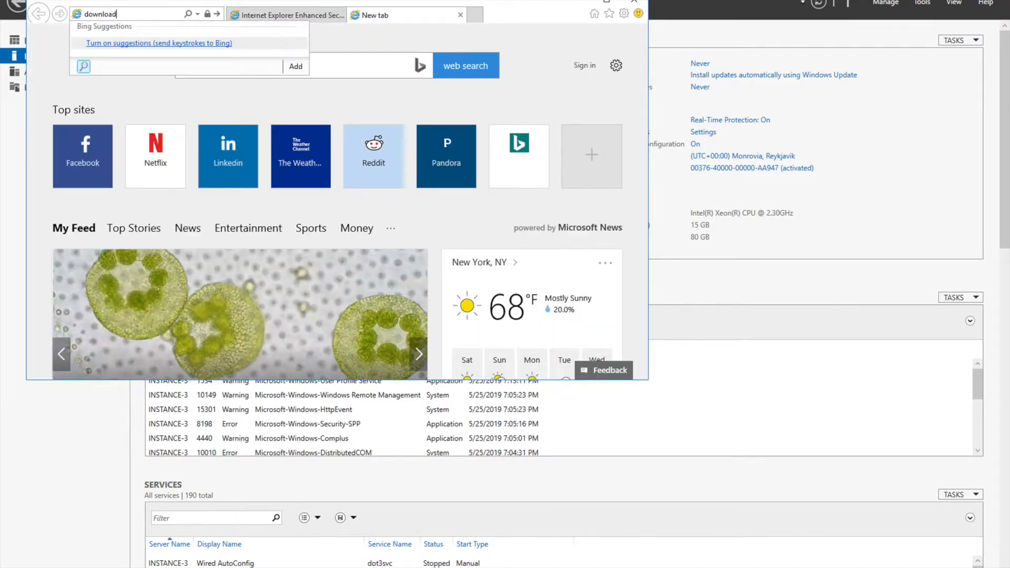
{"action": "type", "text": "fire"}
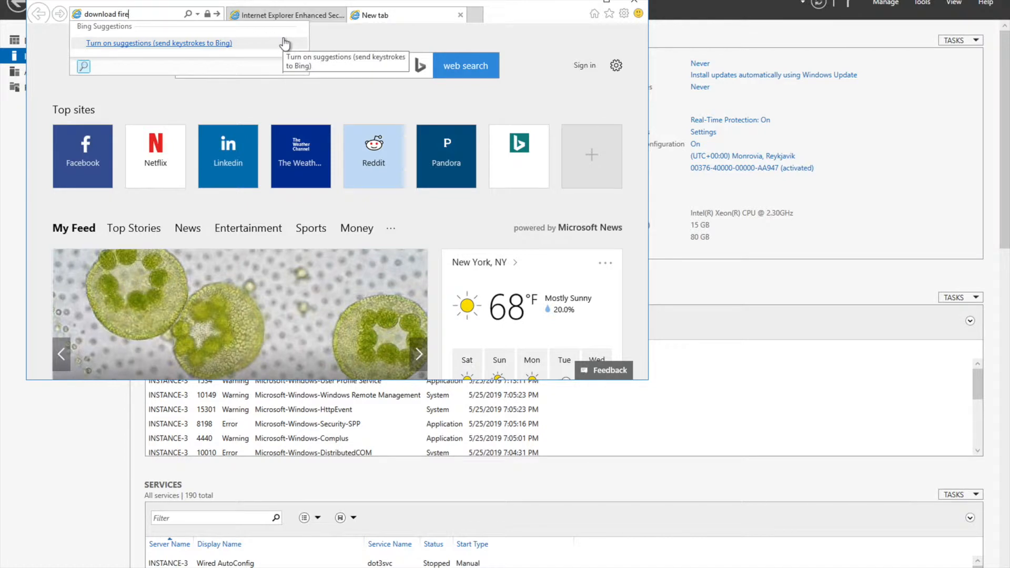
{"action": "key", "text": "enter"}
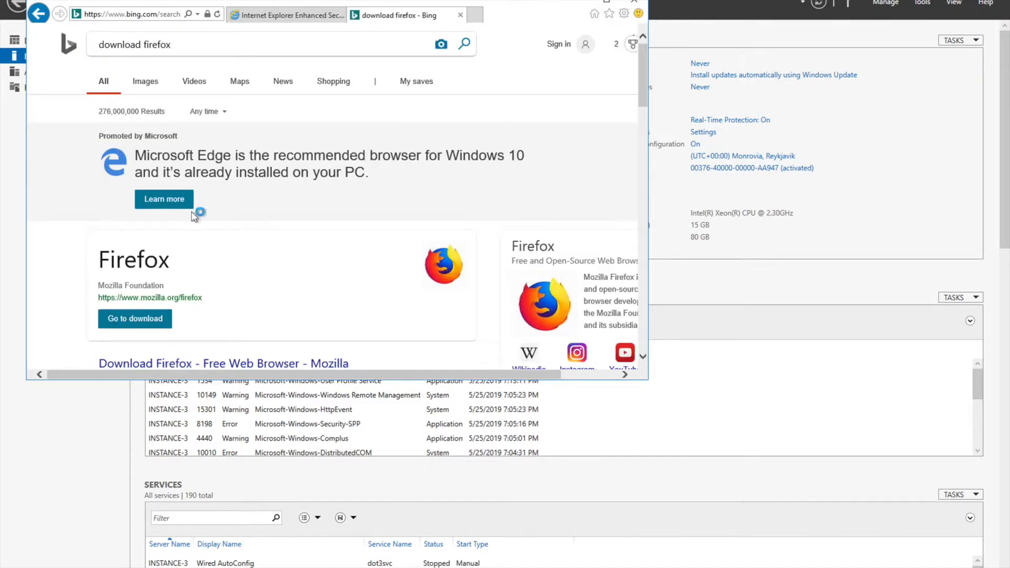
{"action": "left_click", "coordinate": [135, 318]}
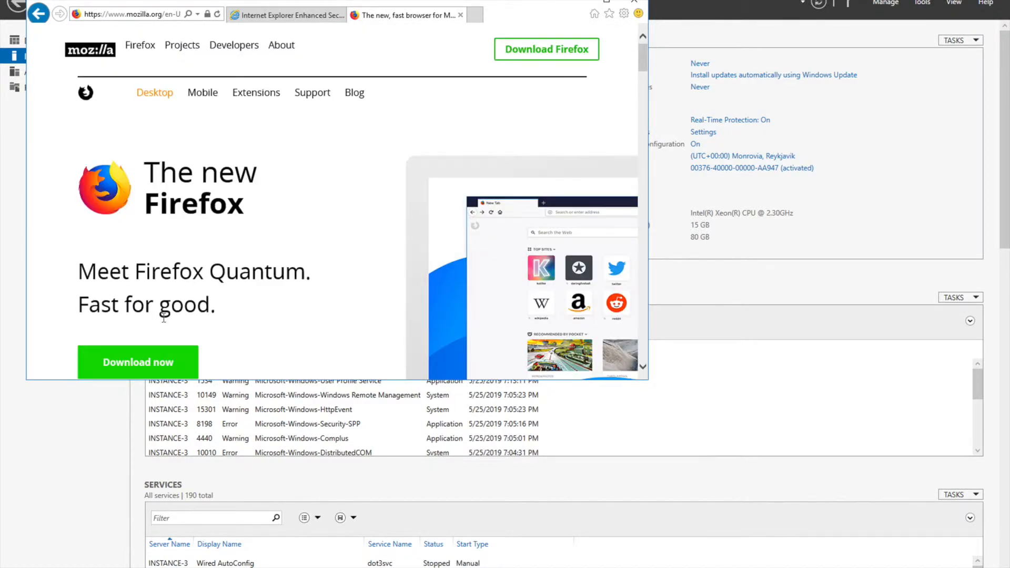
{"action": "left_click", "coordinate": [137, 360]}
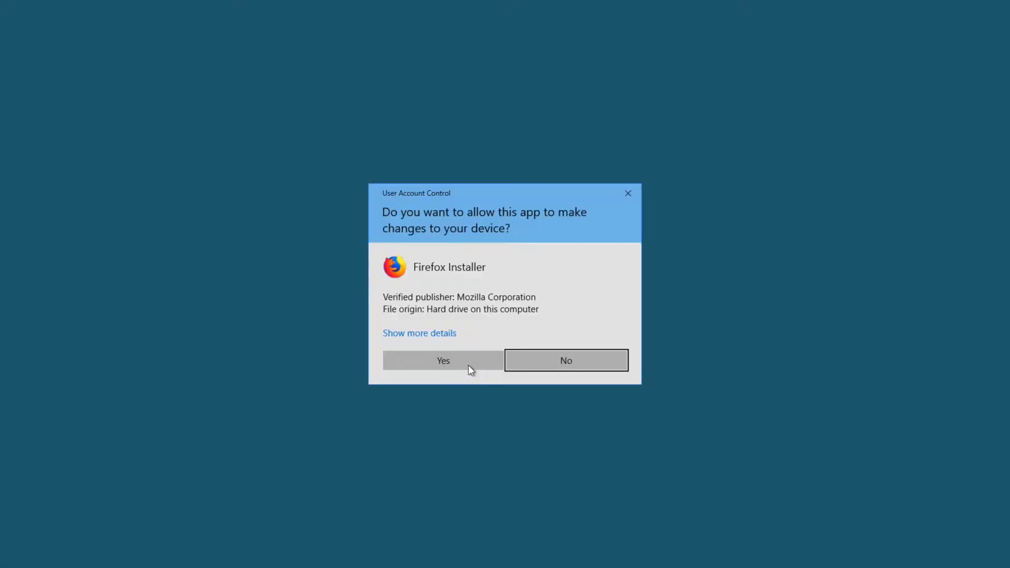
{"action": "left_click", "coordinate": [442, 360]}
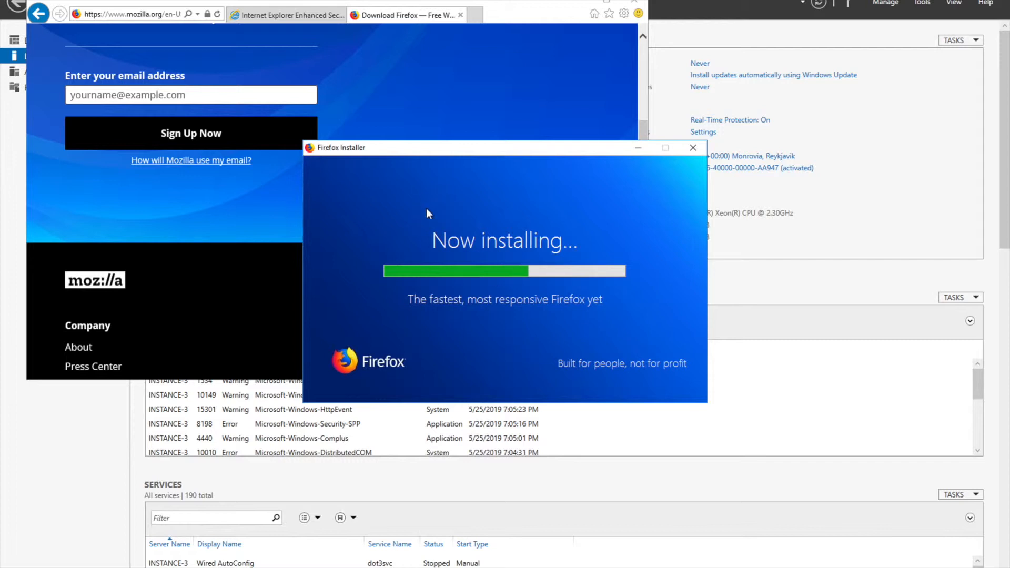
{"action": "mouse_move", "coordinate": [455, 237]}
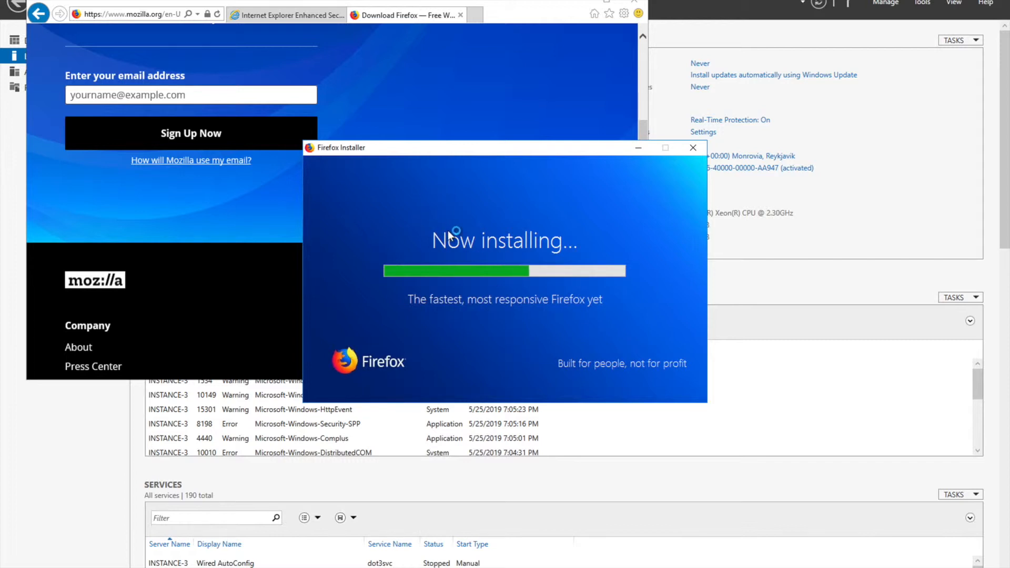
{"action": "mouse_move", "coordinate": [602, 340]}
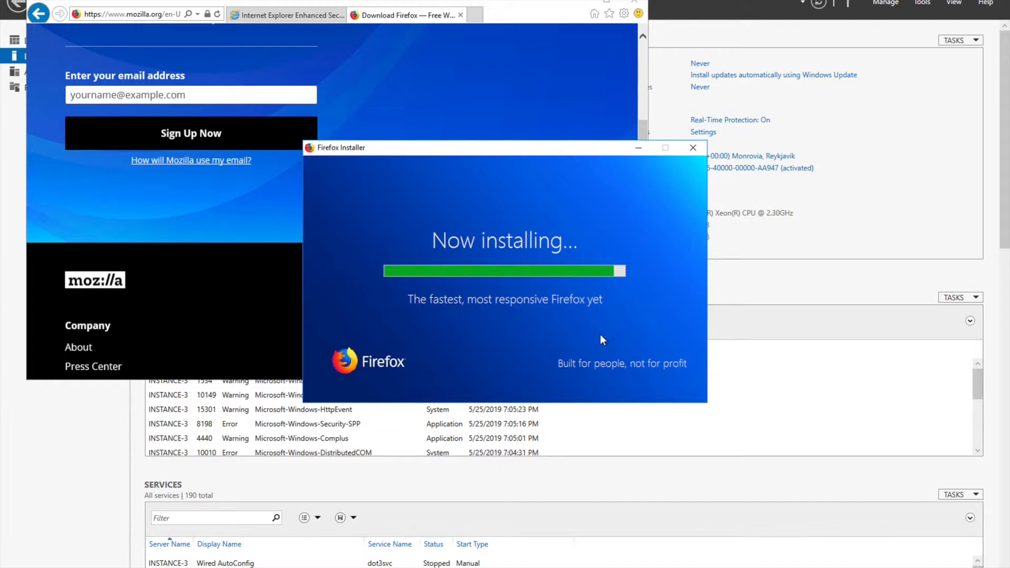
{"action": "type", "text": "download carla"}
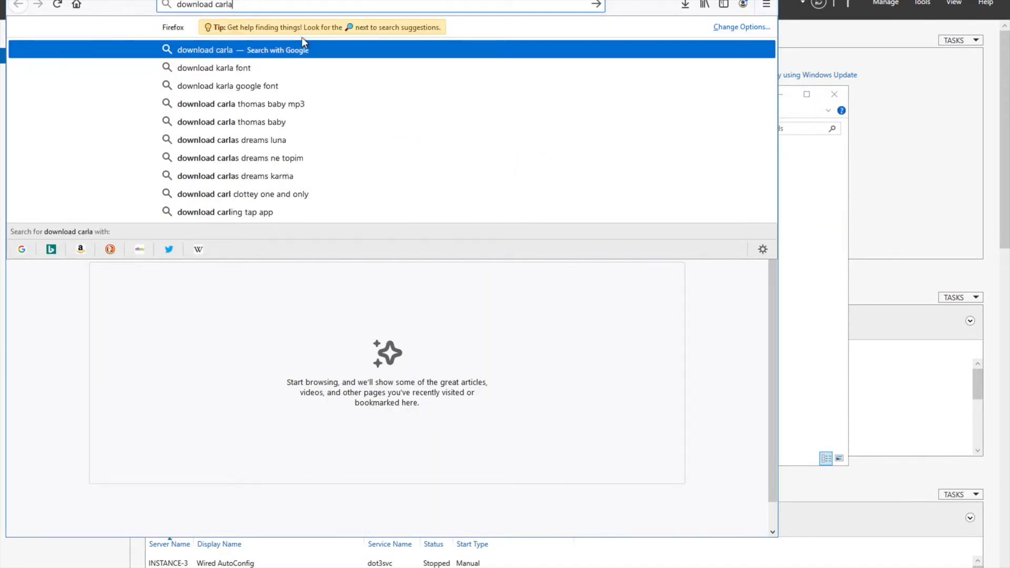
- Search 'download carla github' and reach the carla-simulator repository's releases
{"action": "type", "text": "gith"}
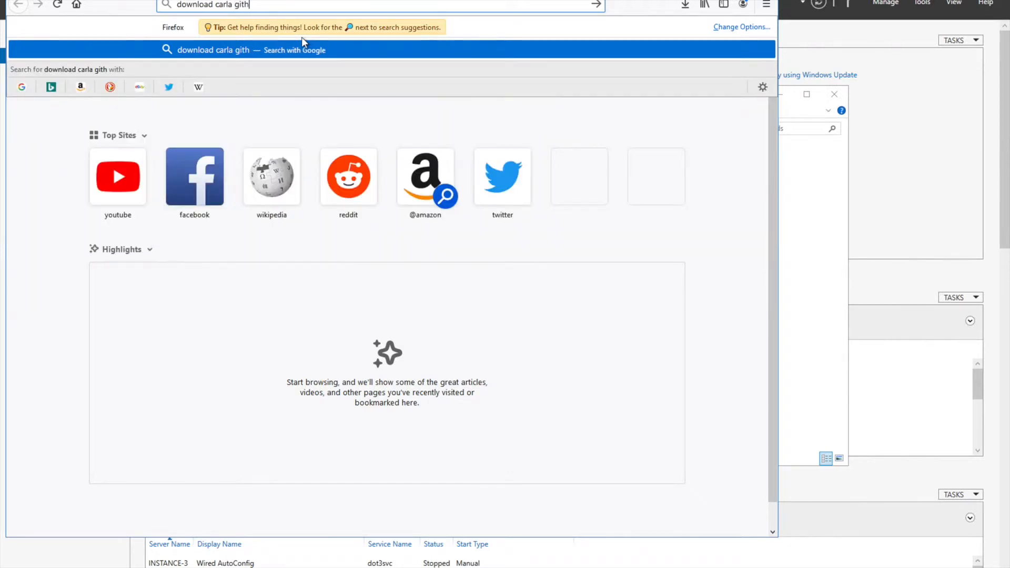
{"action": "type", "text": "ub"}
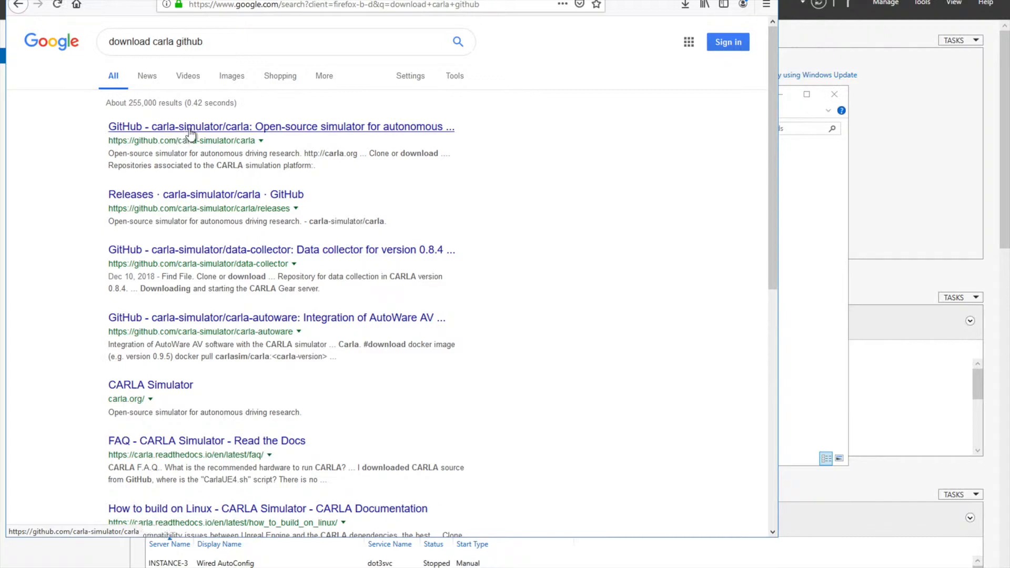
{"action": "left_click", "coordinate": [281, 126]}
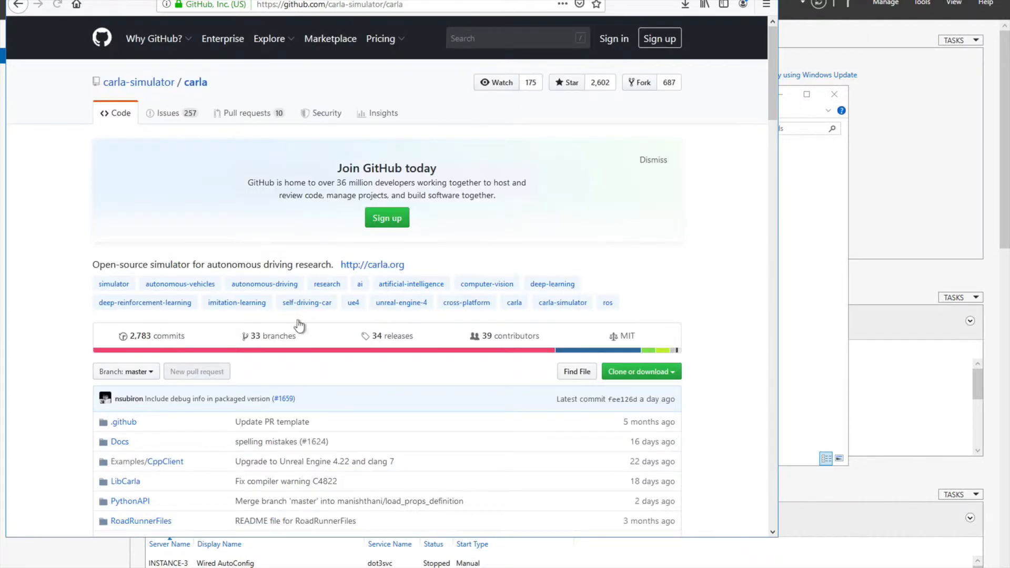
{"action": "scroll", "scroll_direction": "down", "scroll_amount": 3}
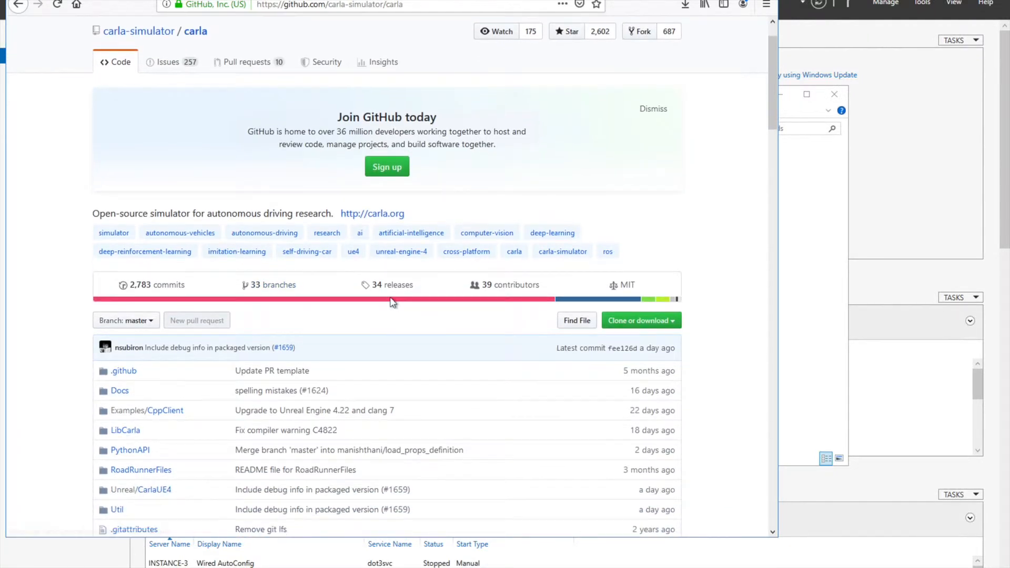
{"action": "left_click", "coordinate": [386, 285]}
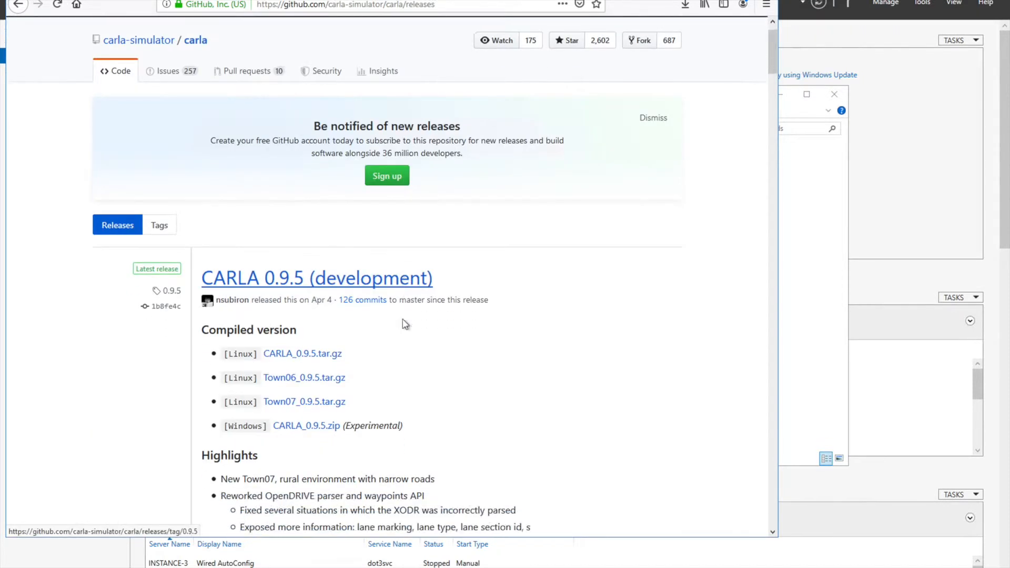
- Save the Windows CARLA_0.9.5.zip and open its containing Downloads folder
{"action": "left_click", "coordinate": [306, 426]}
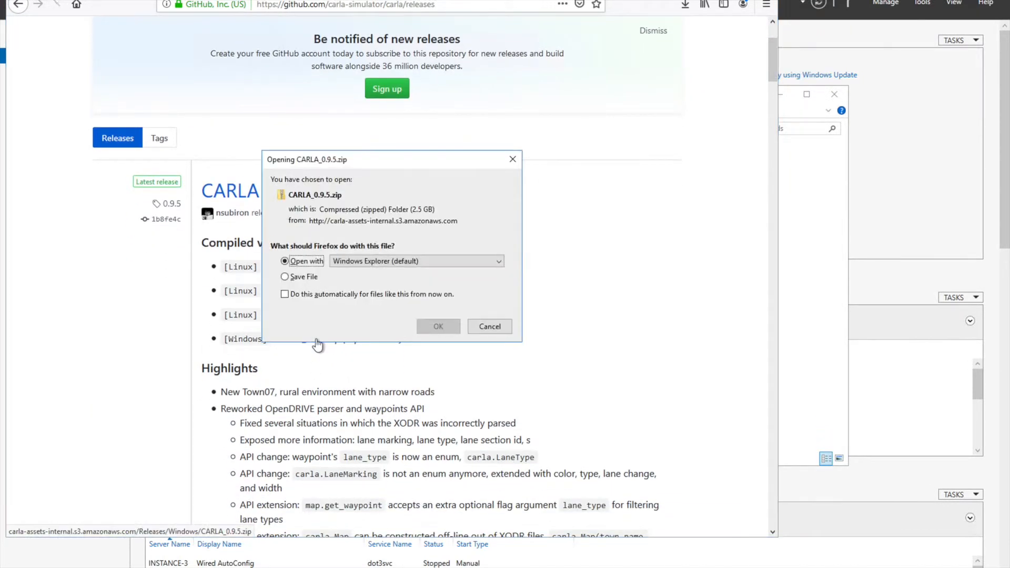
{"action": "left_click", "coordinate": [285, 276]}
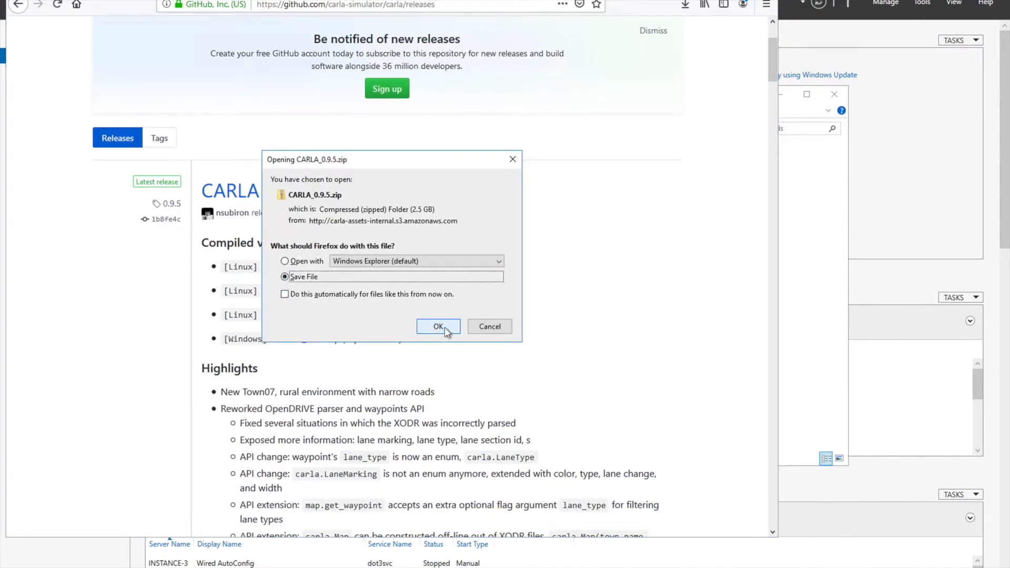
{"action": "left_click", "coordinate": [437, 326]}
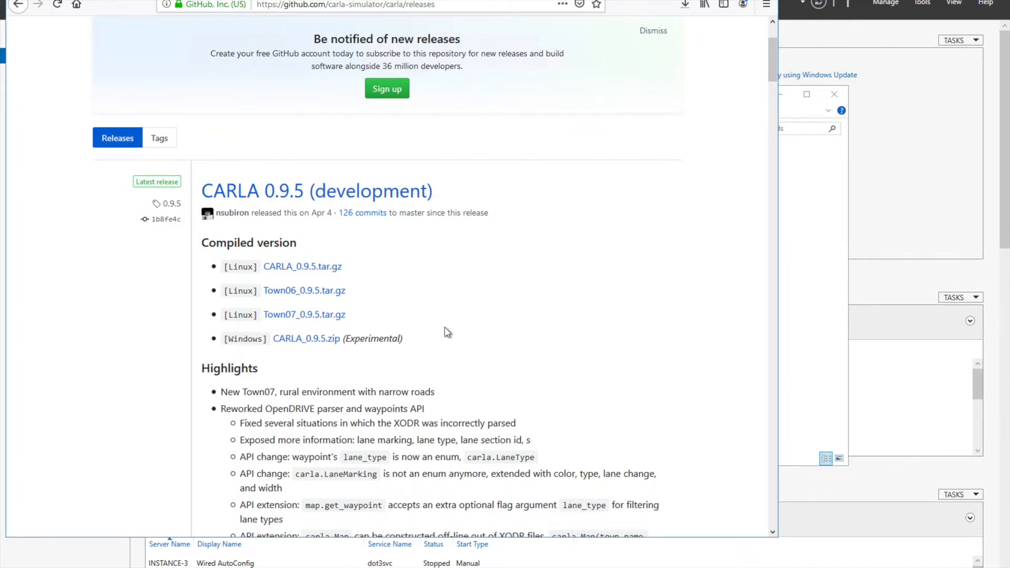
{"action": "mouse_move", "coordinate": [652, 30]}
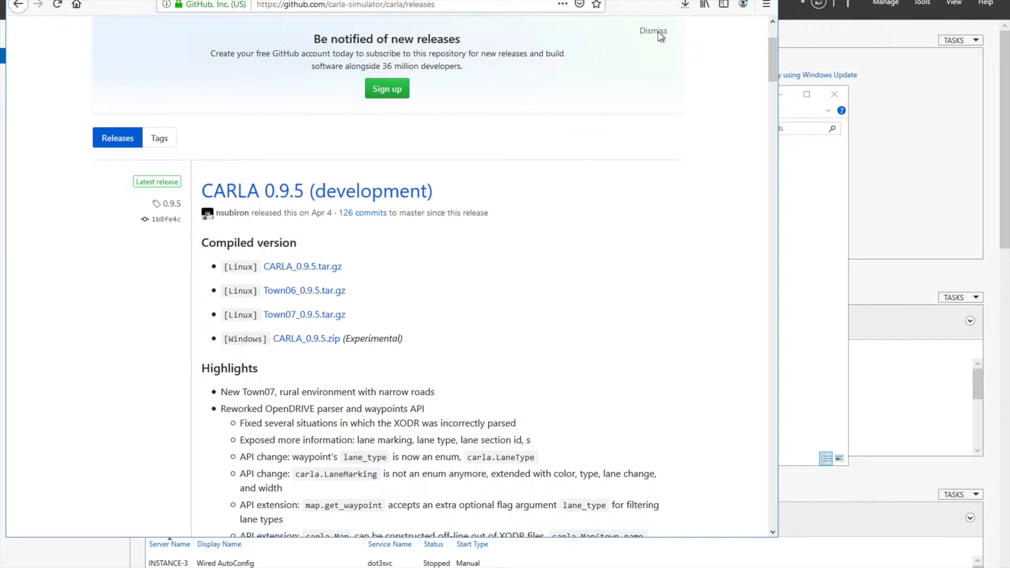
{"action": "left_click", "coordinate": [685, 6]}
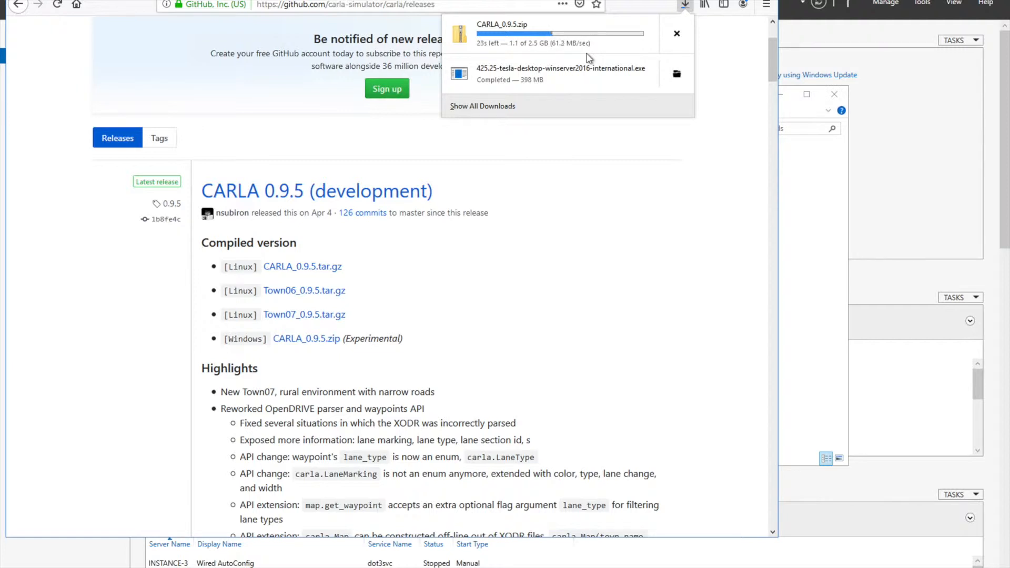
{"action": "left_click", "coordinate": [677, 74]}
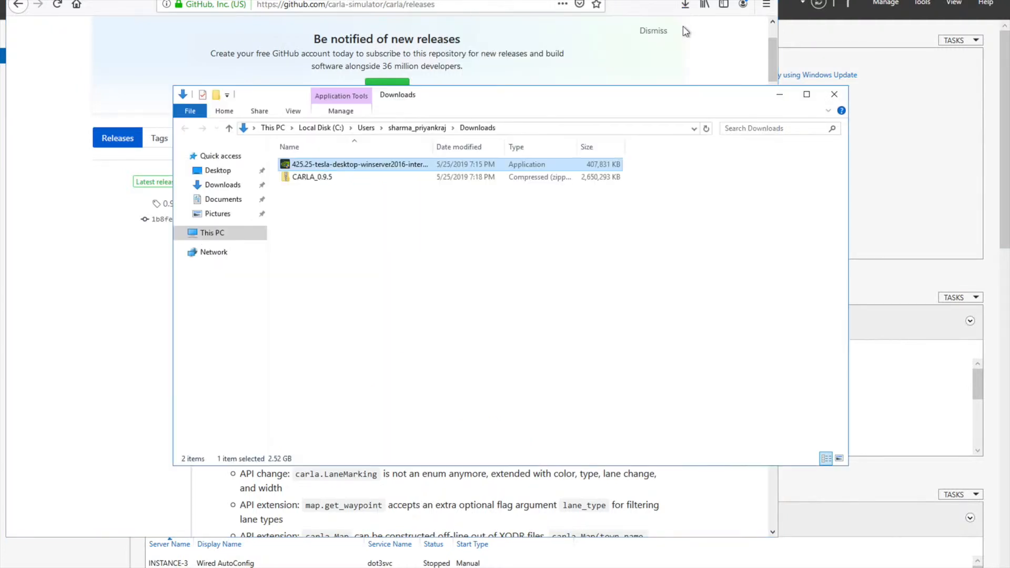
- Extract the CARLA_0.9.5.zip archive into a CARLA_0.9.5 folder on the Desktop
{"action": "left_click", "coordinate": [311, 177]}
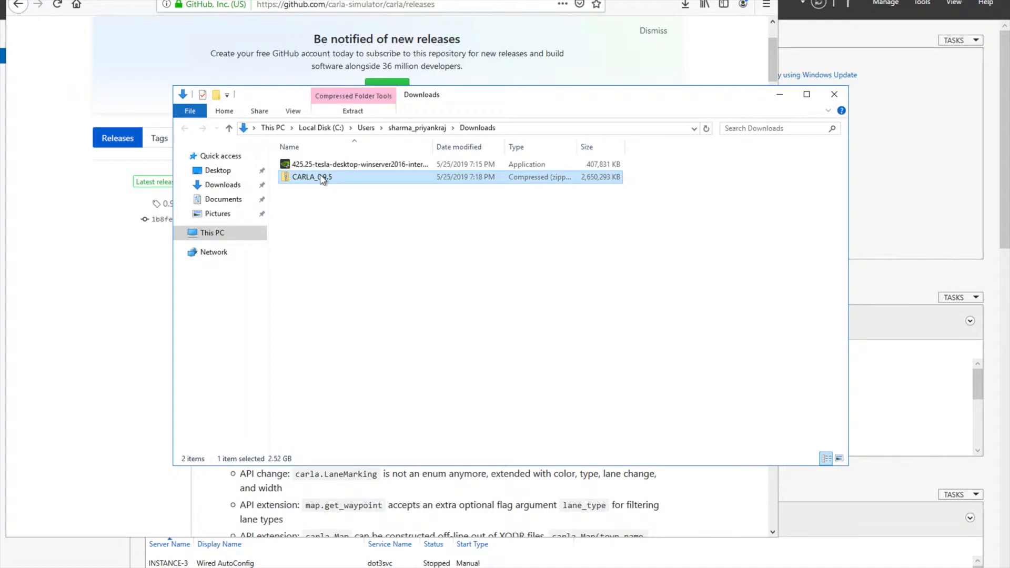
{"action": "left_click", "coordinate": [216, 170]}
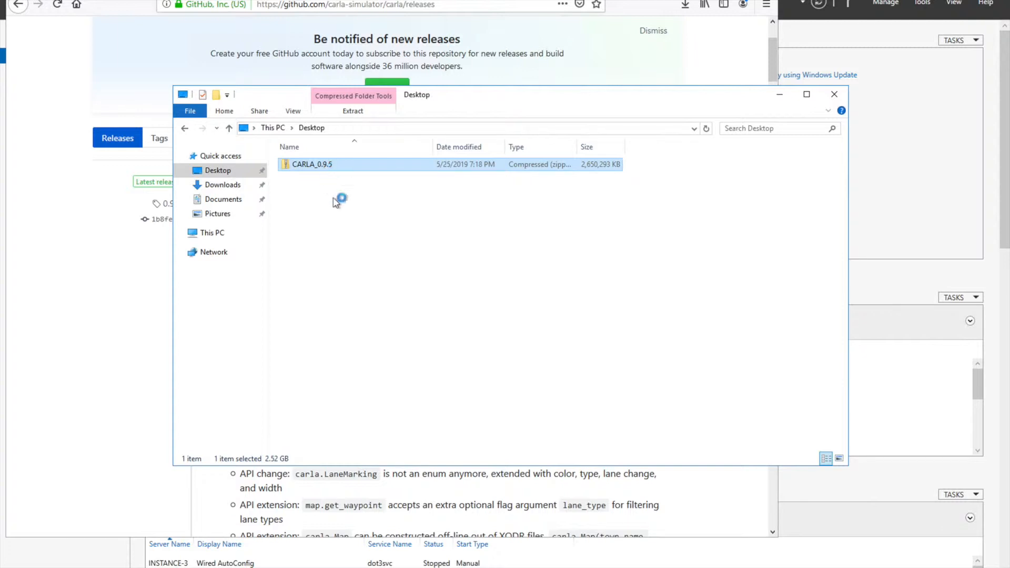
{"action": "mouse_move", "coordinate": [348, 216]}
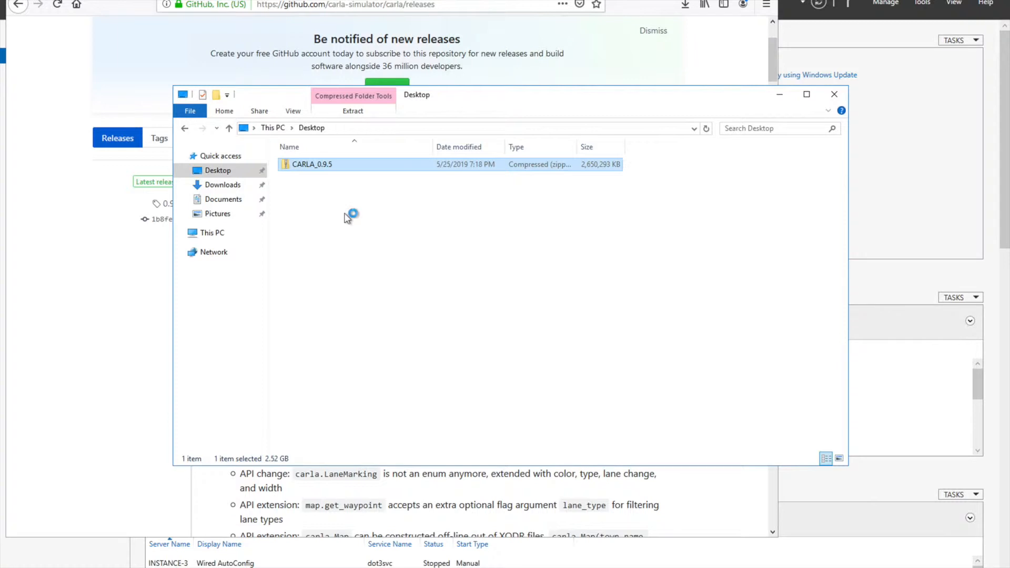
{"action": "double_click", "coordinate": [311, 164]}
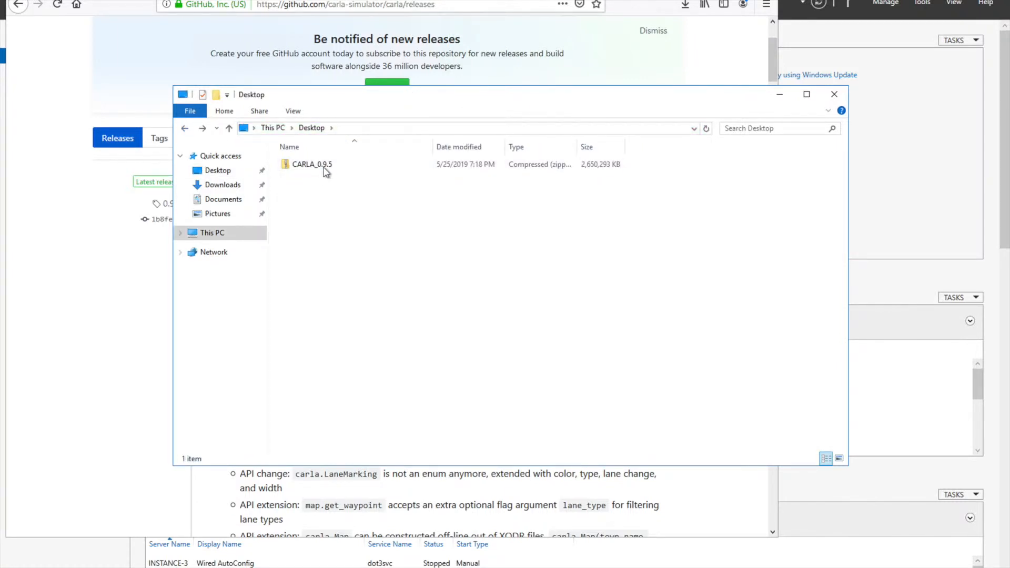
{"action": "right_click", "coordinate": [311, 164]}
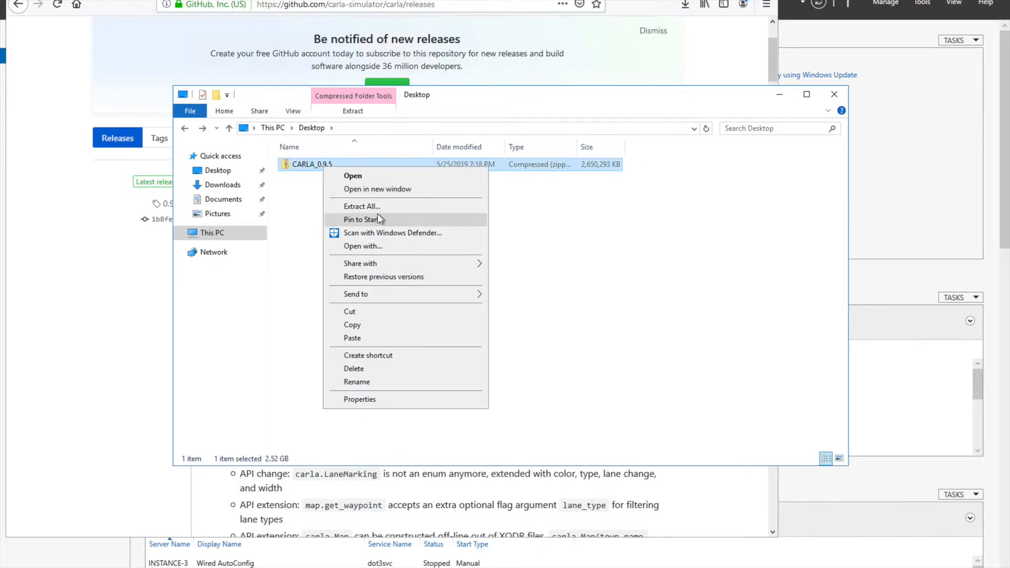
{"action": "left_click", "coordinate": [361, 206]}
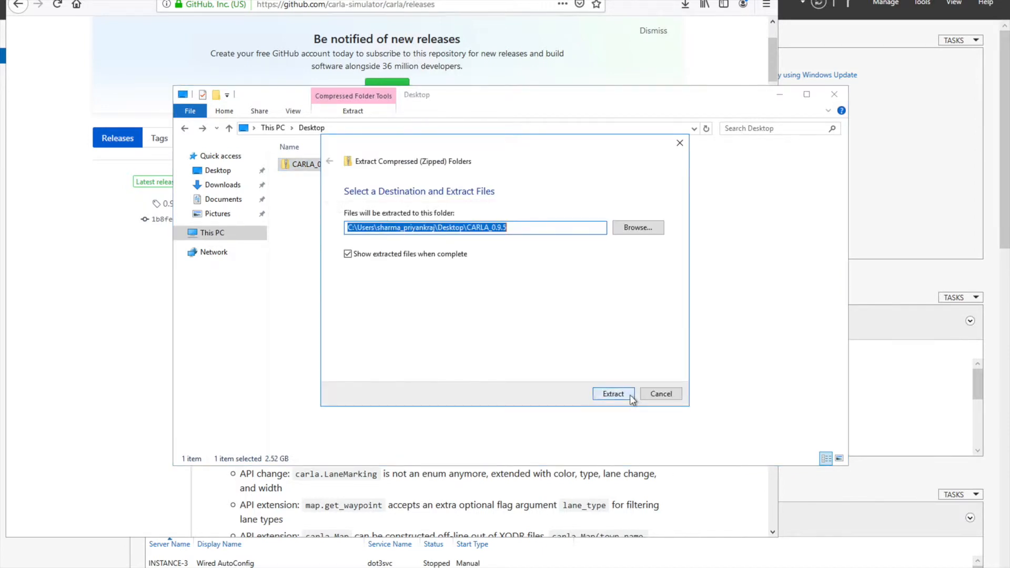
{"action": "left_click", "coordinate": [612, 393]}
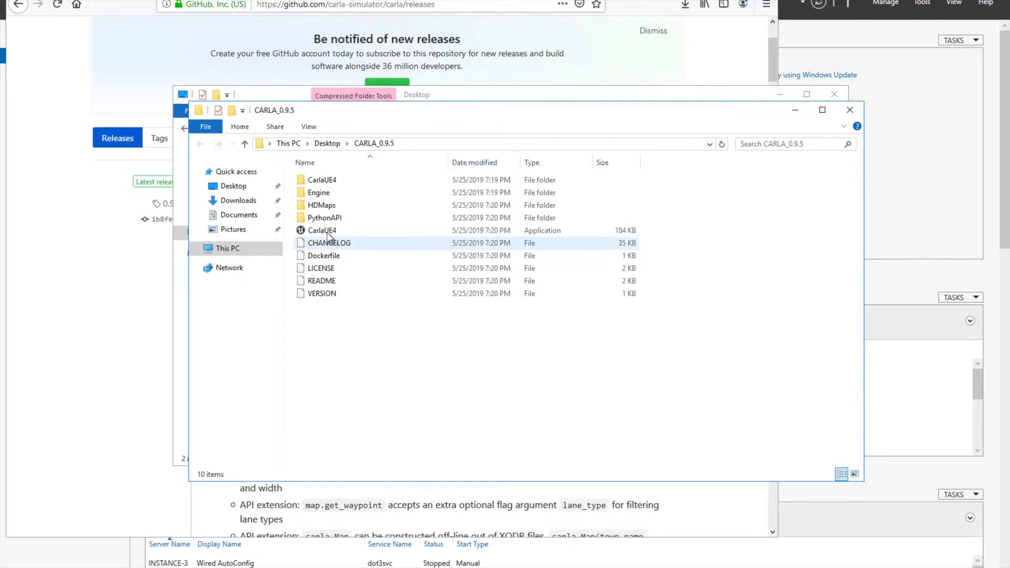
- Run CarlaUE4.exe, install its UE4 prerequisites despite the .NET failure notice, and launch it again
{"action": "double_click", "coordinate": [322, 231]}
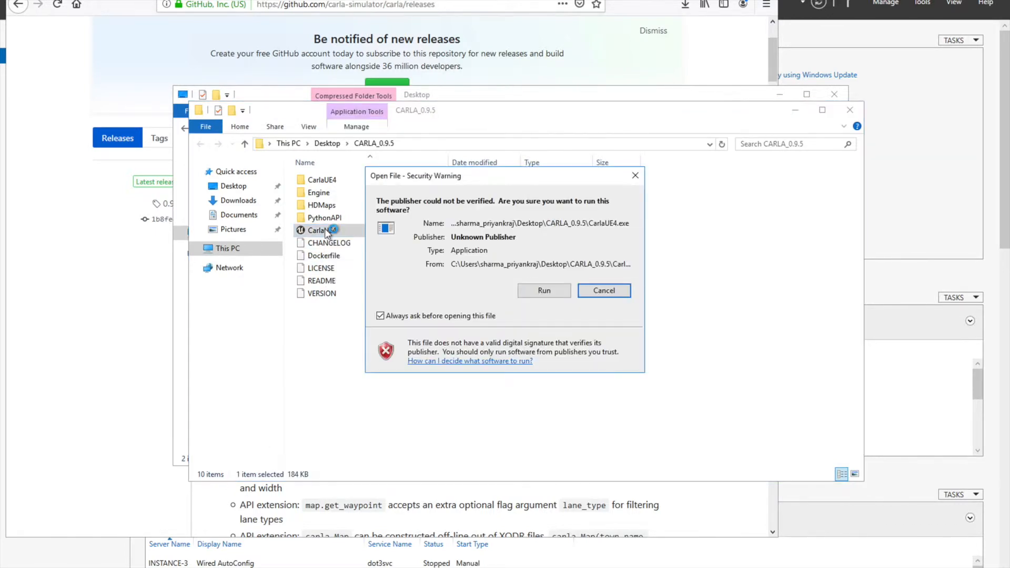
{"action": "left_click", "coordinate": [542, 291]}
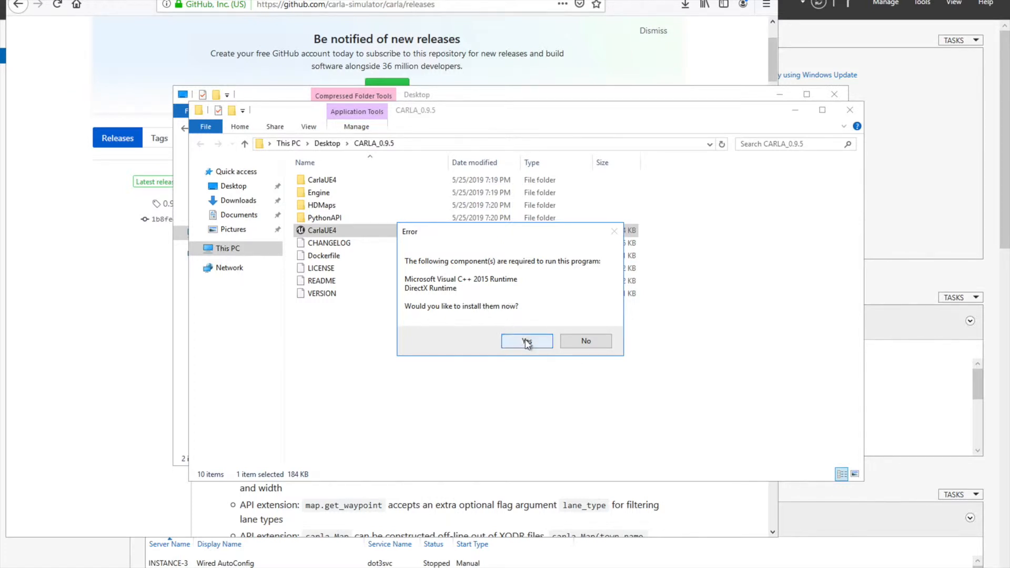
{"action": "left_click", "coordinate": [526, 340]}
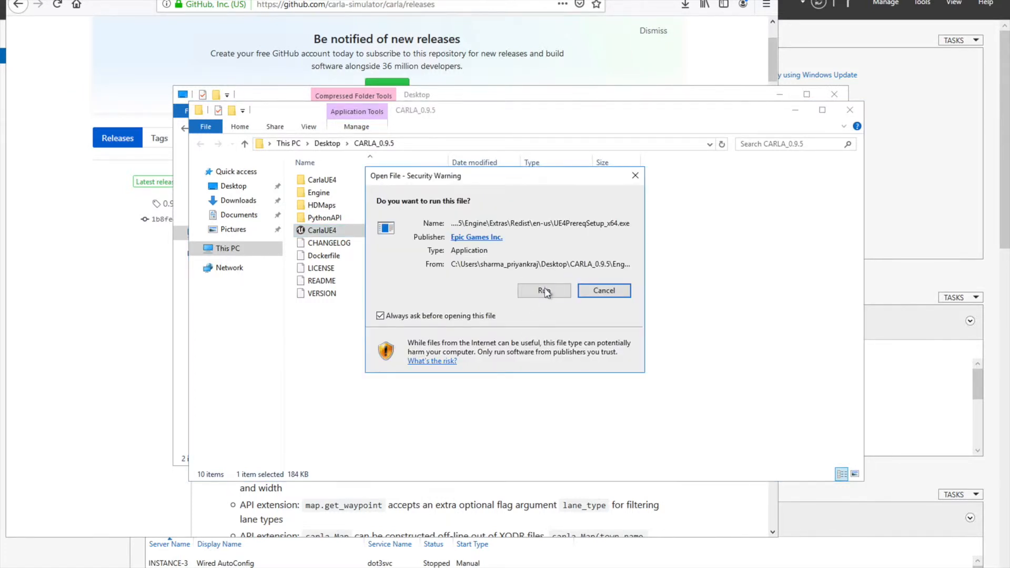
{"action": "left_click", "coordinate": [543, 290]}
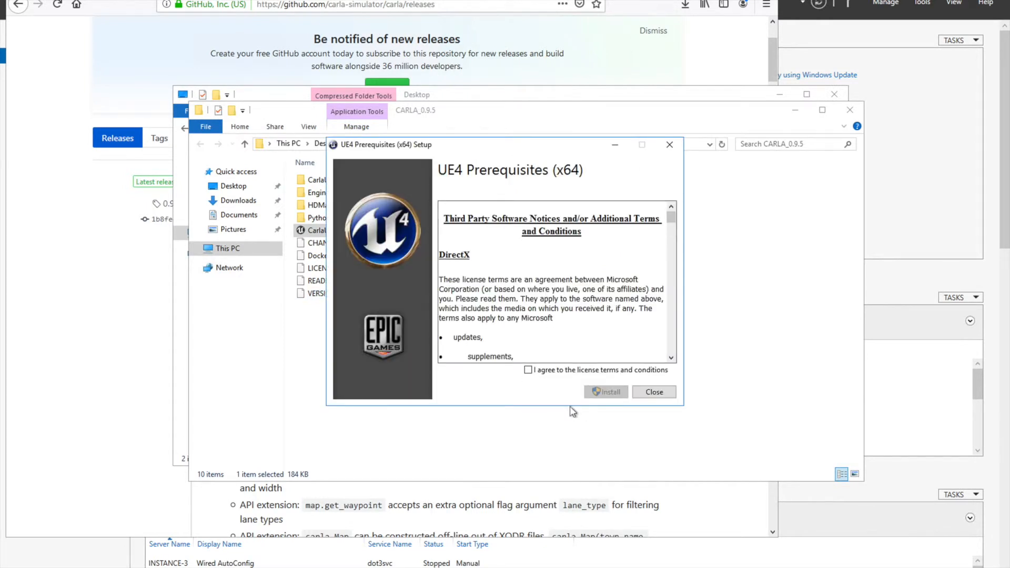
{"action": "left_click", "coordinate": [528, 369]}
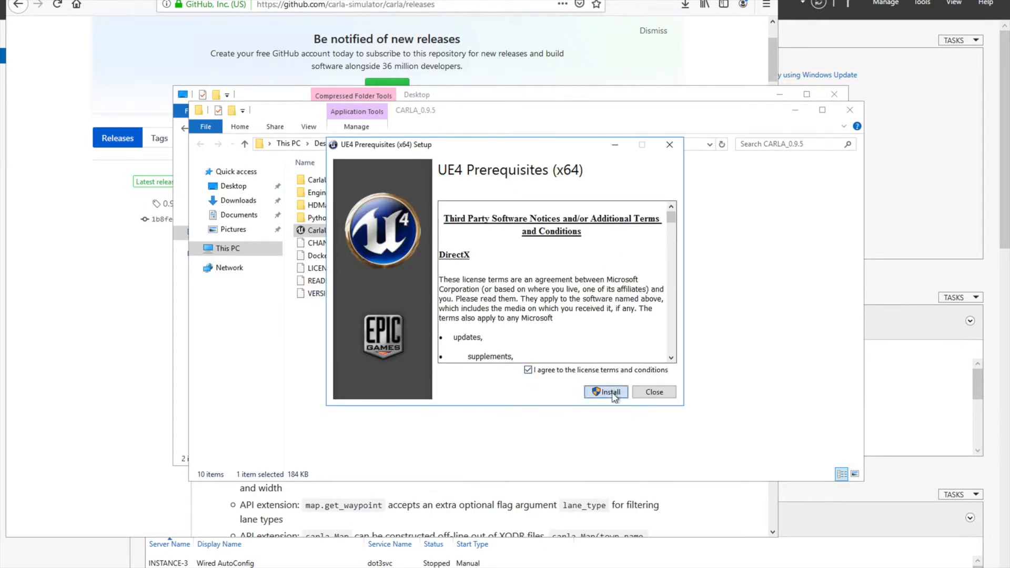
{"action": "left_click", "coordinate": [605, 392]}
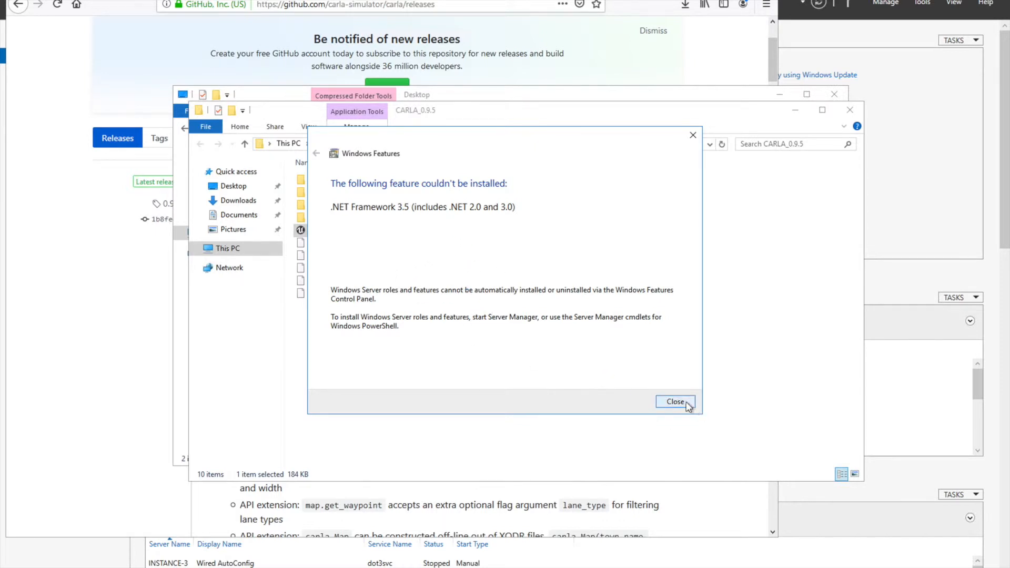
{"action": "left_click", "coordinate": [676, 401]}
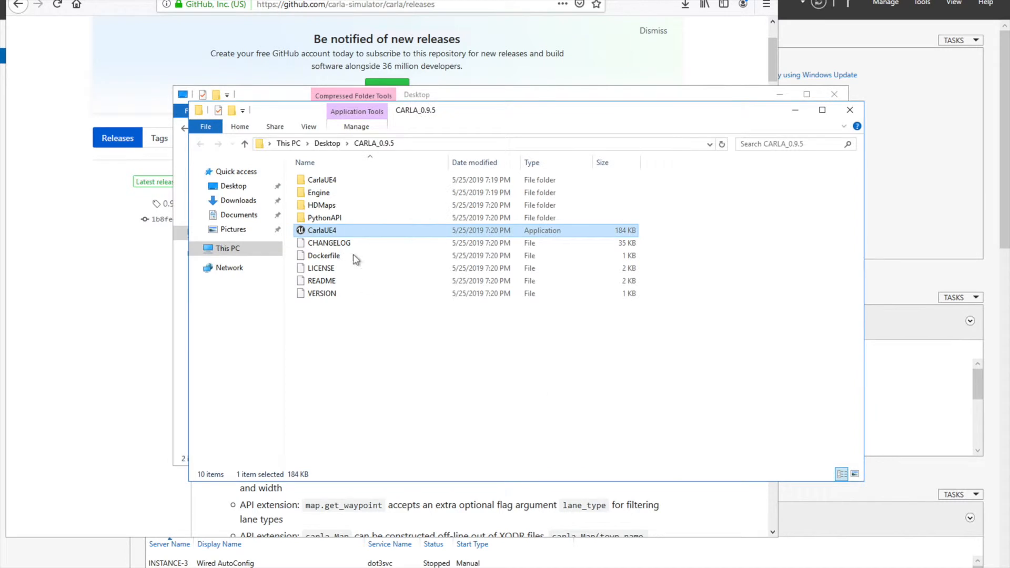
{"action": "double_click", "coordinate": [322, 230]}
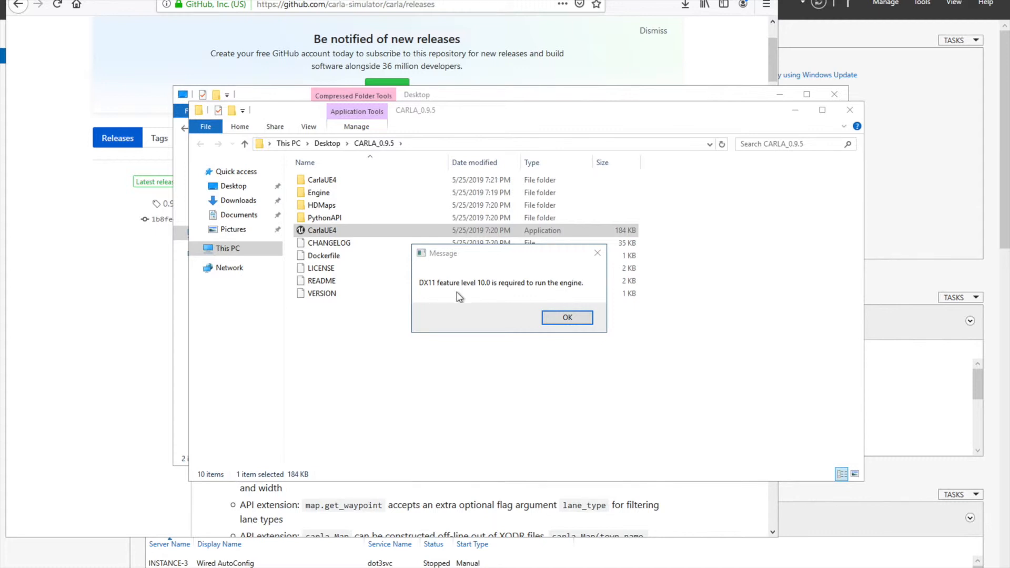
{"action": "mouse_move", "coordinate": [530, 328]}
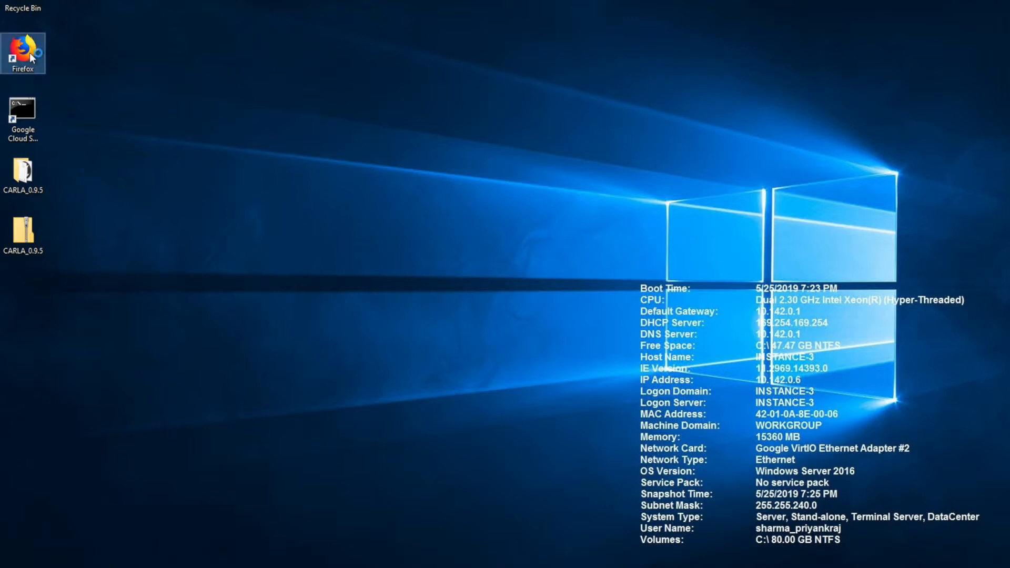
{"action": "mouse_move", "coordinate": [23, 52]}
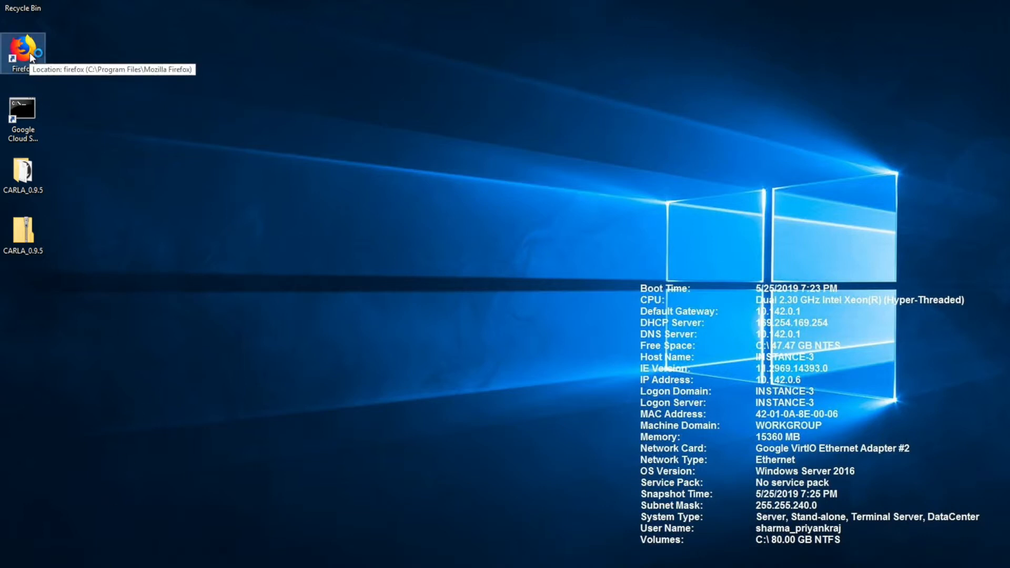
{"action": "double_click", "coordinate": [22, 43]}
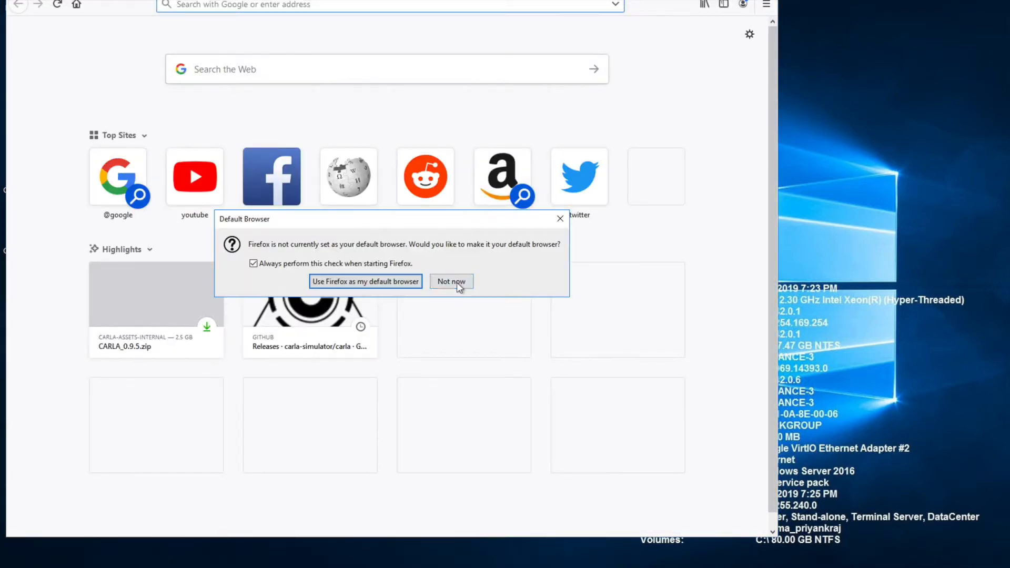
{"action": "type", "text": "http://bit.ly/2RUg45N"}
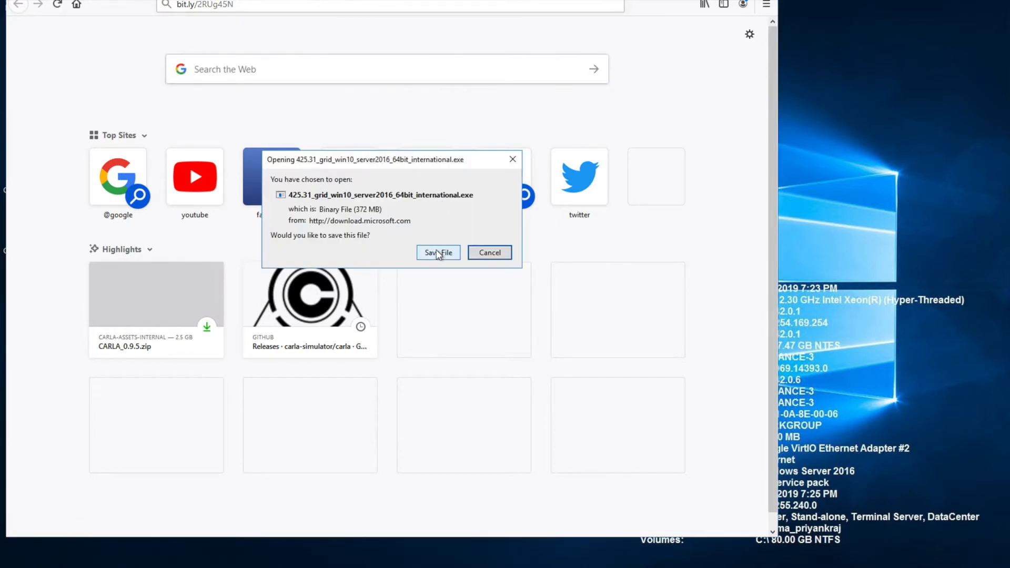
{"action": "left_click", "coordinate": [437, 253]}
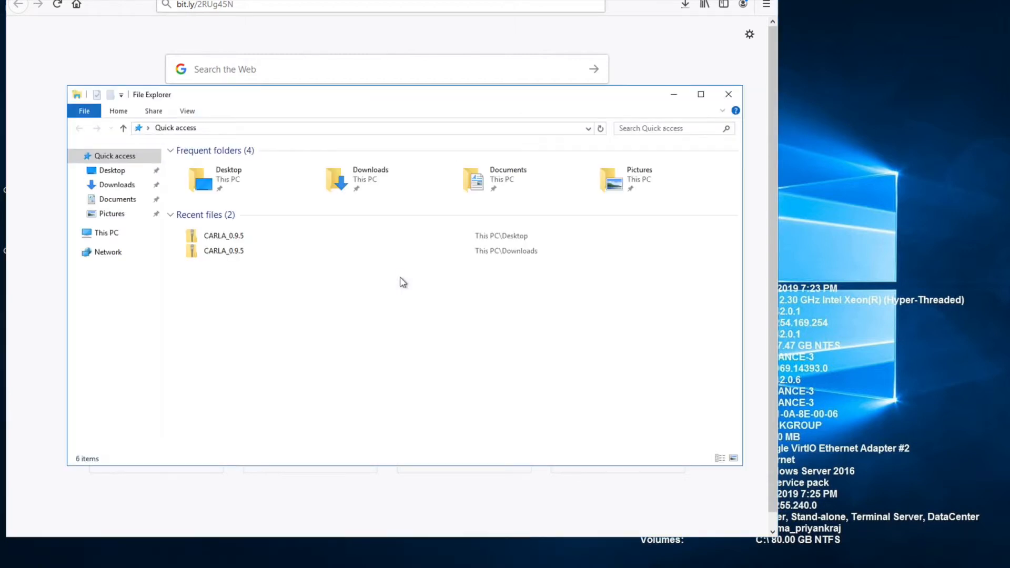
{"action": "left_click", "coordinate": [117, 185]}
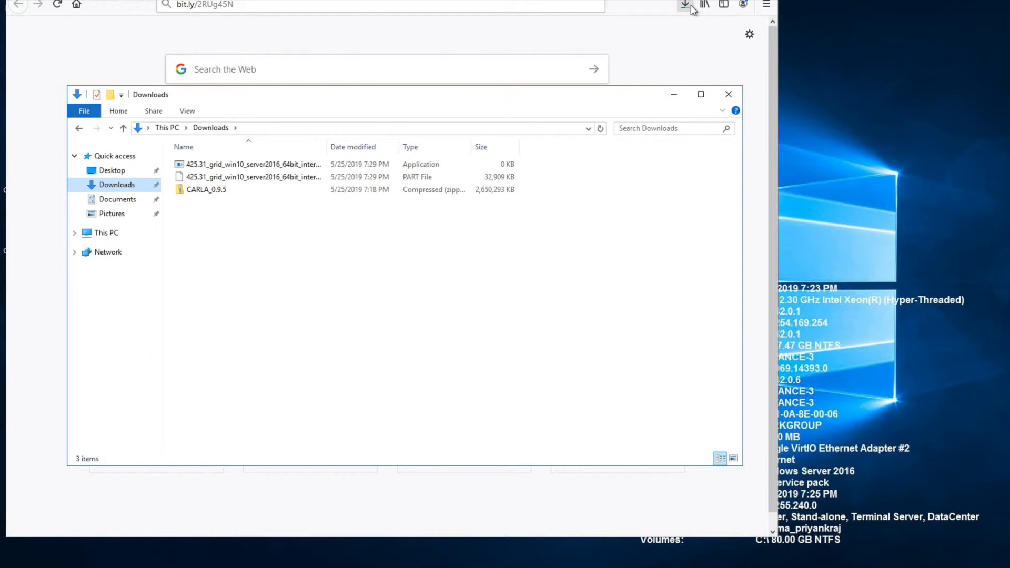
{"action": "mouse_move", "coordinate": [687, 5]}
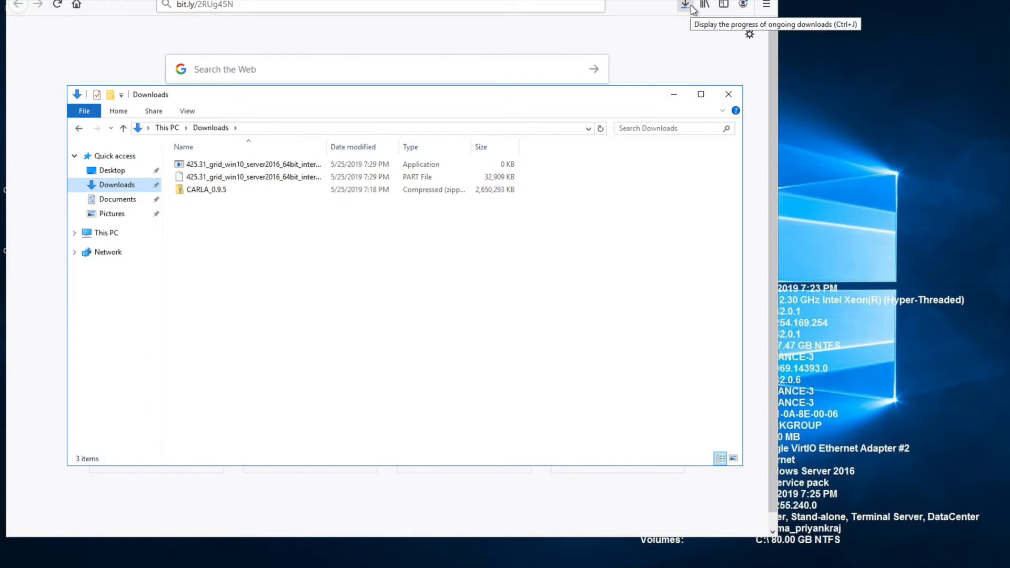
{"action": "left_click", "coordinate": [686, 6]}
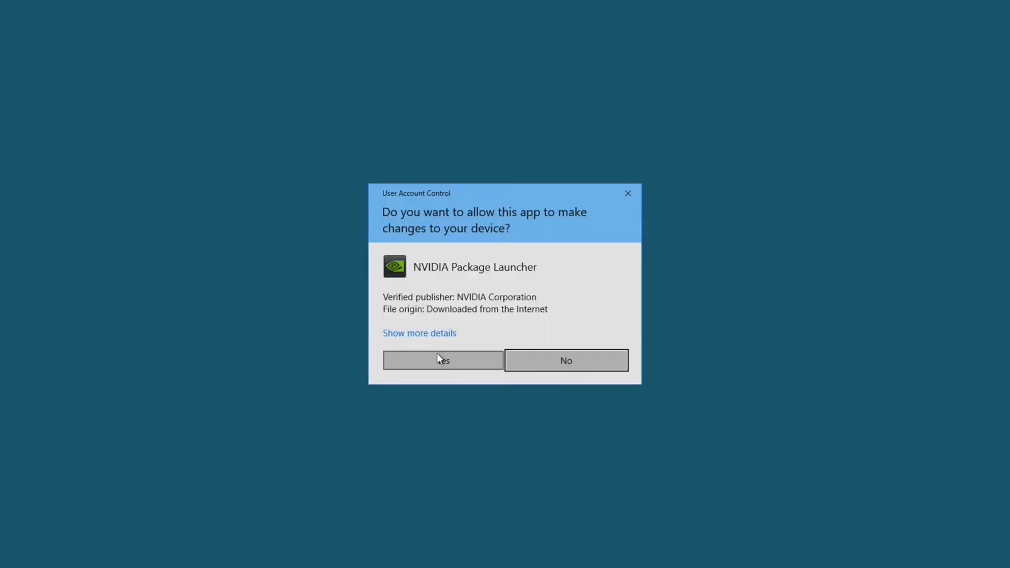
- Extract and install NVIDIA driver 425.31 with the Express option, accepting the license, then close it
{"action": "left_click", "coordinate": [443, 359]}
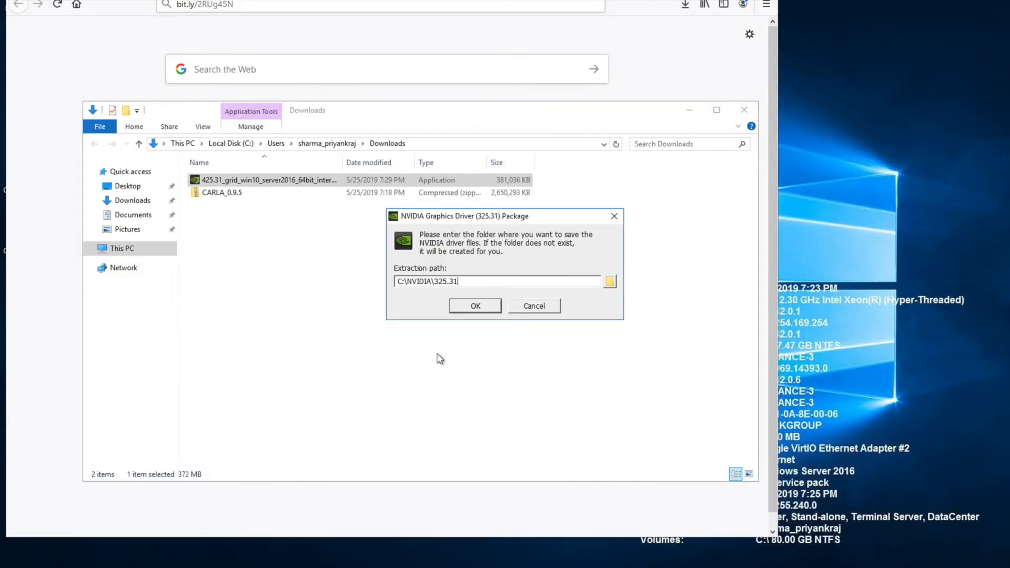
{"action": "left_click", "coordinate": [474, 305]}
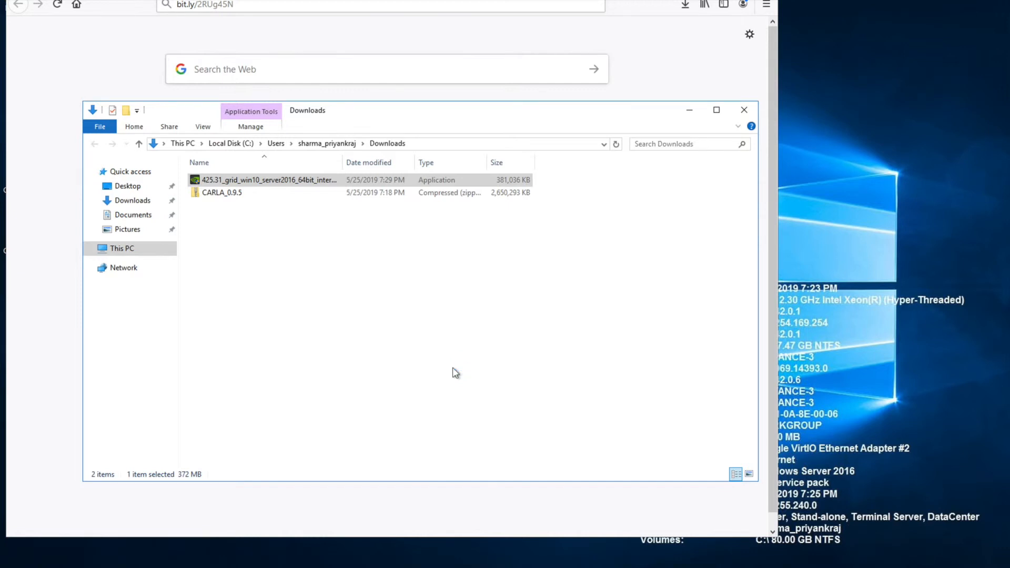
{"action": "double_click", "coordinate": [266, 180]}
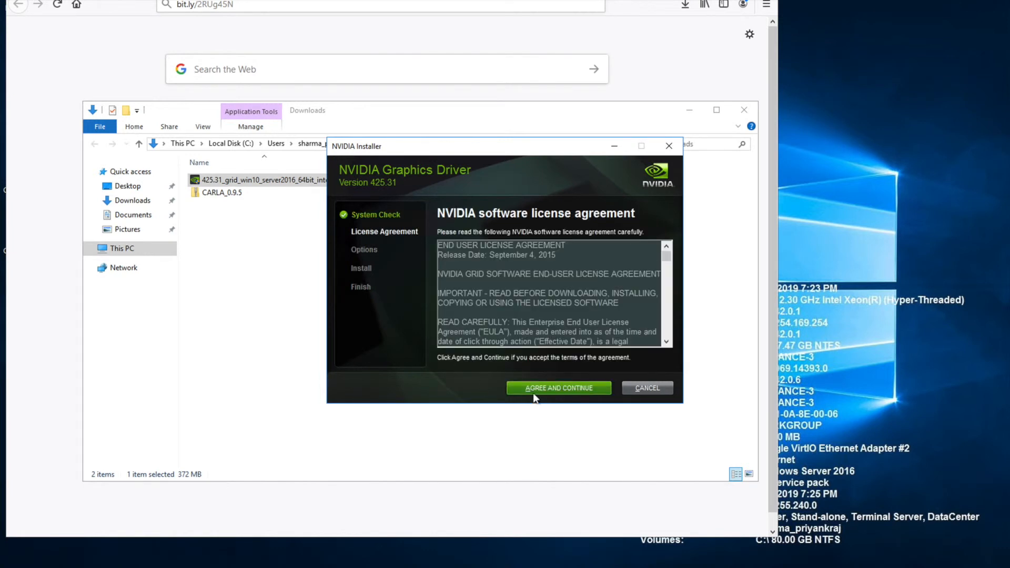
{"action": "left_click", "coordinate": [557, 387]}
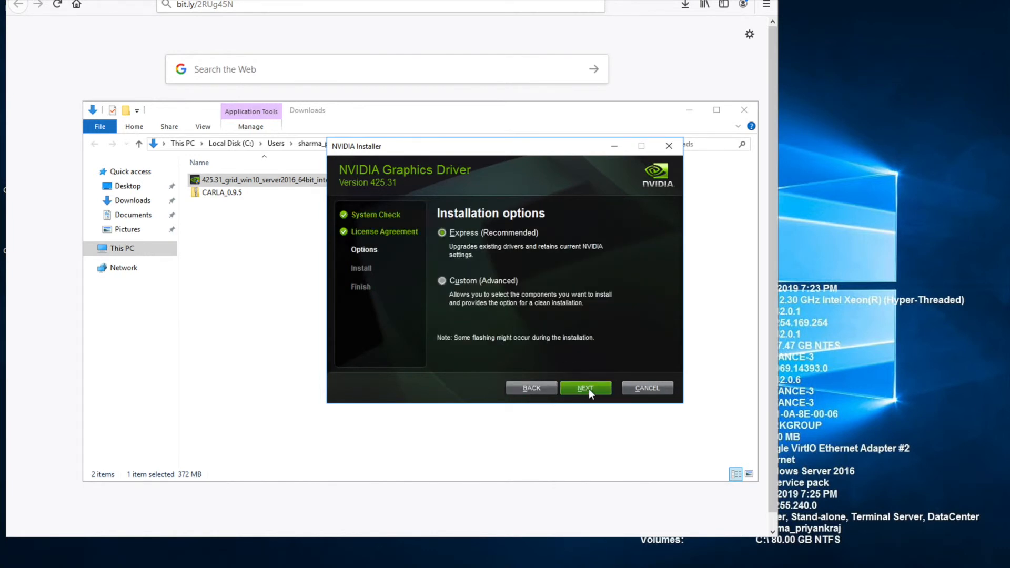
{"action": "left_click", "coordinate": [585, 388]}
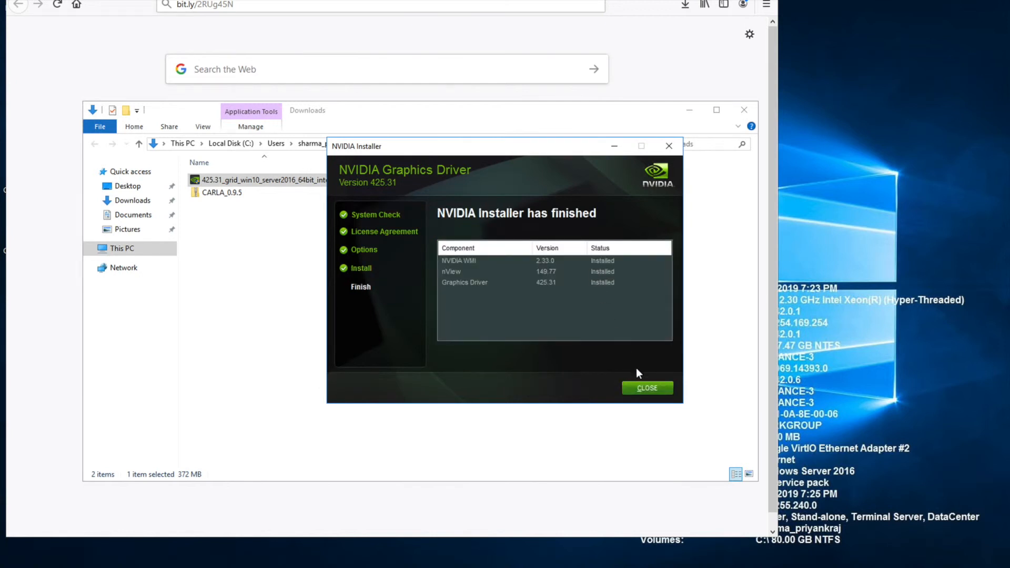
{"action": "left_click", "coordinate": [646, 389]}
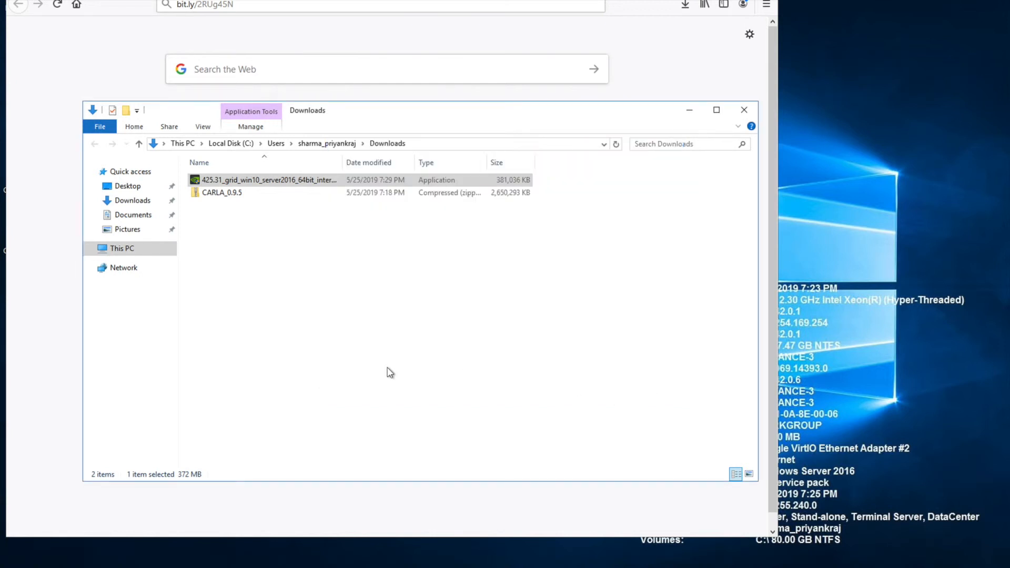
- Search Start for 'devi', open Devices settings and launch Device Manager from Related settings
{"action": "type", "text": "d"}
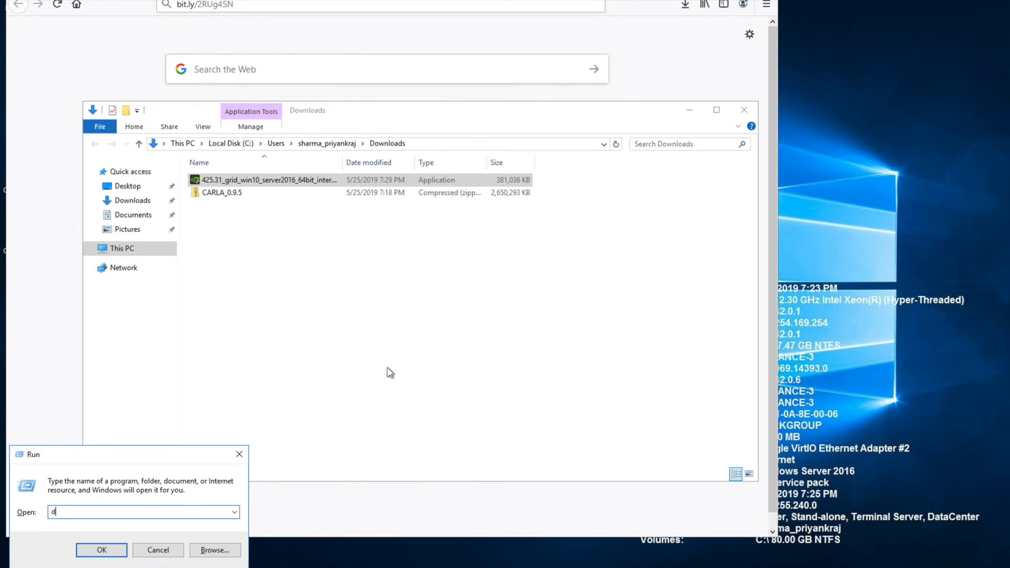
{"action": "type", "text": "evi"}
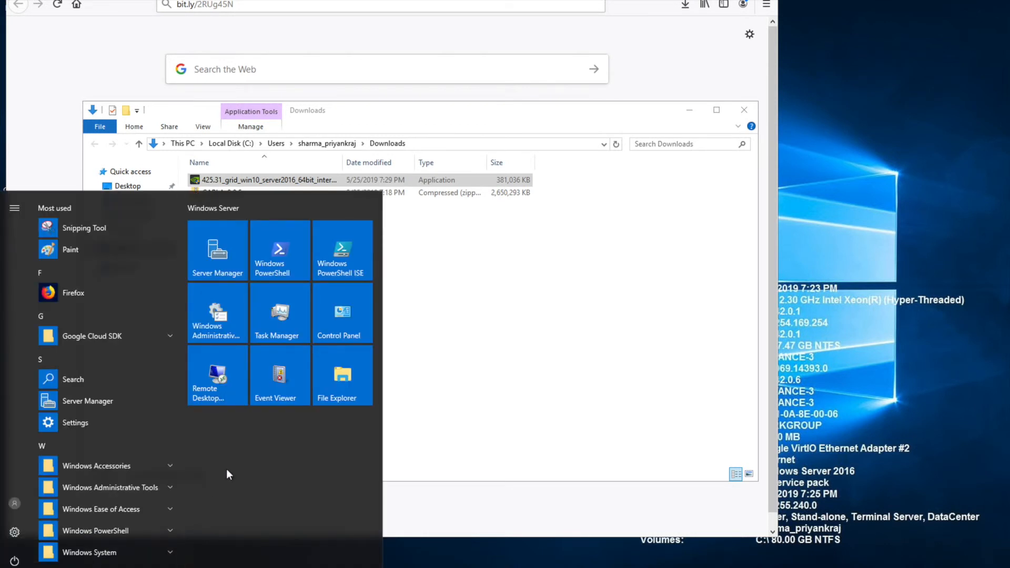
{"action": "type", "text": "devi"}
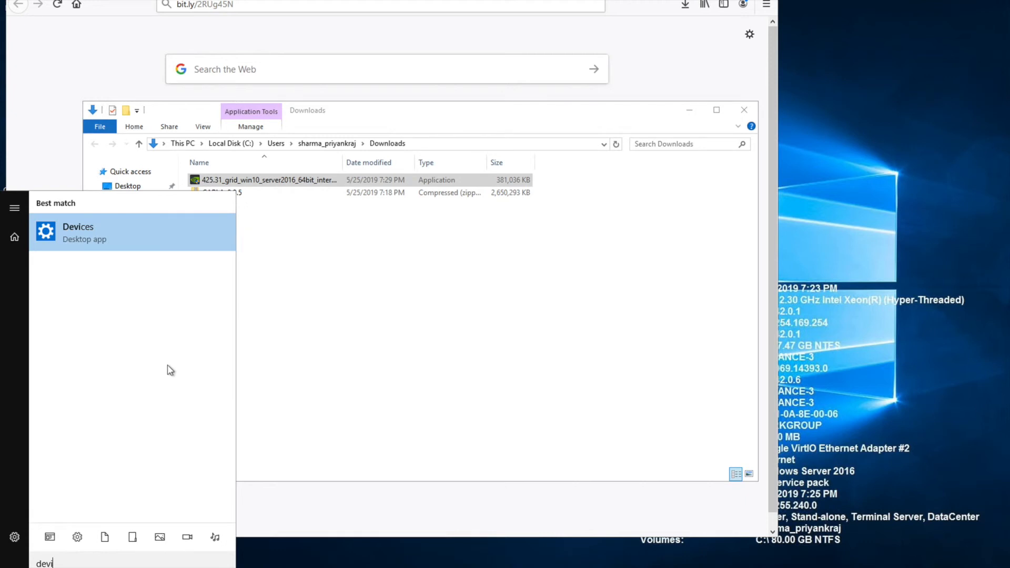
{"action": "left_click", "coordinate": [76, 232]}
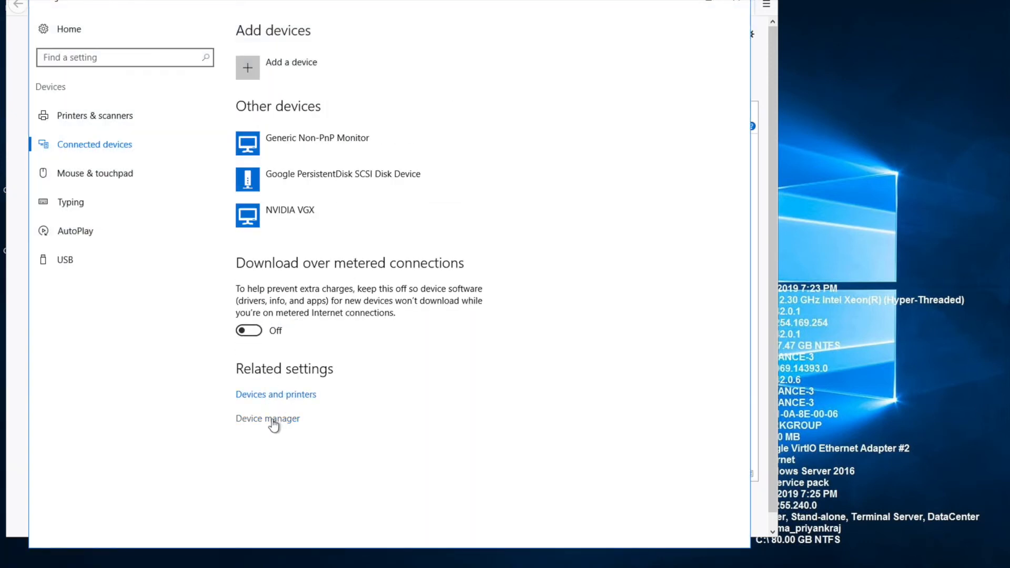
{"action": "left_click", "coordinate": [267, 417]}
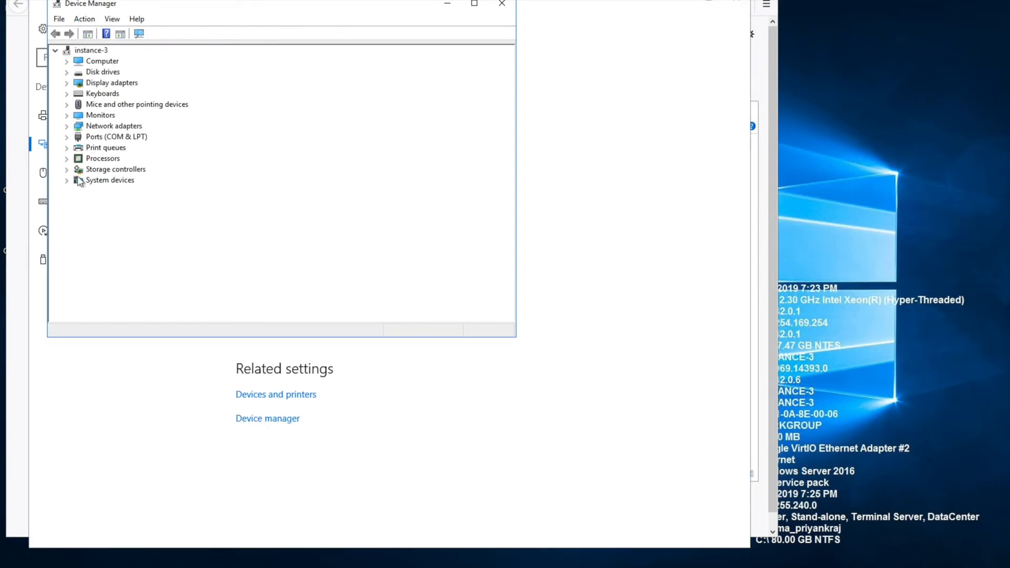
- Expand Monitors and uninstall the Generic PnP Monitor
{"action": "left_click", "coordinate": [67, 115]}
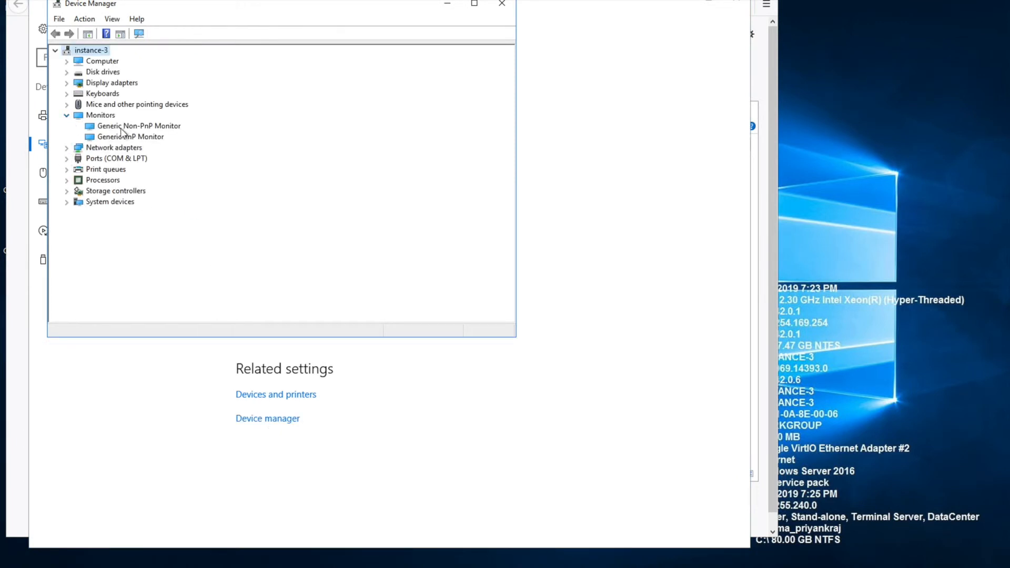
{"action": "right_click", "coordinate": [139, 125]}
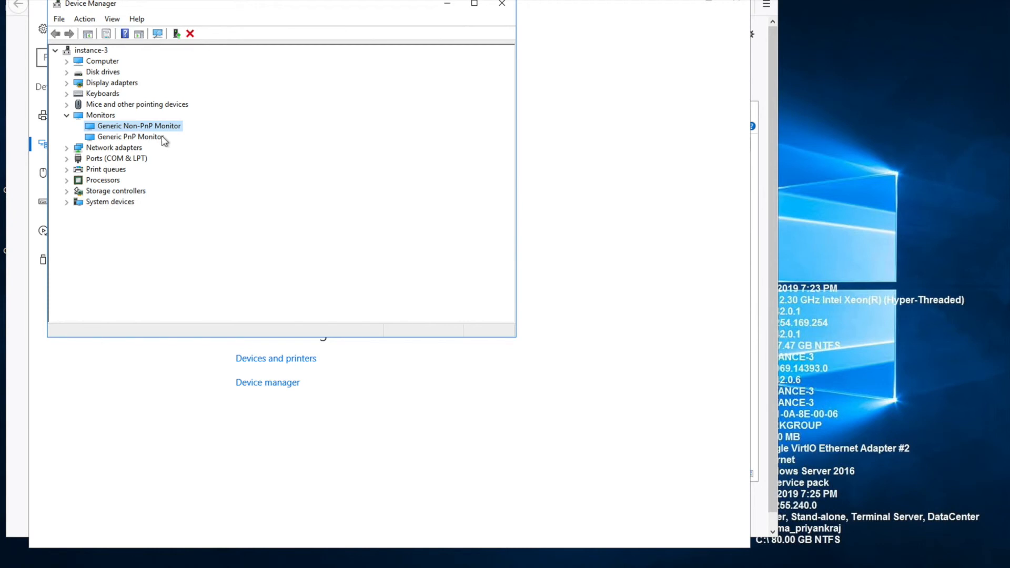
{"action": "right_click", "coordinate": [128, 125]}
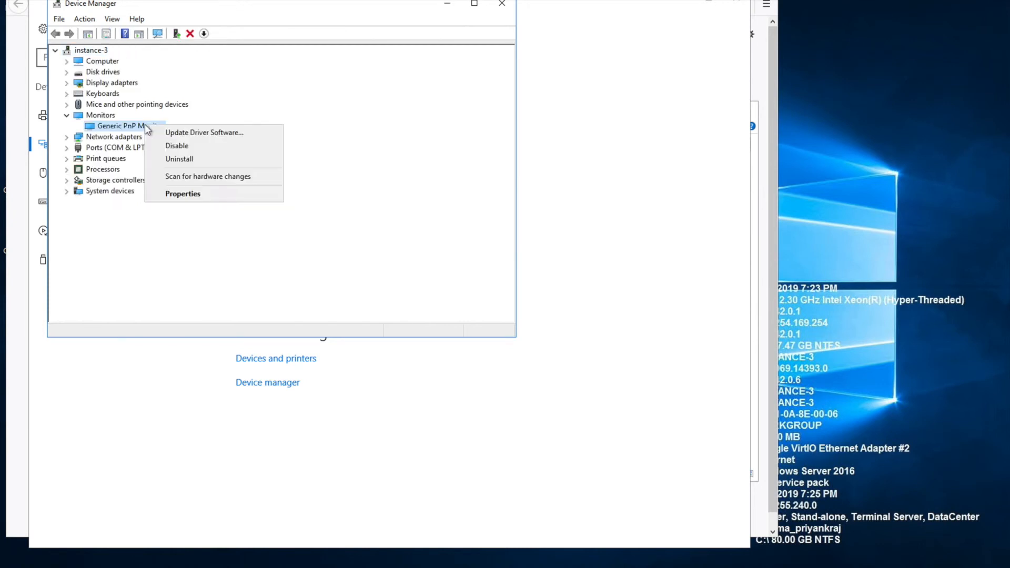
{"action": "left_click", "coordinate": [179, 158]}
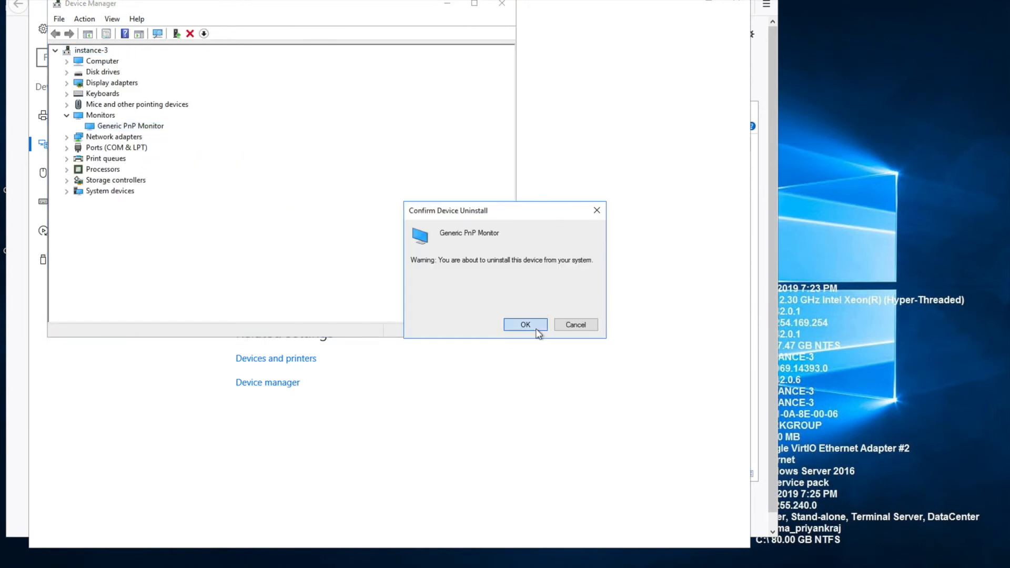
{"action": "left_click", "coordinate": [525, 324]}
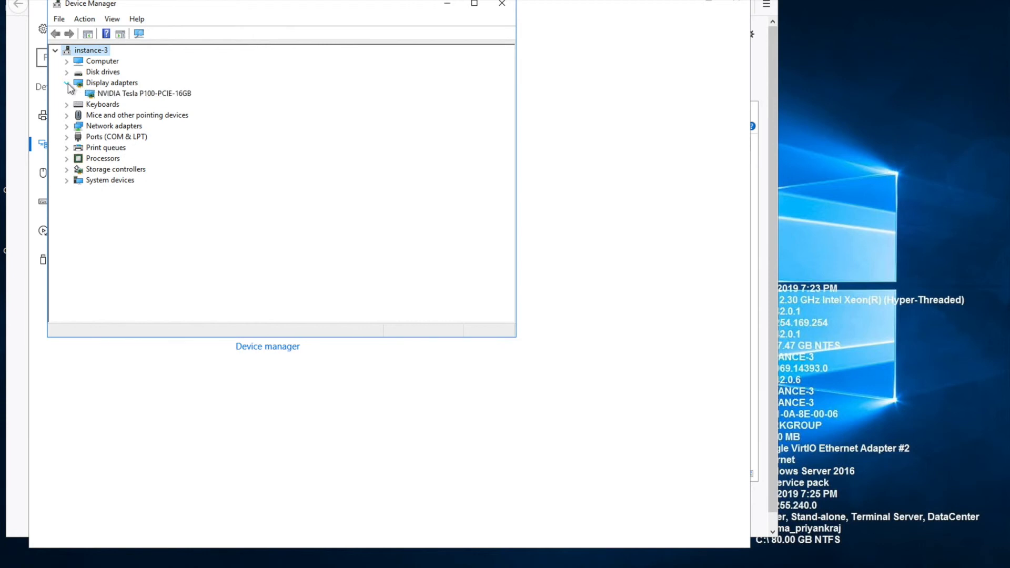
- Disable and re-enable the NVIDIA Tesla P100-PCIE-16GB display adapter
{"action": "left_click", "coordinate": [143, 94]}
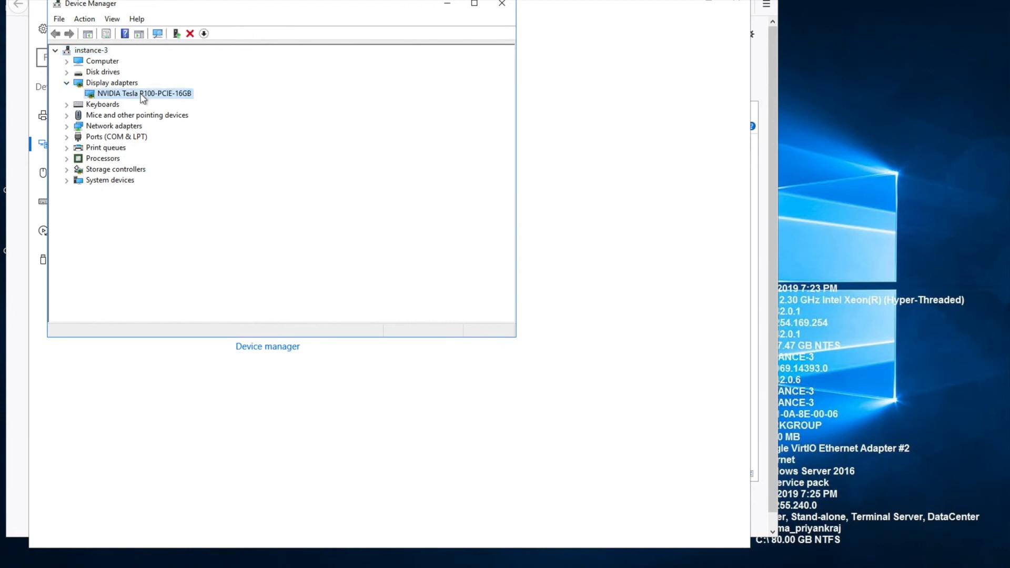
{"action": "left_click", "coordinate": [189, 33]}
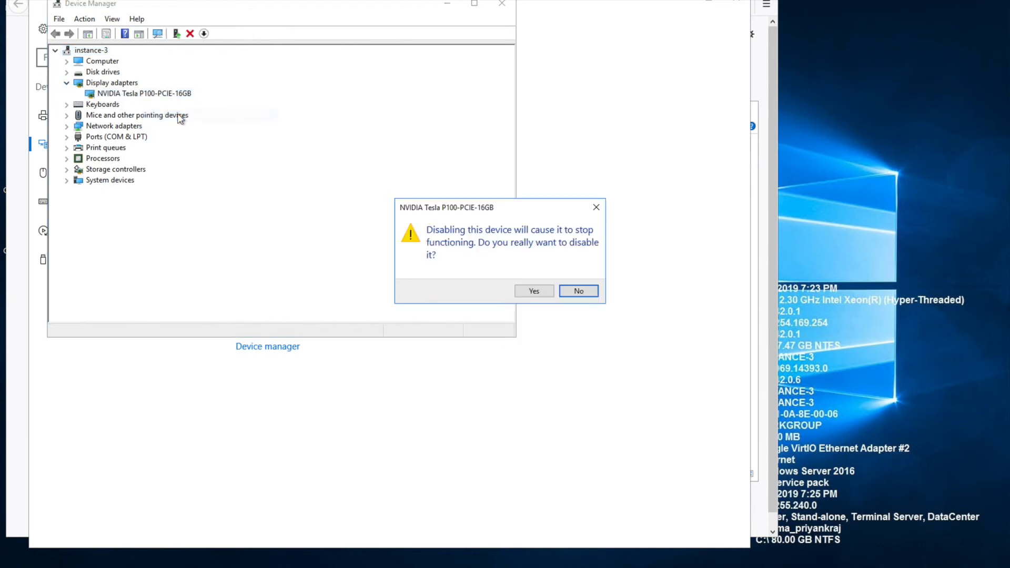
{"action": "left_click", "coordinate": [534, 290]}
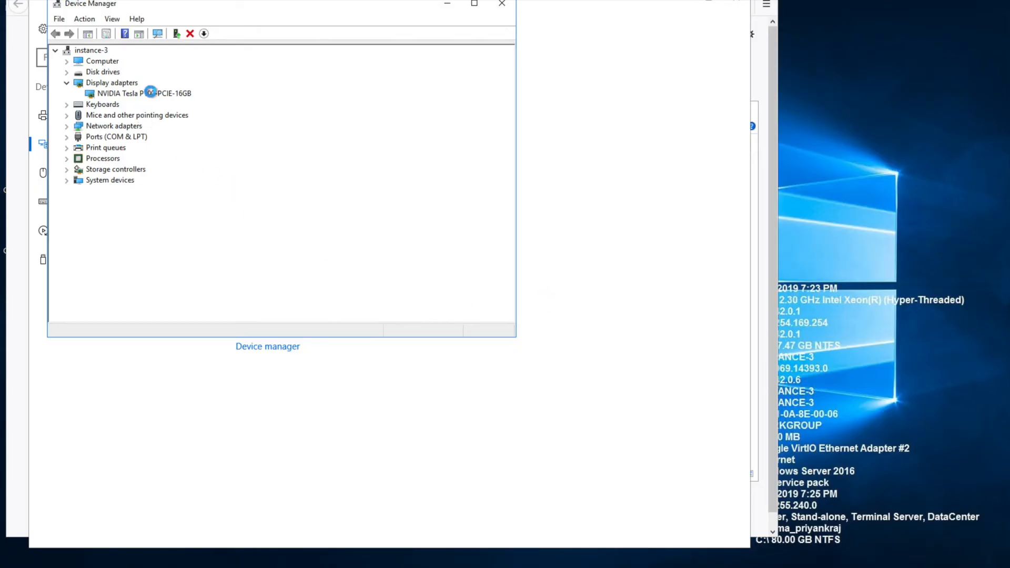
{"action": "left_click", "coordinate": [145, 93]}
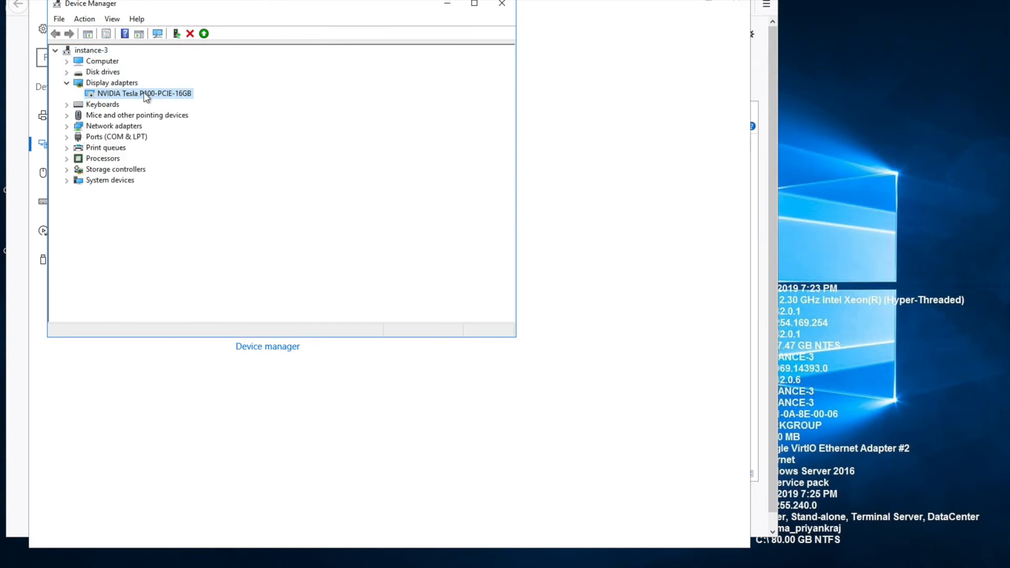
{"action": "left_click", "coordinate": [137, 114]}
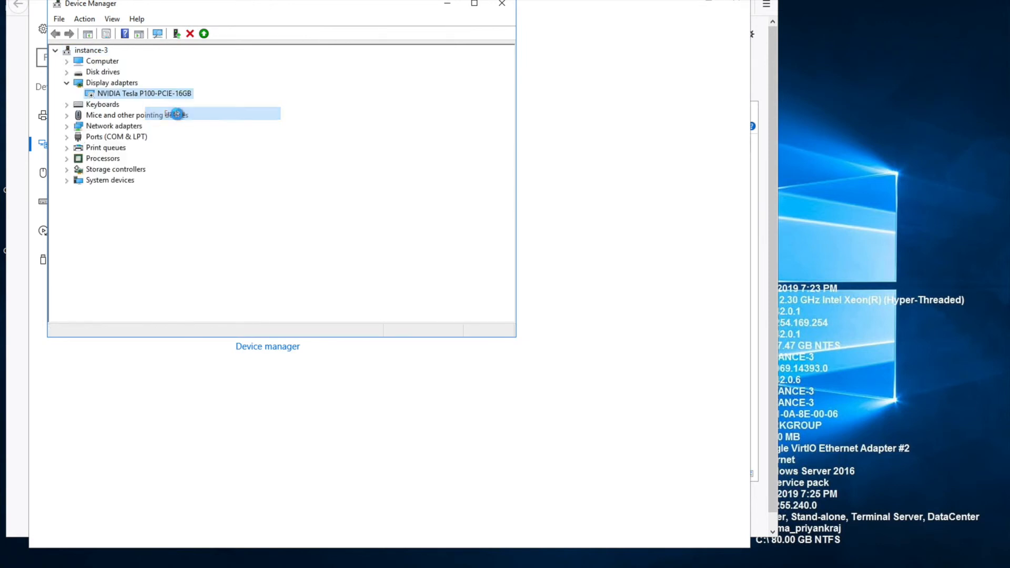
- Scan for hardware changes, disable the Generic Non-PnP Monitor, and close Device Manager
{"action": "left_click", "coordinate": [54, 50]}
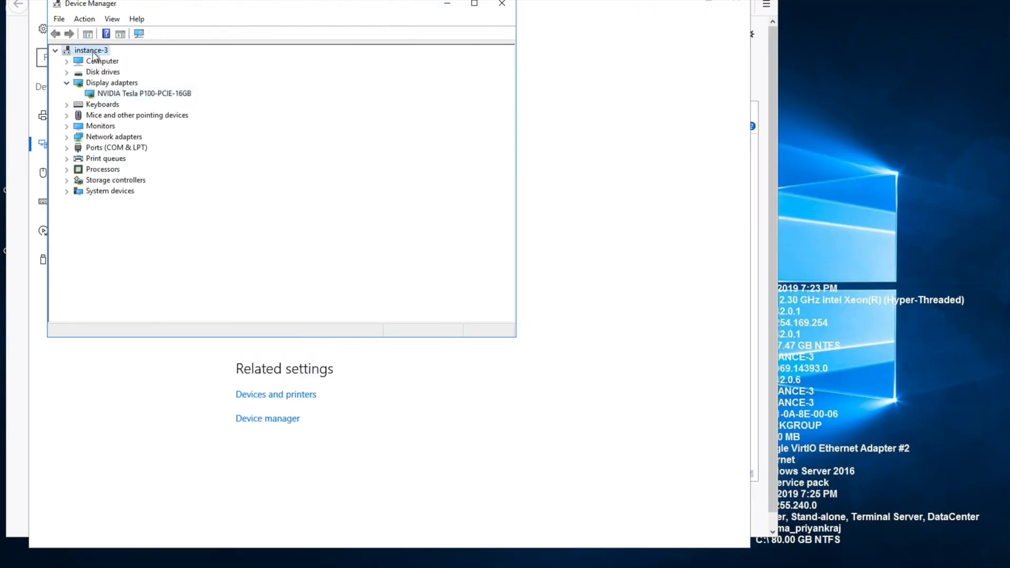
{"action": "right_click", "coordinate": [90, 50]}
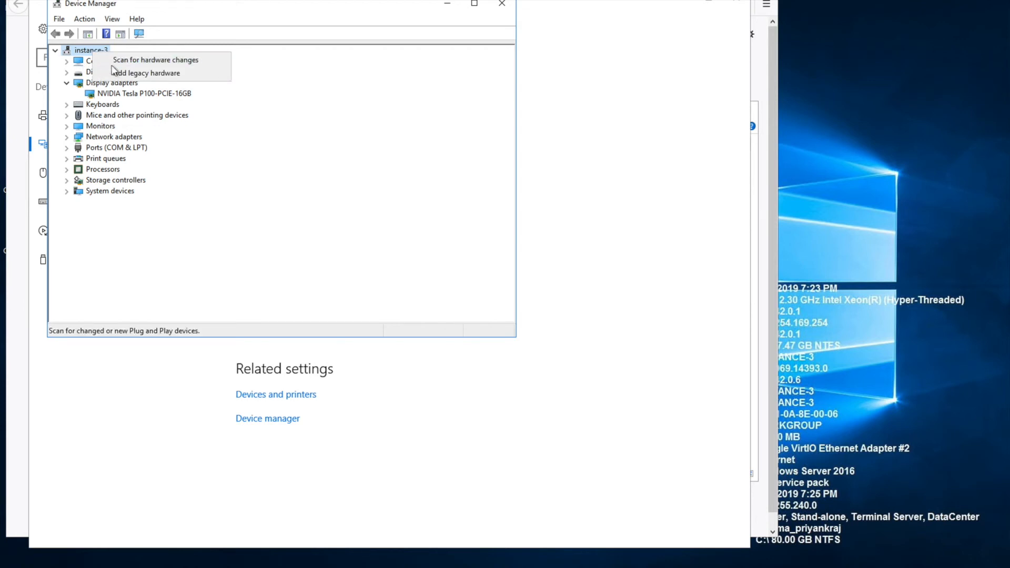
{"action": "left_click", "coordinate": [67, 125]}
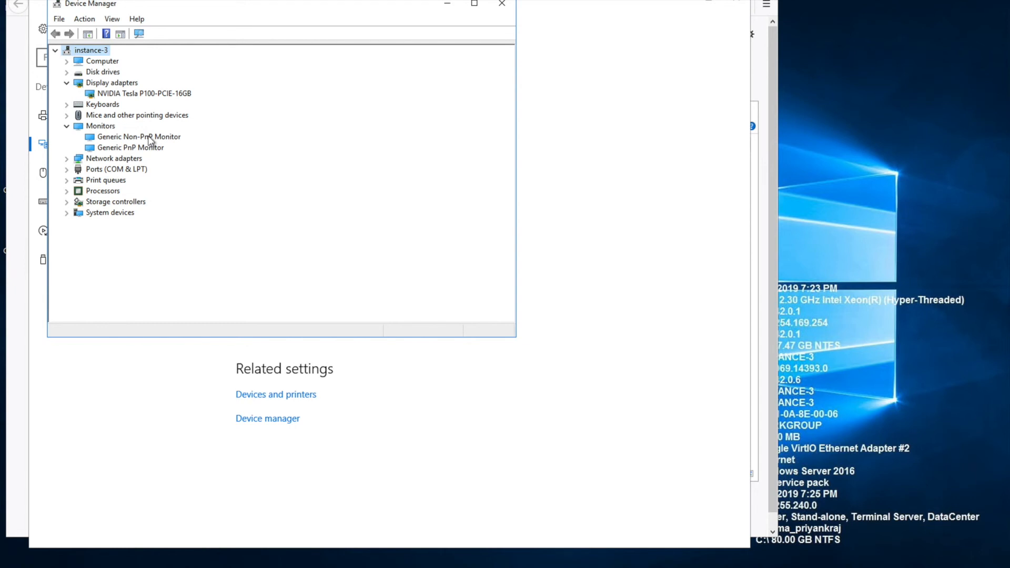
{"action": "left_click", "coordinate": [139, 137]}
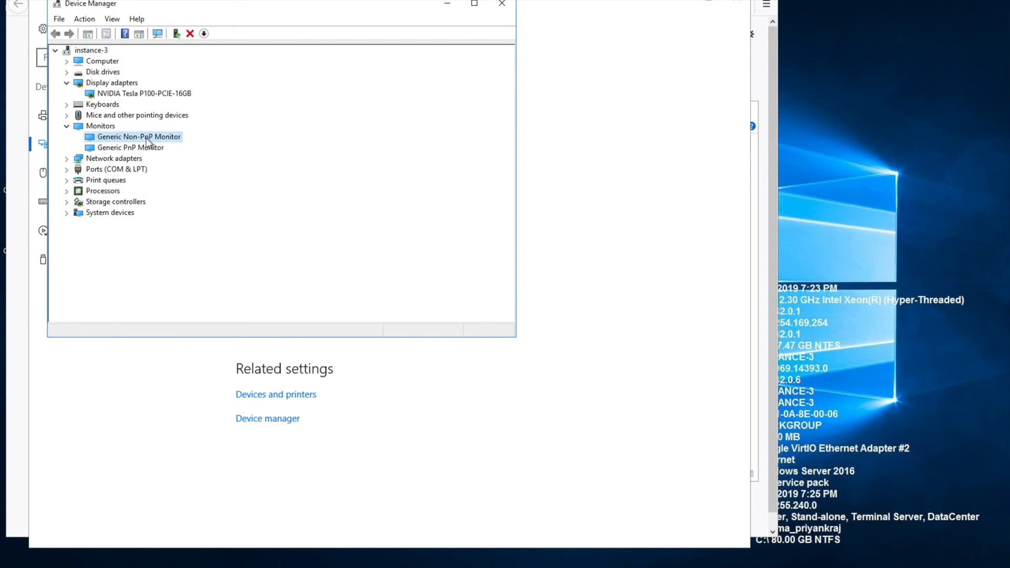
{"action": "right_click", "coordinate": [139, 137]}
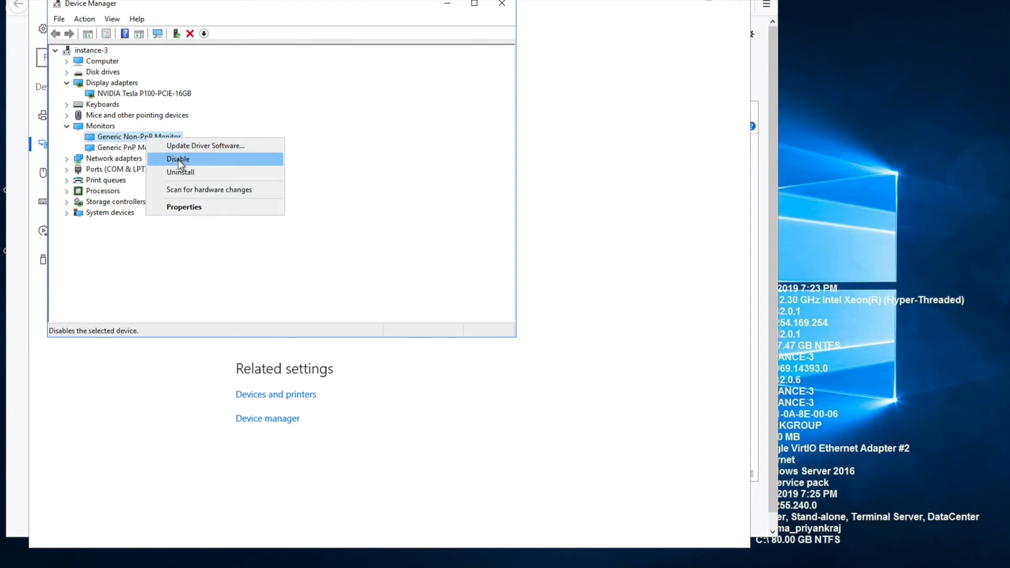
{"action": "left_click", "coordinate": [179, 159]}
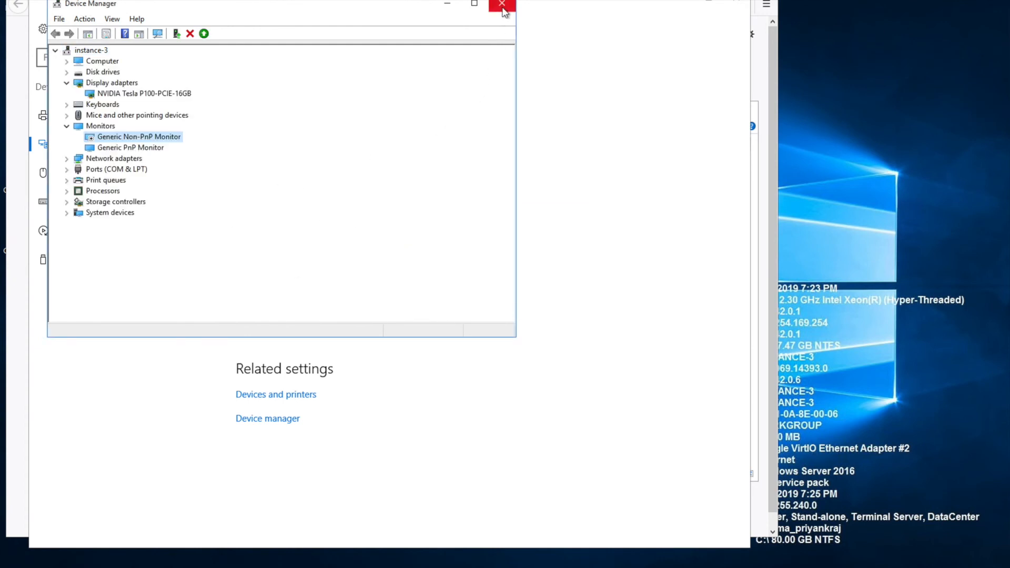
{"action": "left_click", "coordinate": [502, 4]}
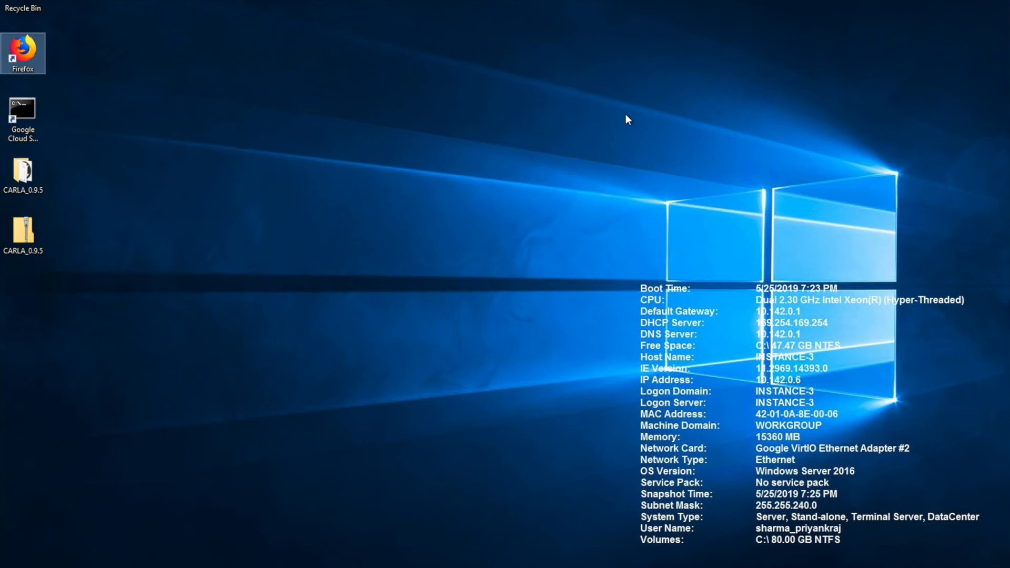
- Launch CarlaUE4.exe from the CARLA_0.9.5 desktop folder, reaching the security warning
{"action": "double_click", "coordinate": [23, 173]}
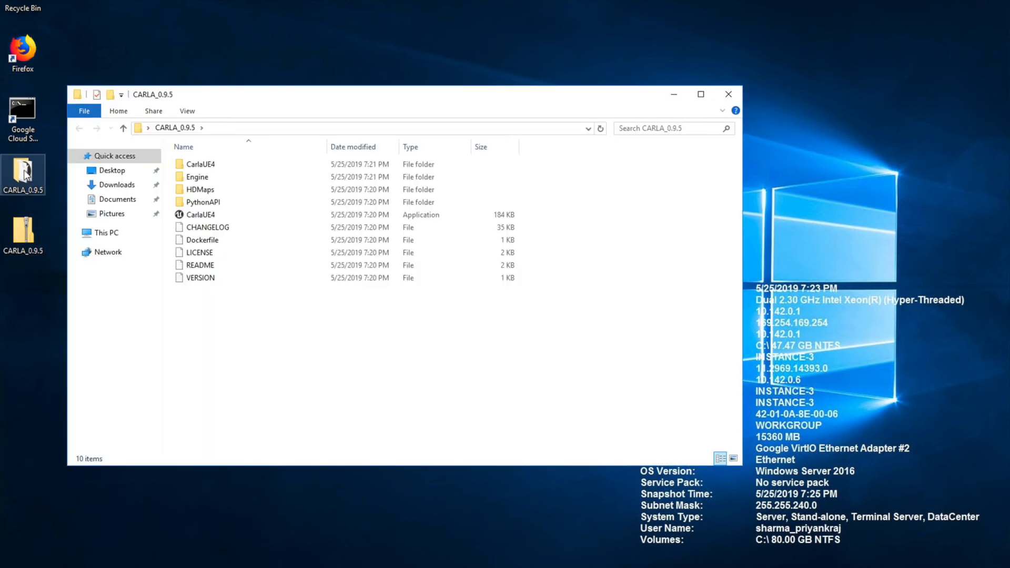
{"action": "double_click", "coordinate": [200, 215]}
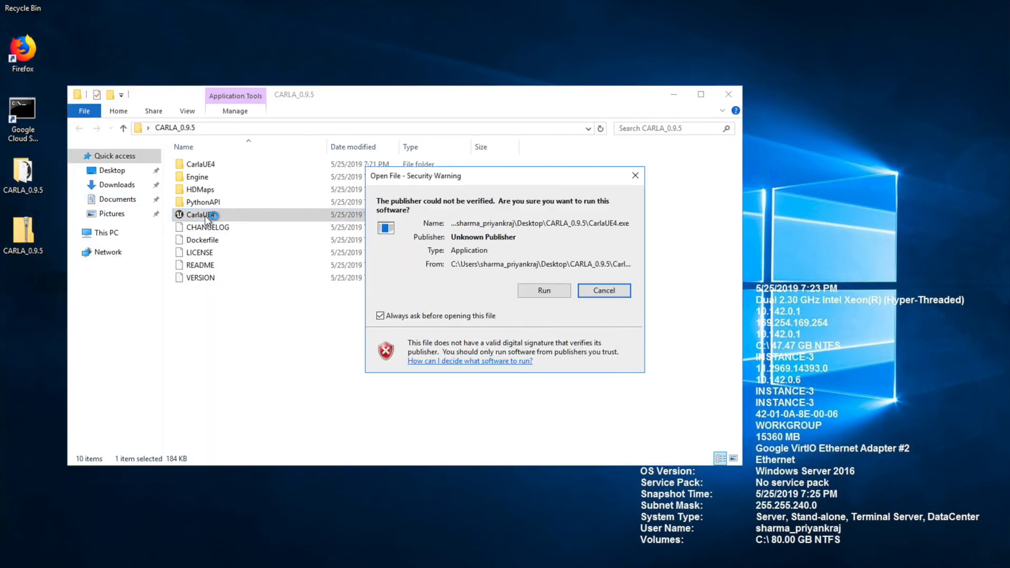